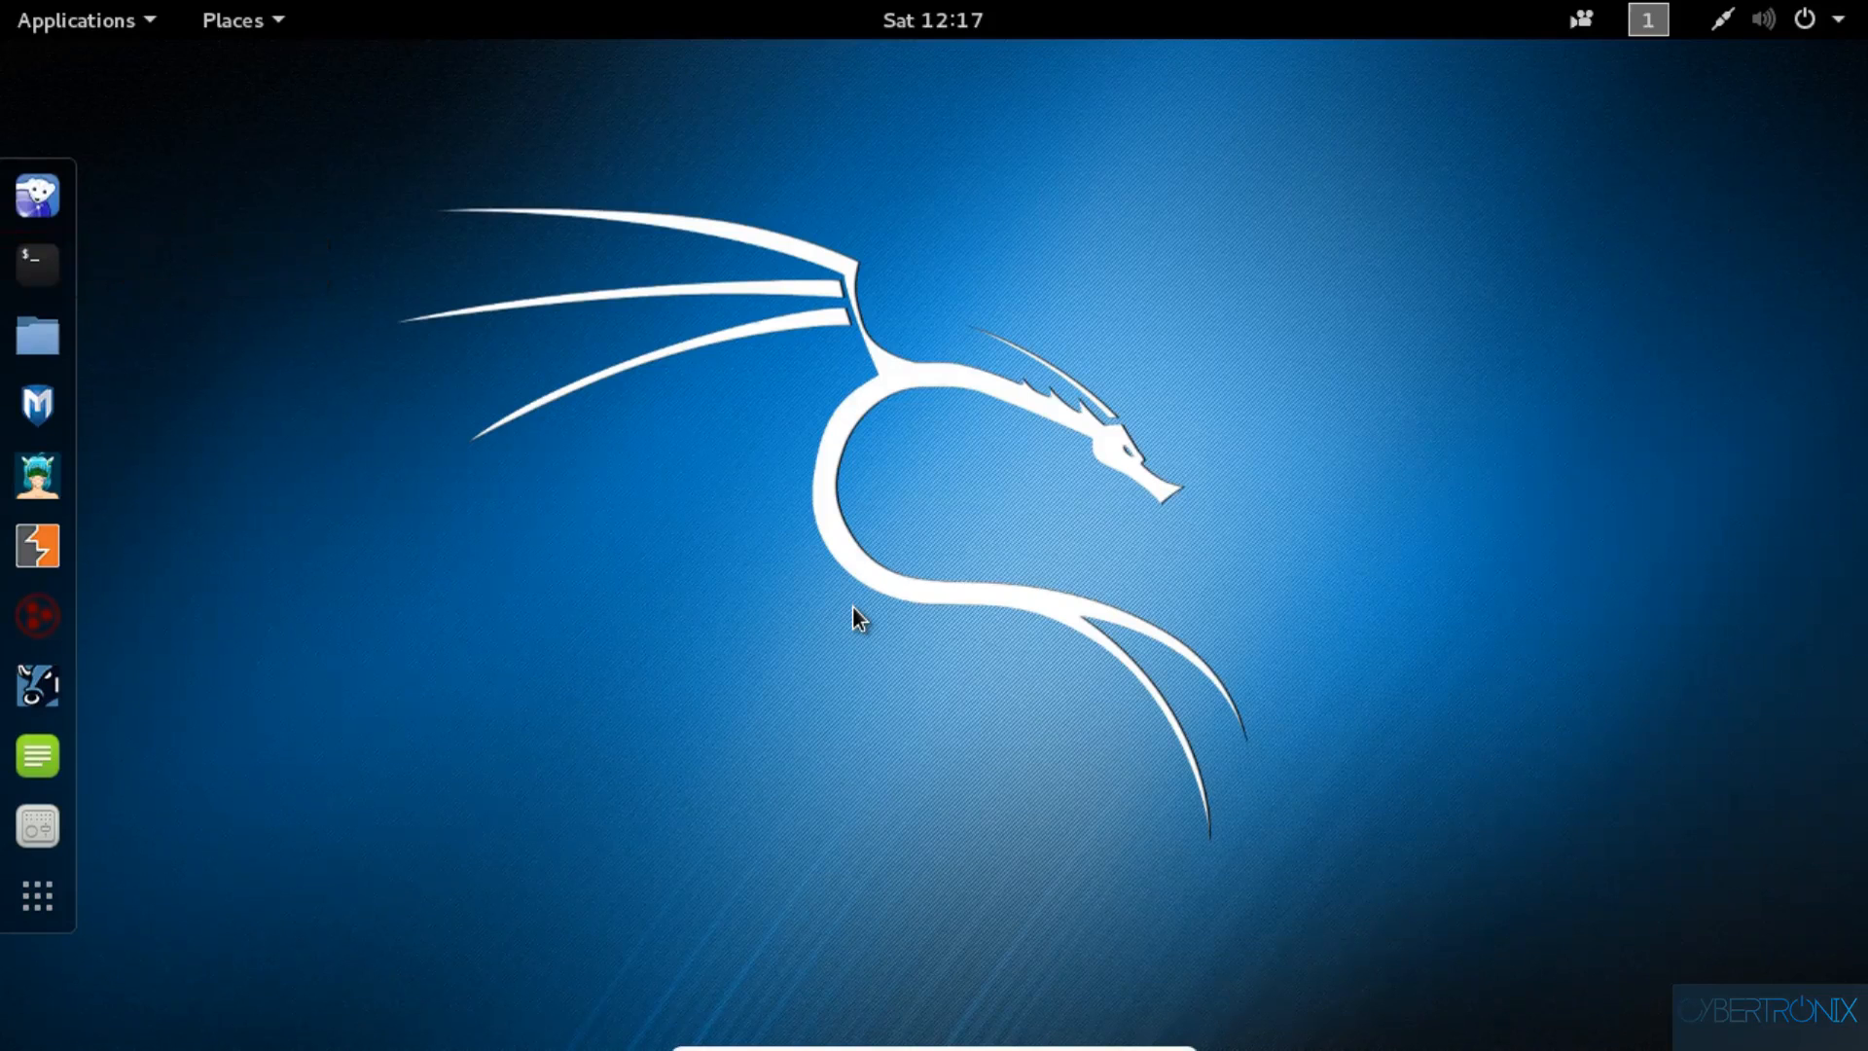
mouse_move(732, 557)
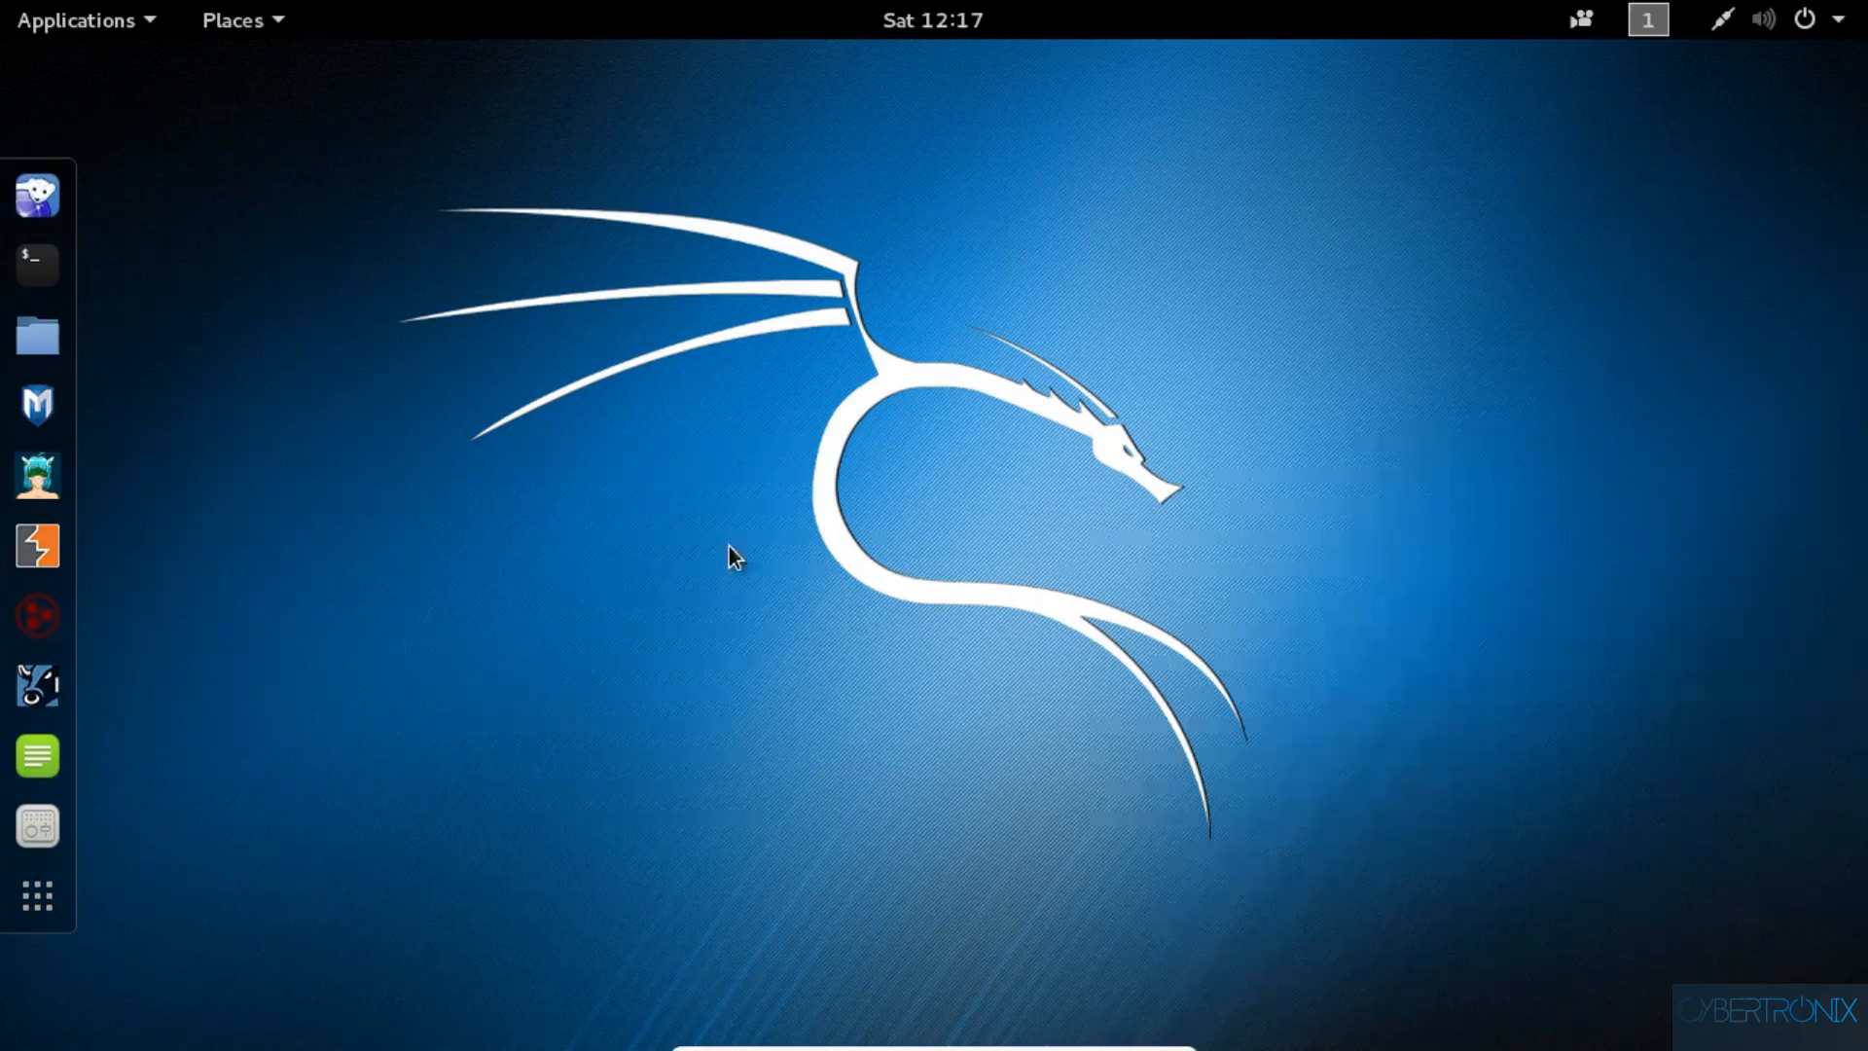
mouse_move(221, 295)
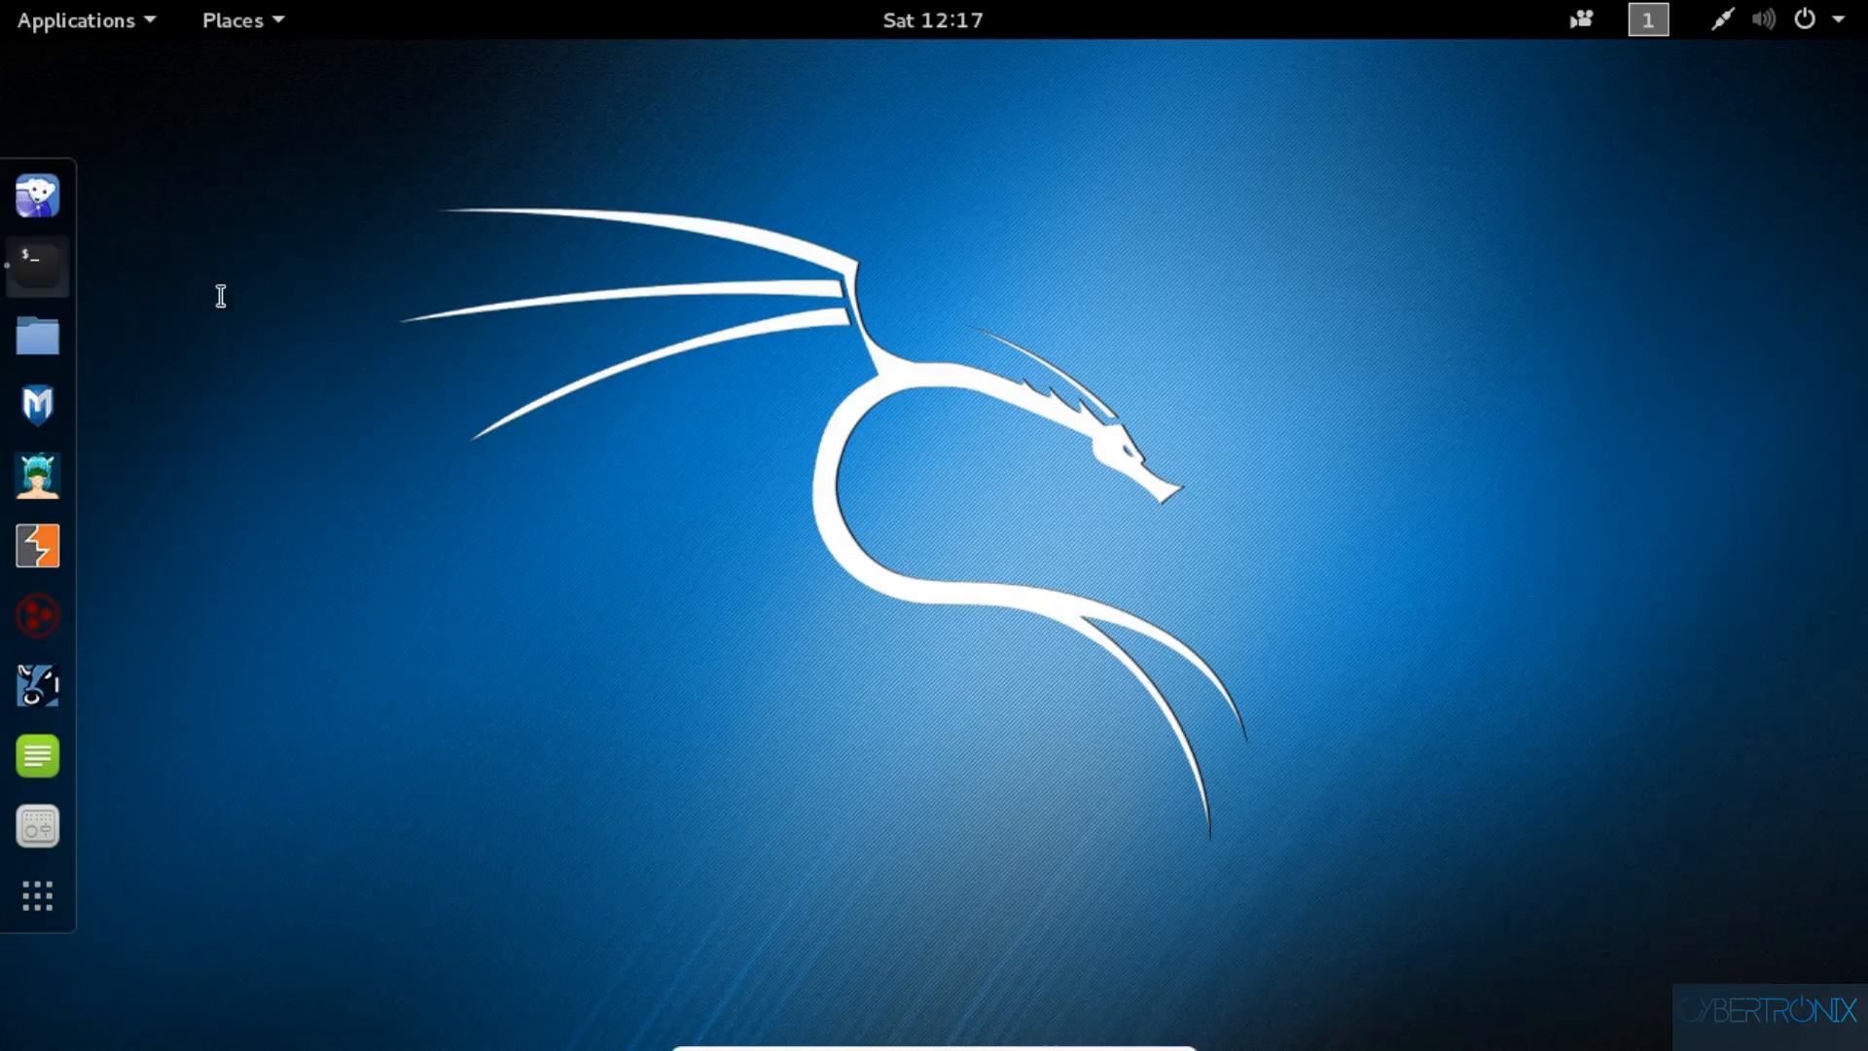
- Open and close a terminal, then check the volume, network and session status menu
left_click(37, 261)
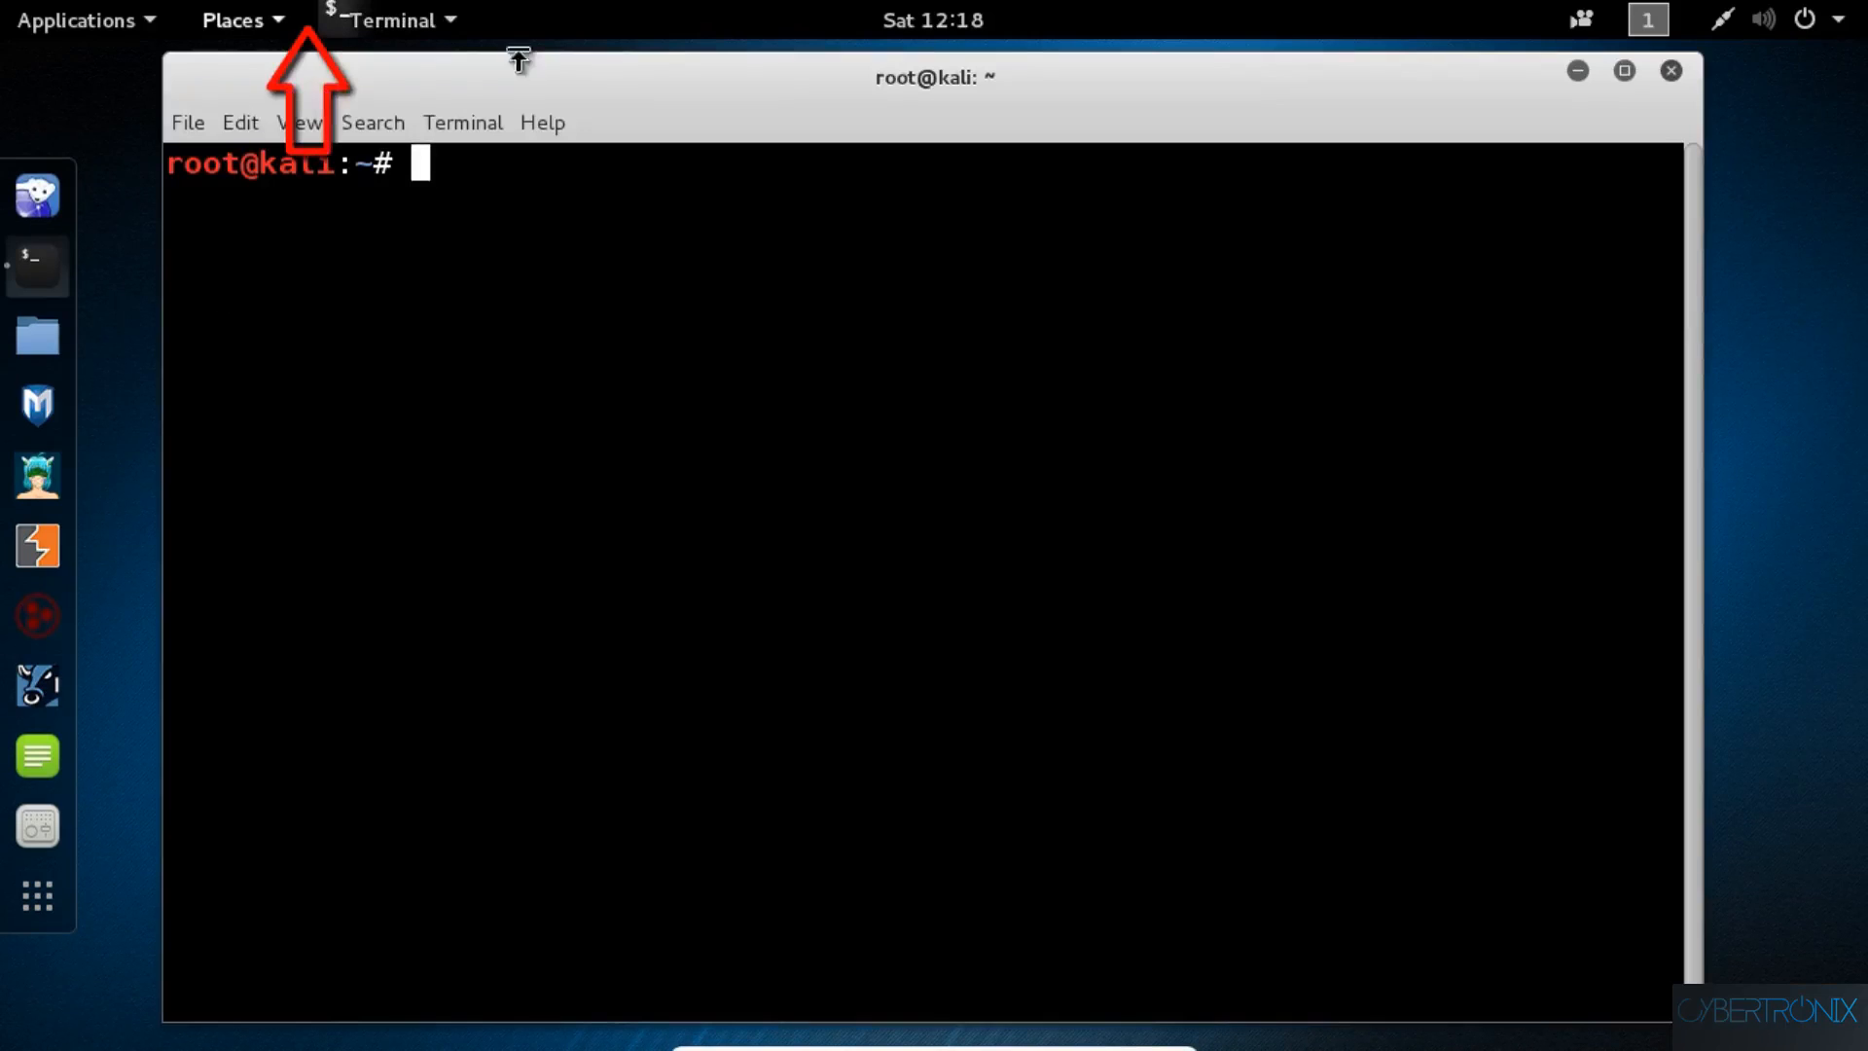
mouse_move(489, 26)
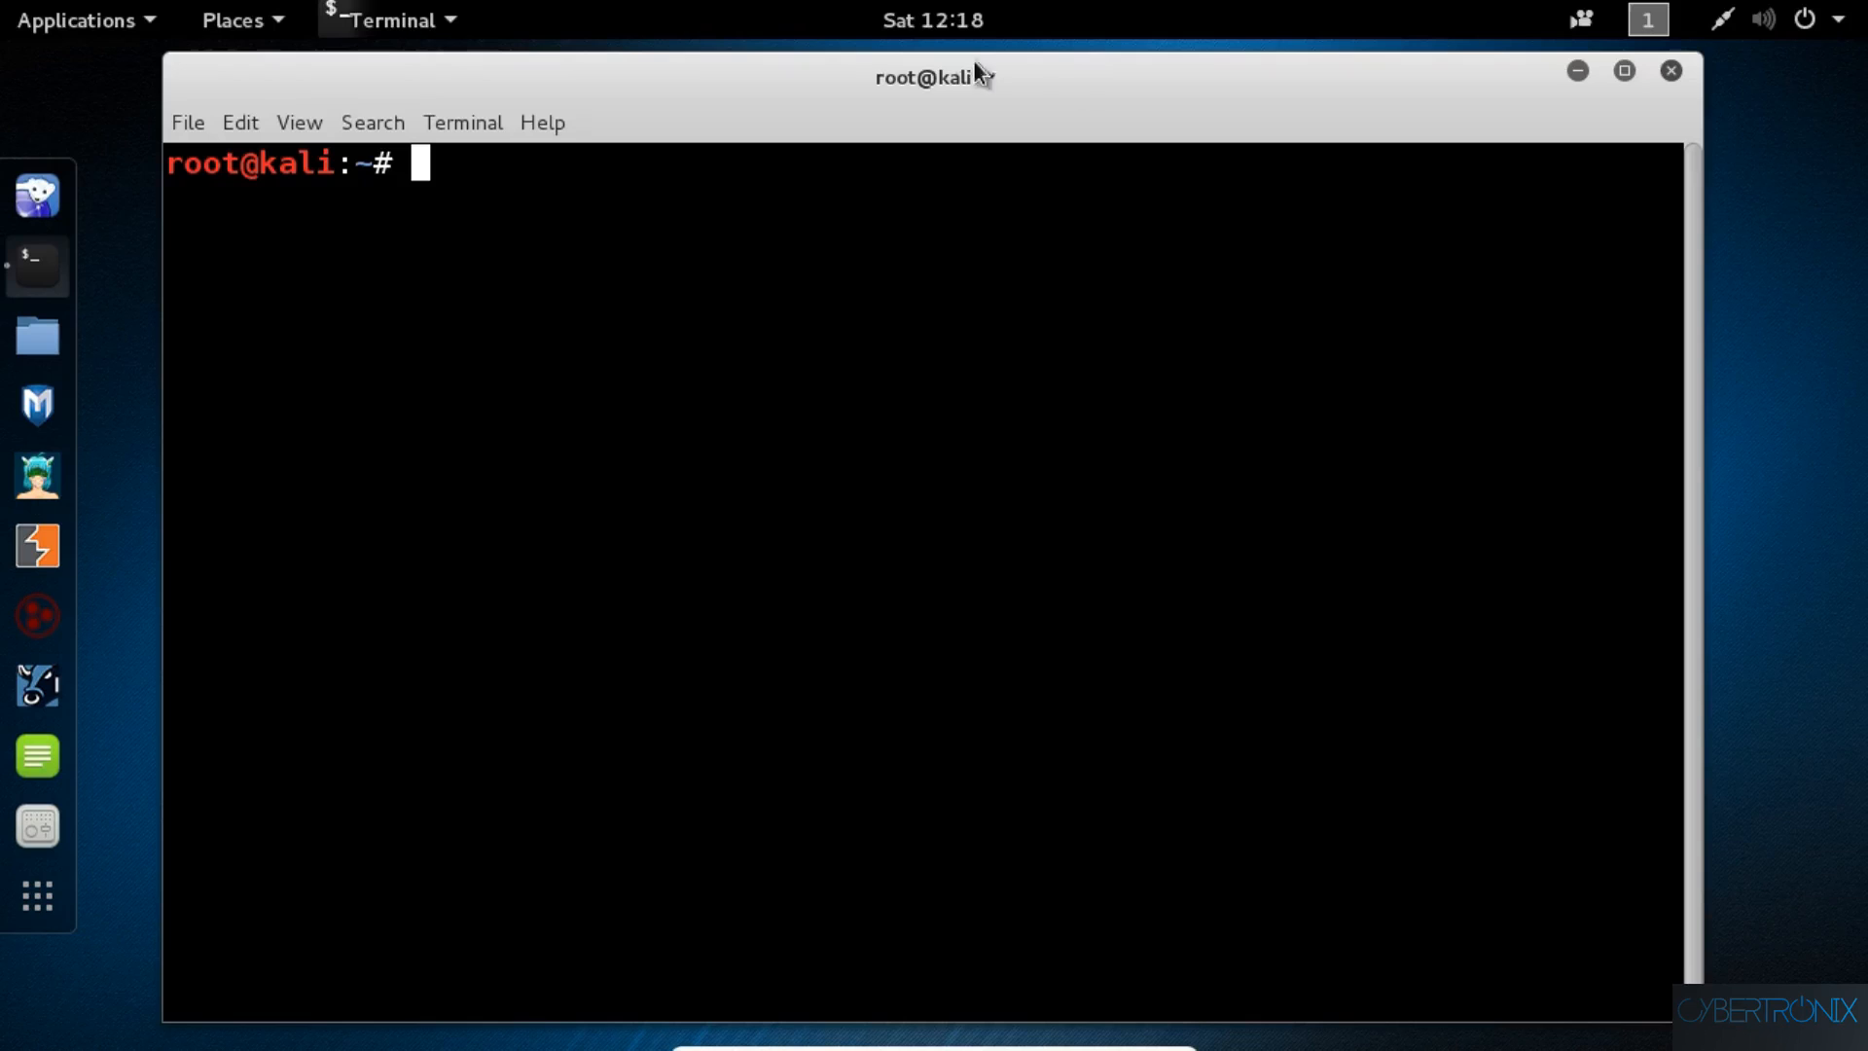
left_click(1670, 70)
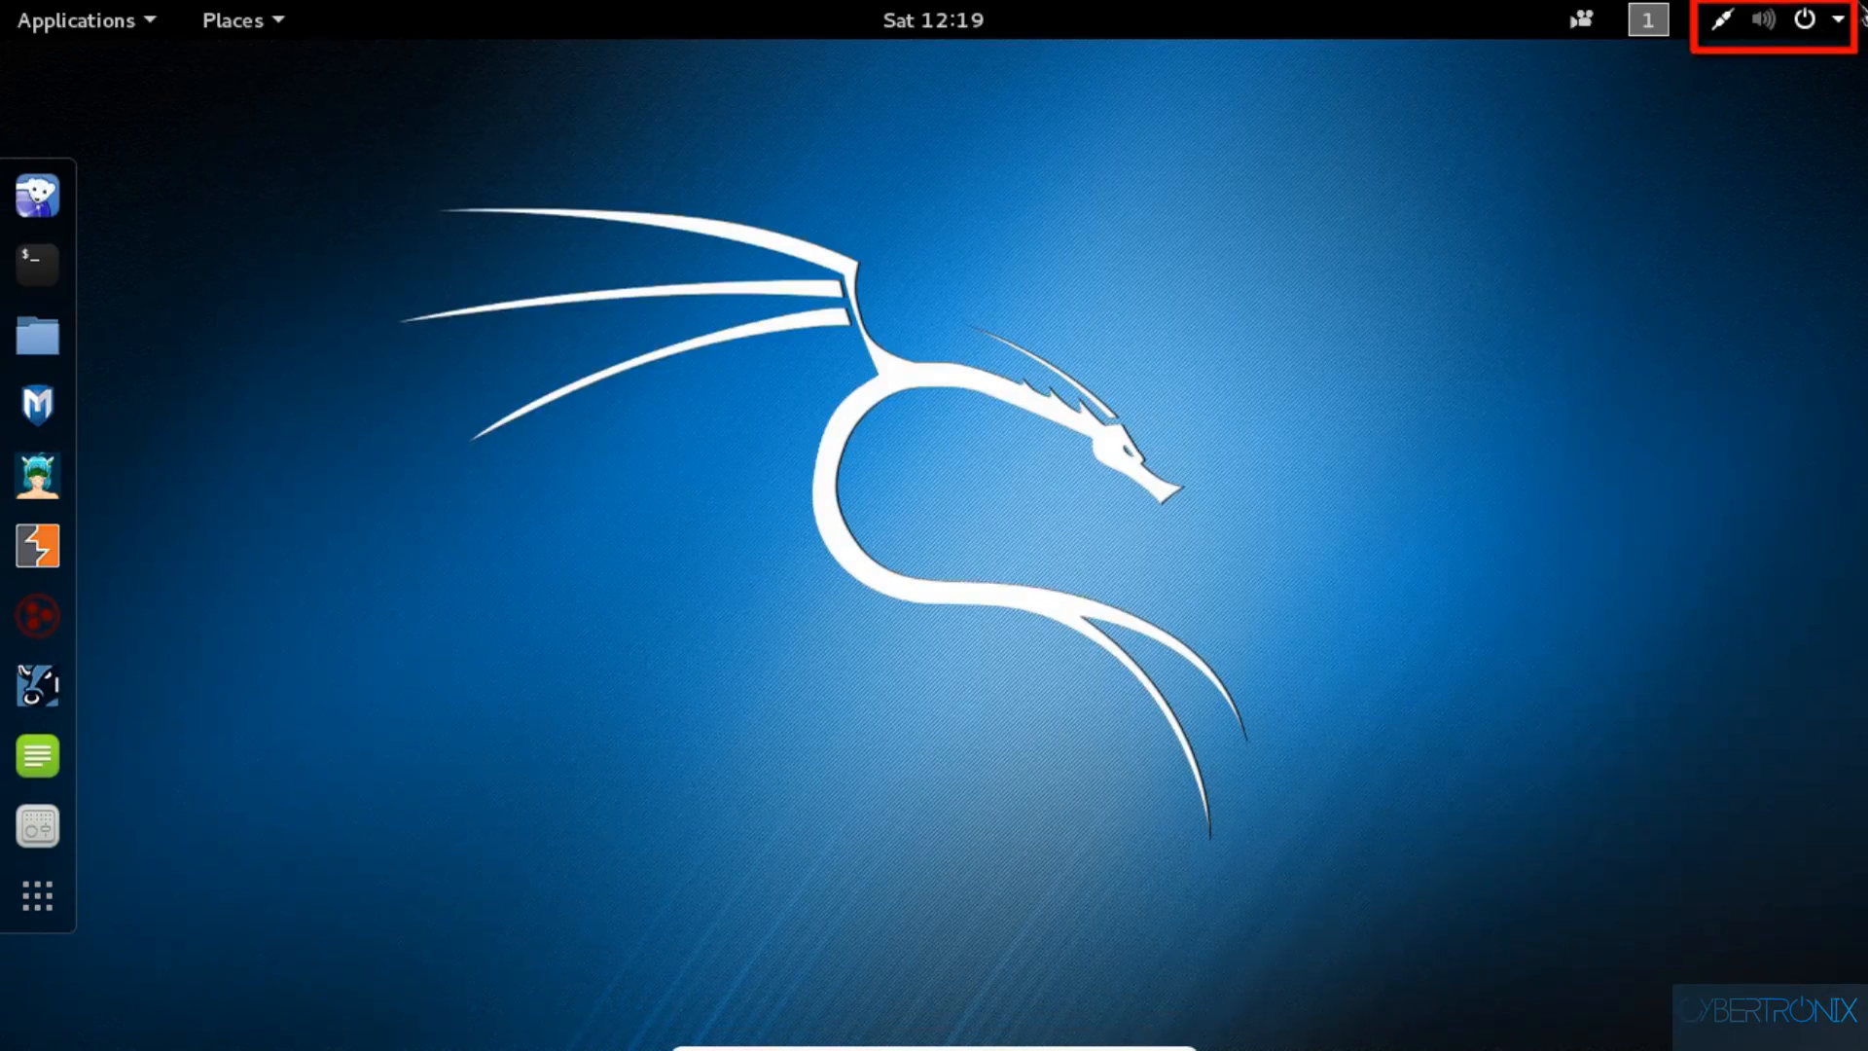
left_click(1804, 19)
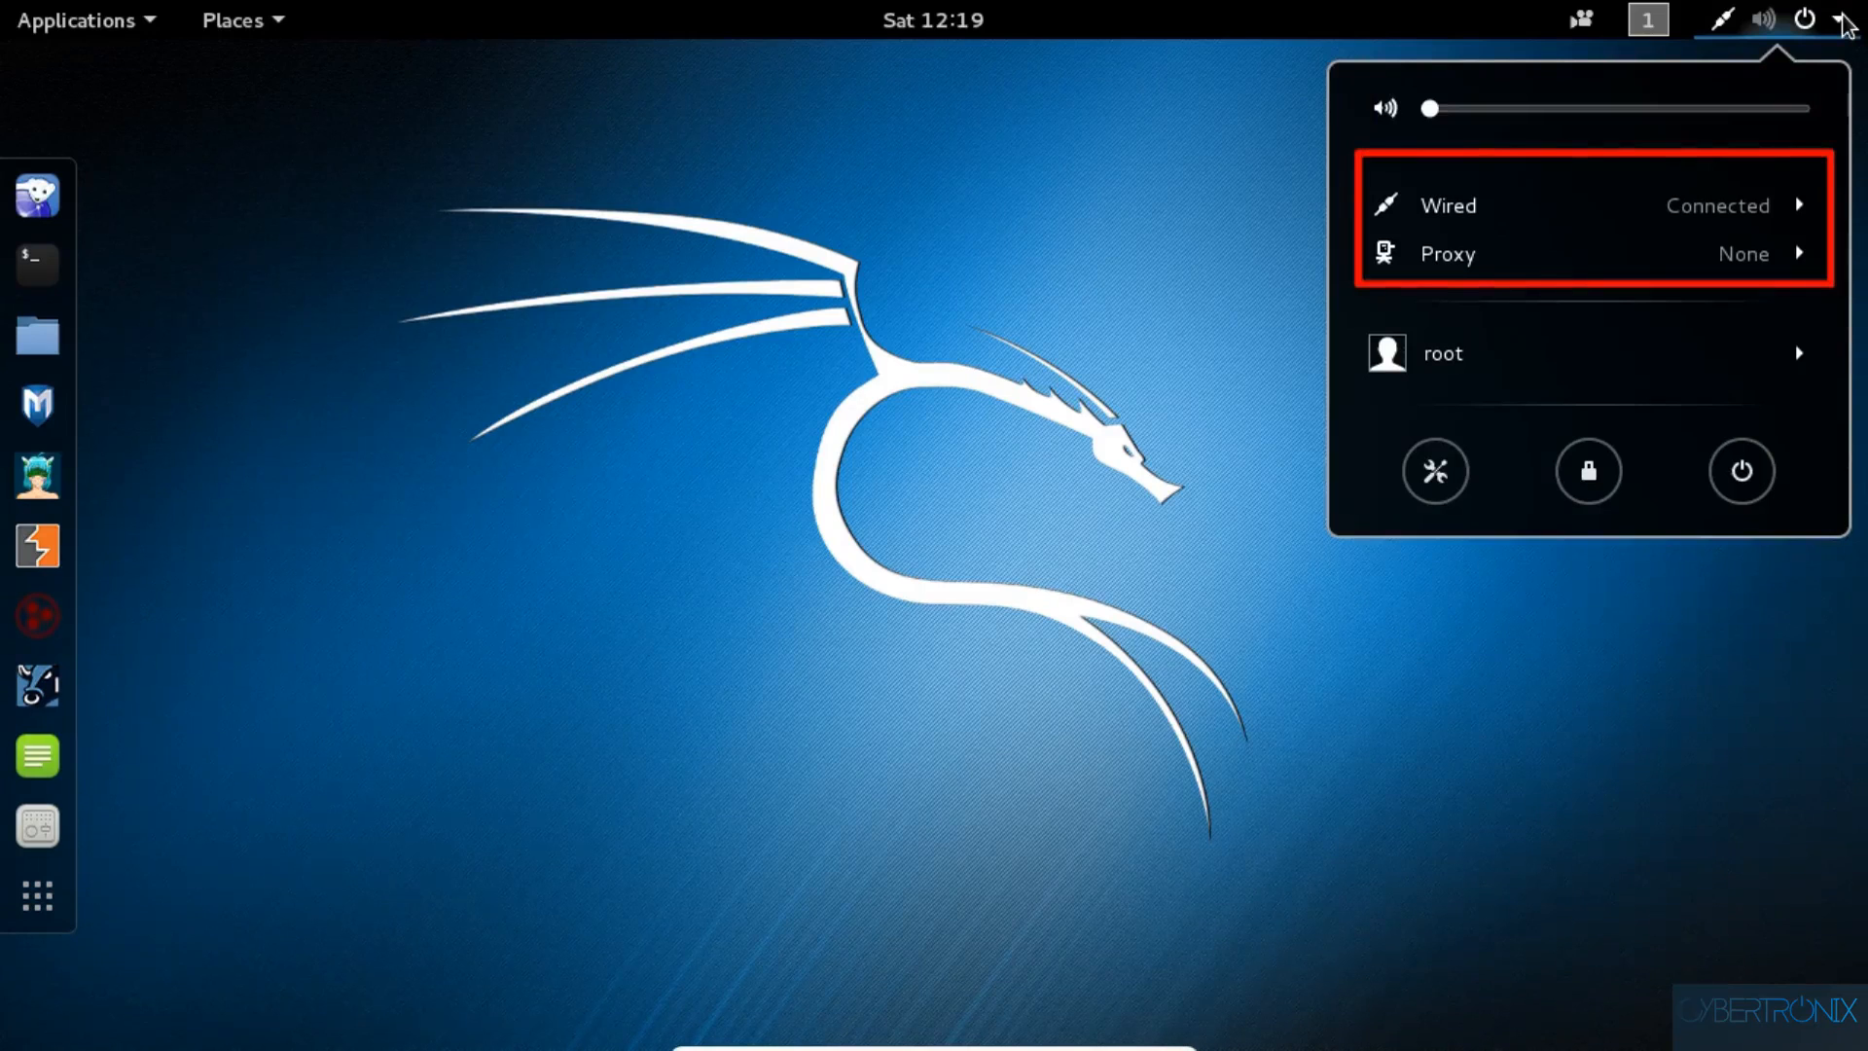
mouse_move(1718, 280)
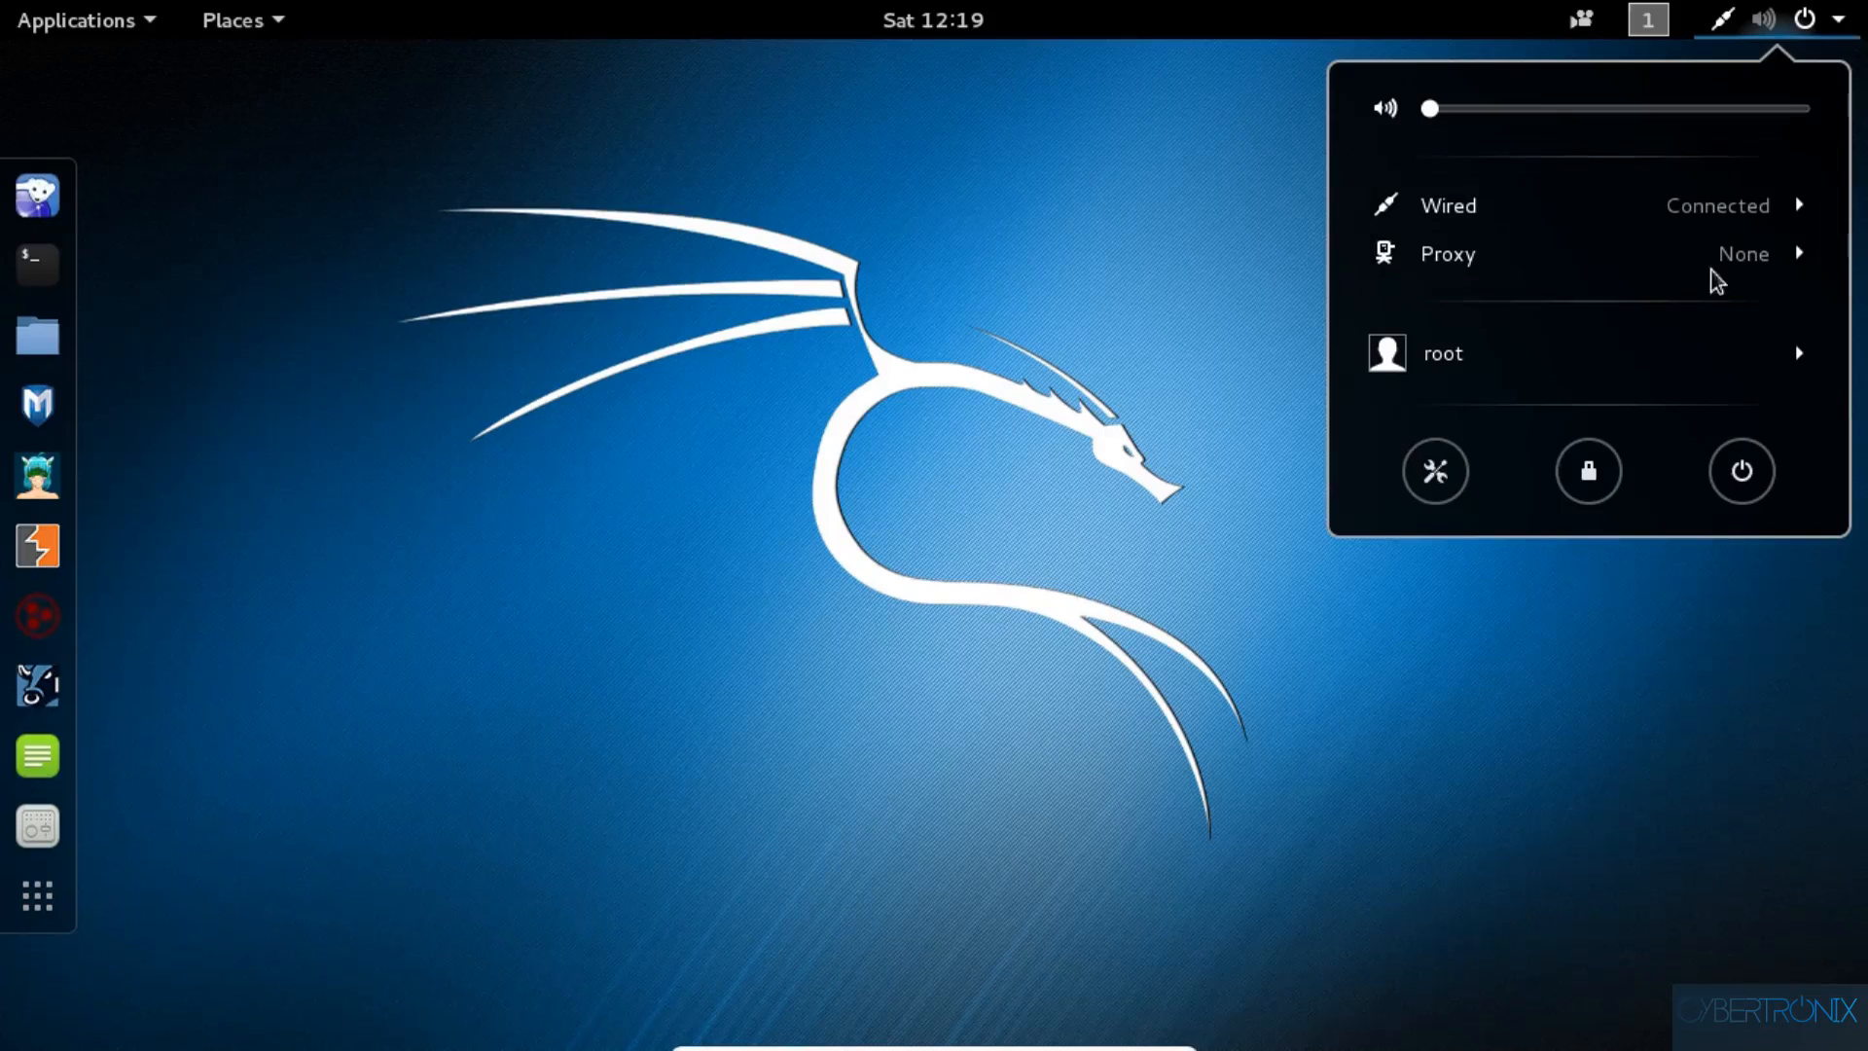
left_click(1549, 352)
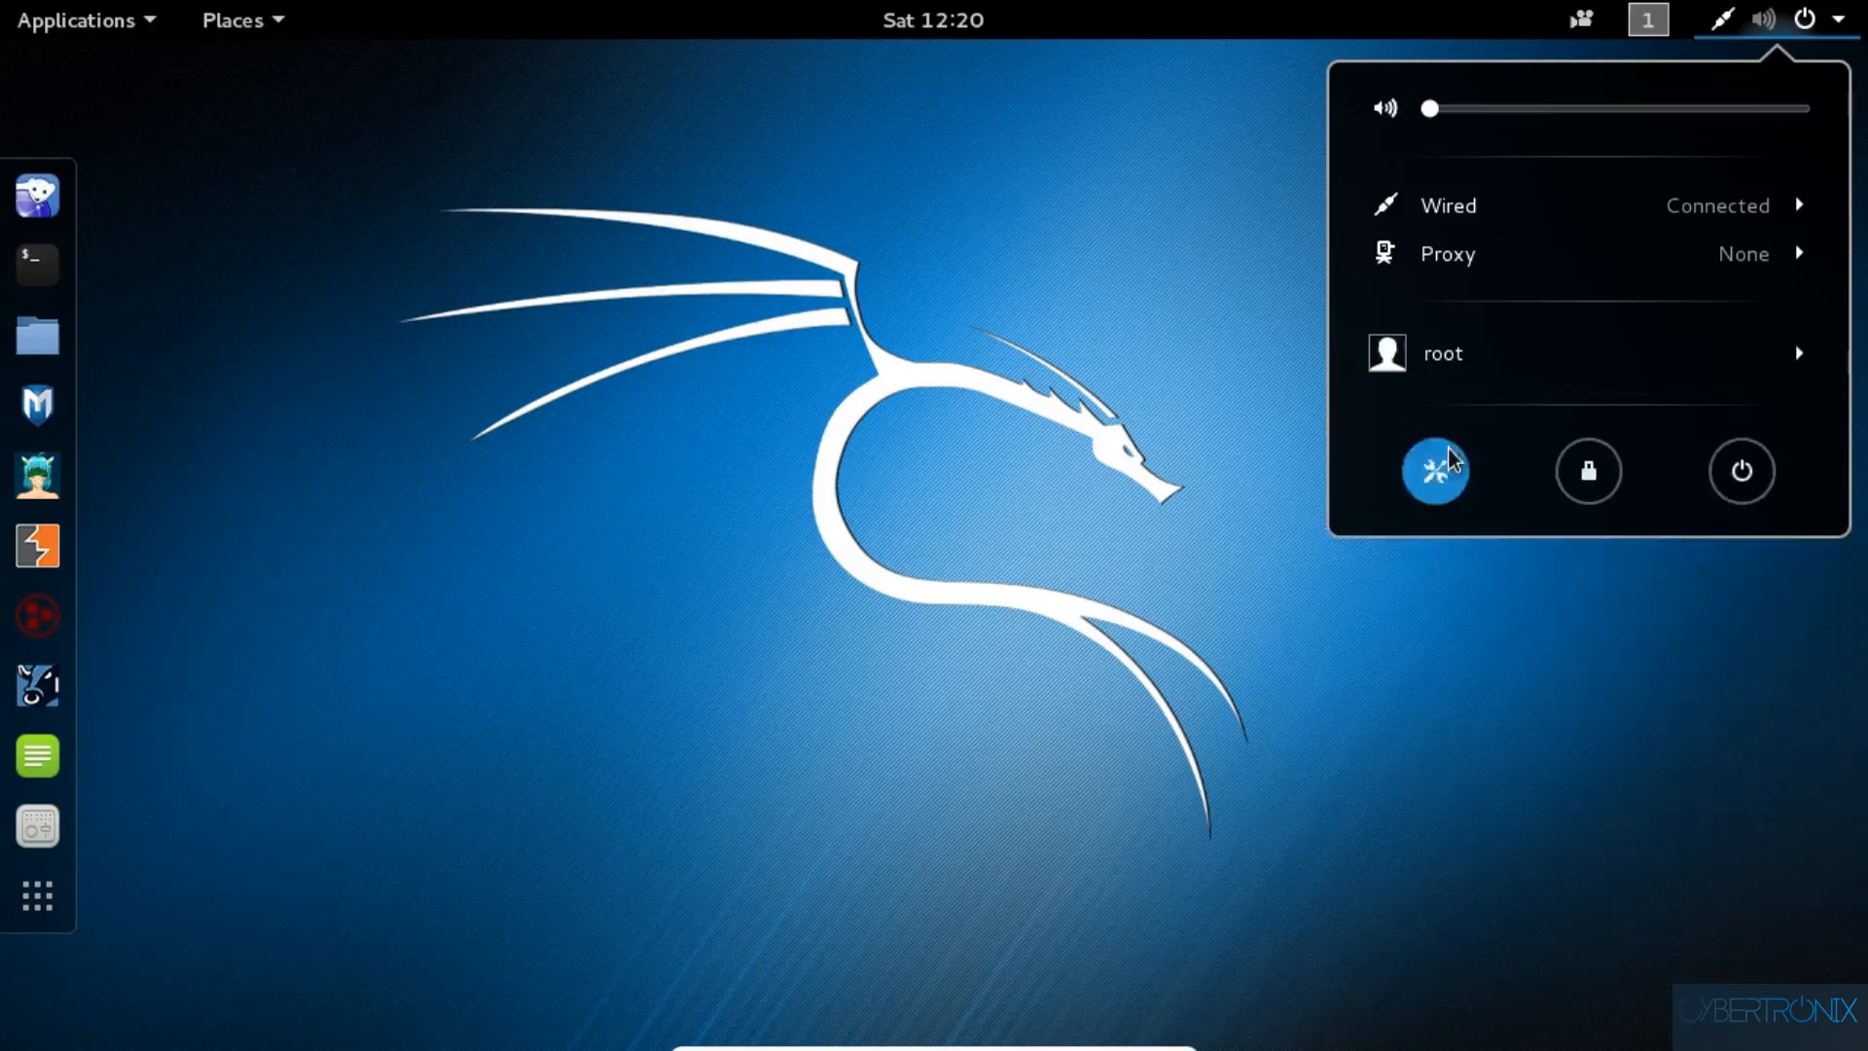
mouse_move(1741, 471)
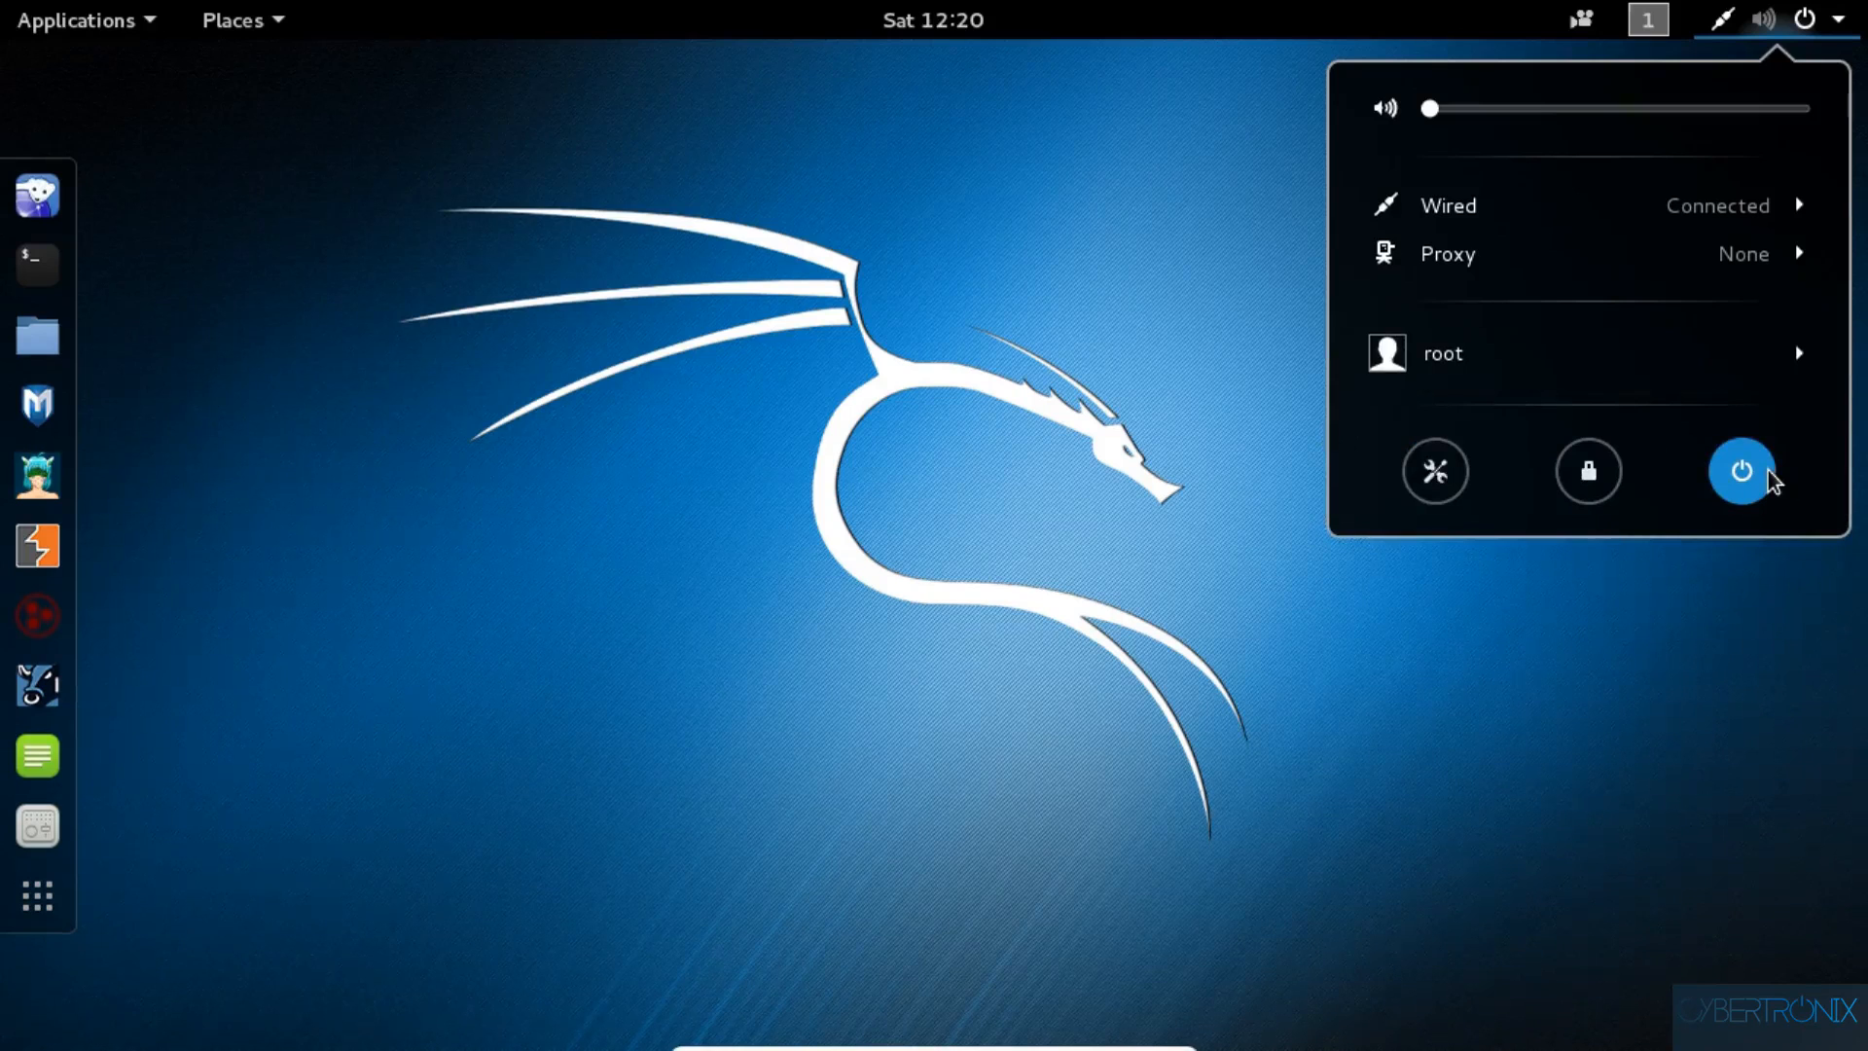
mouse_move(1588, 472)
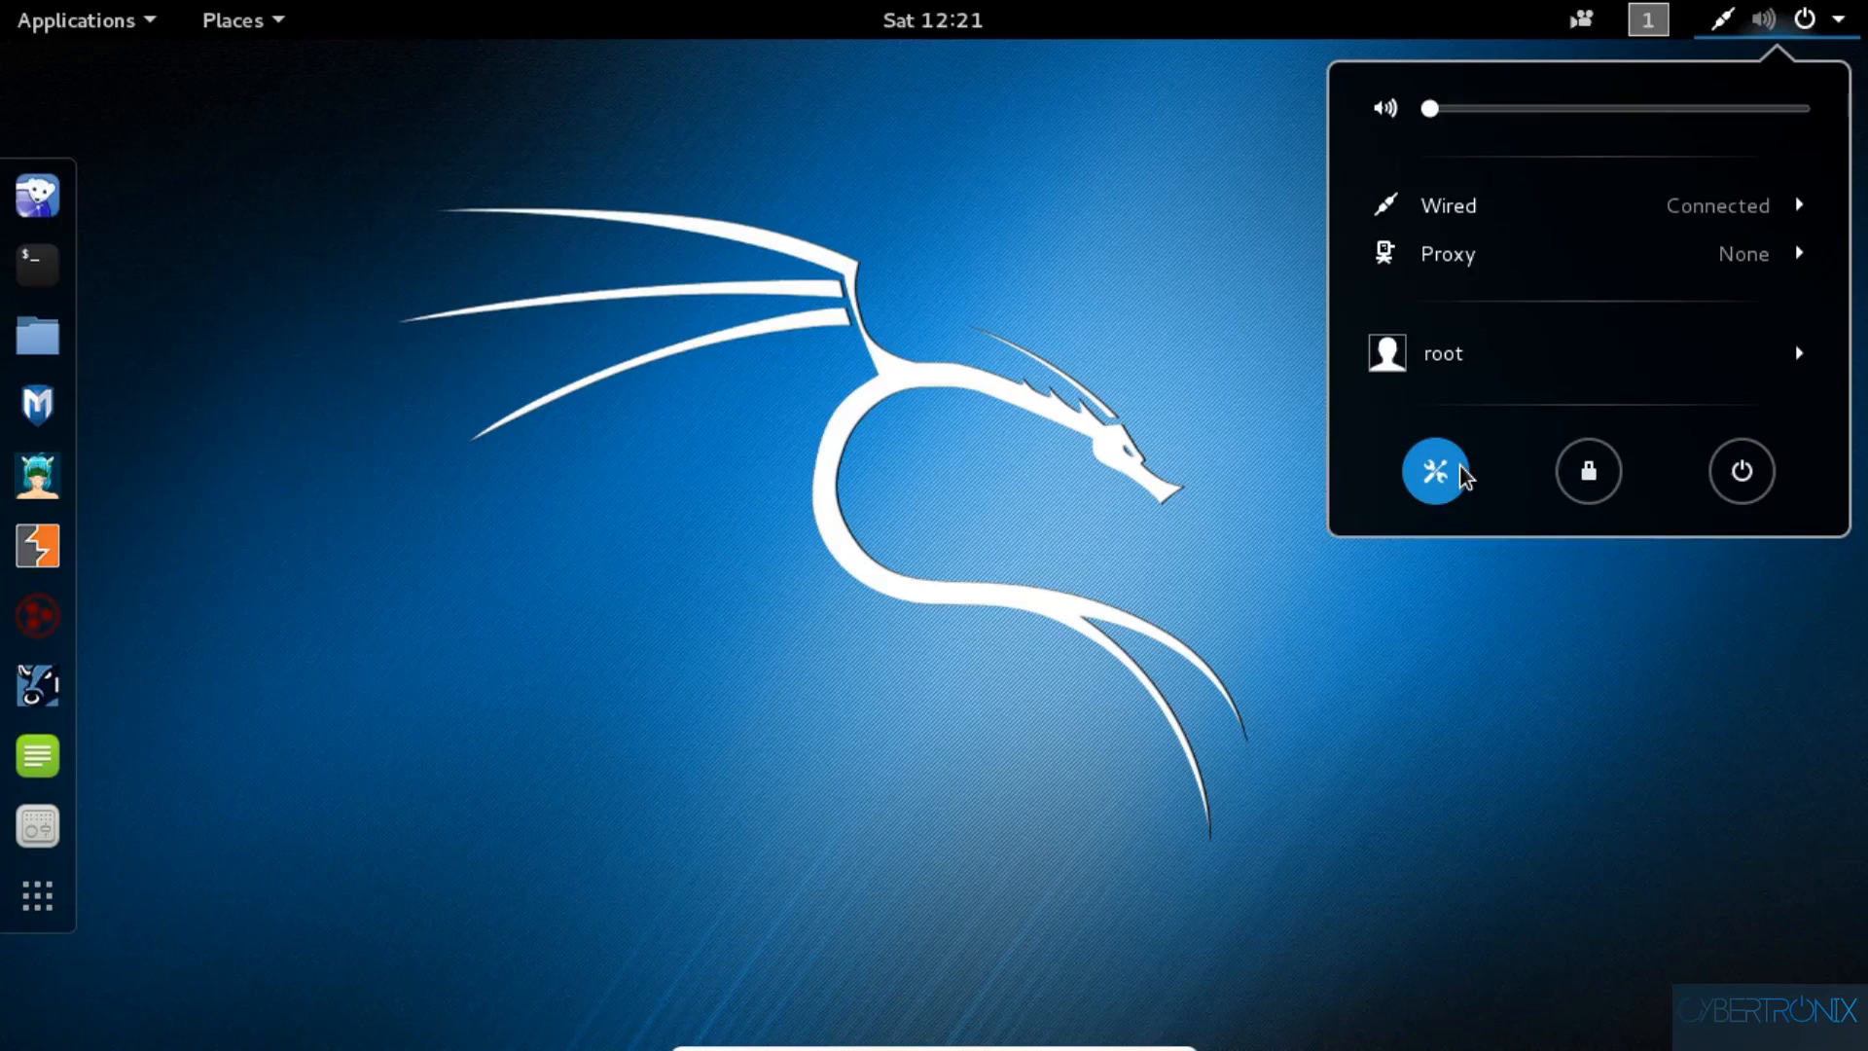
mouse_move(1294, 363)
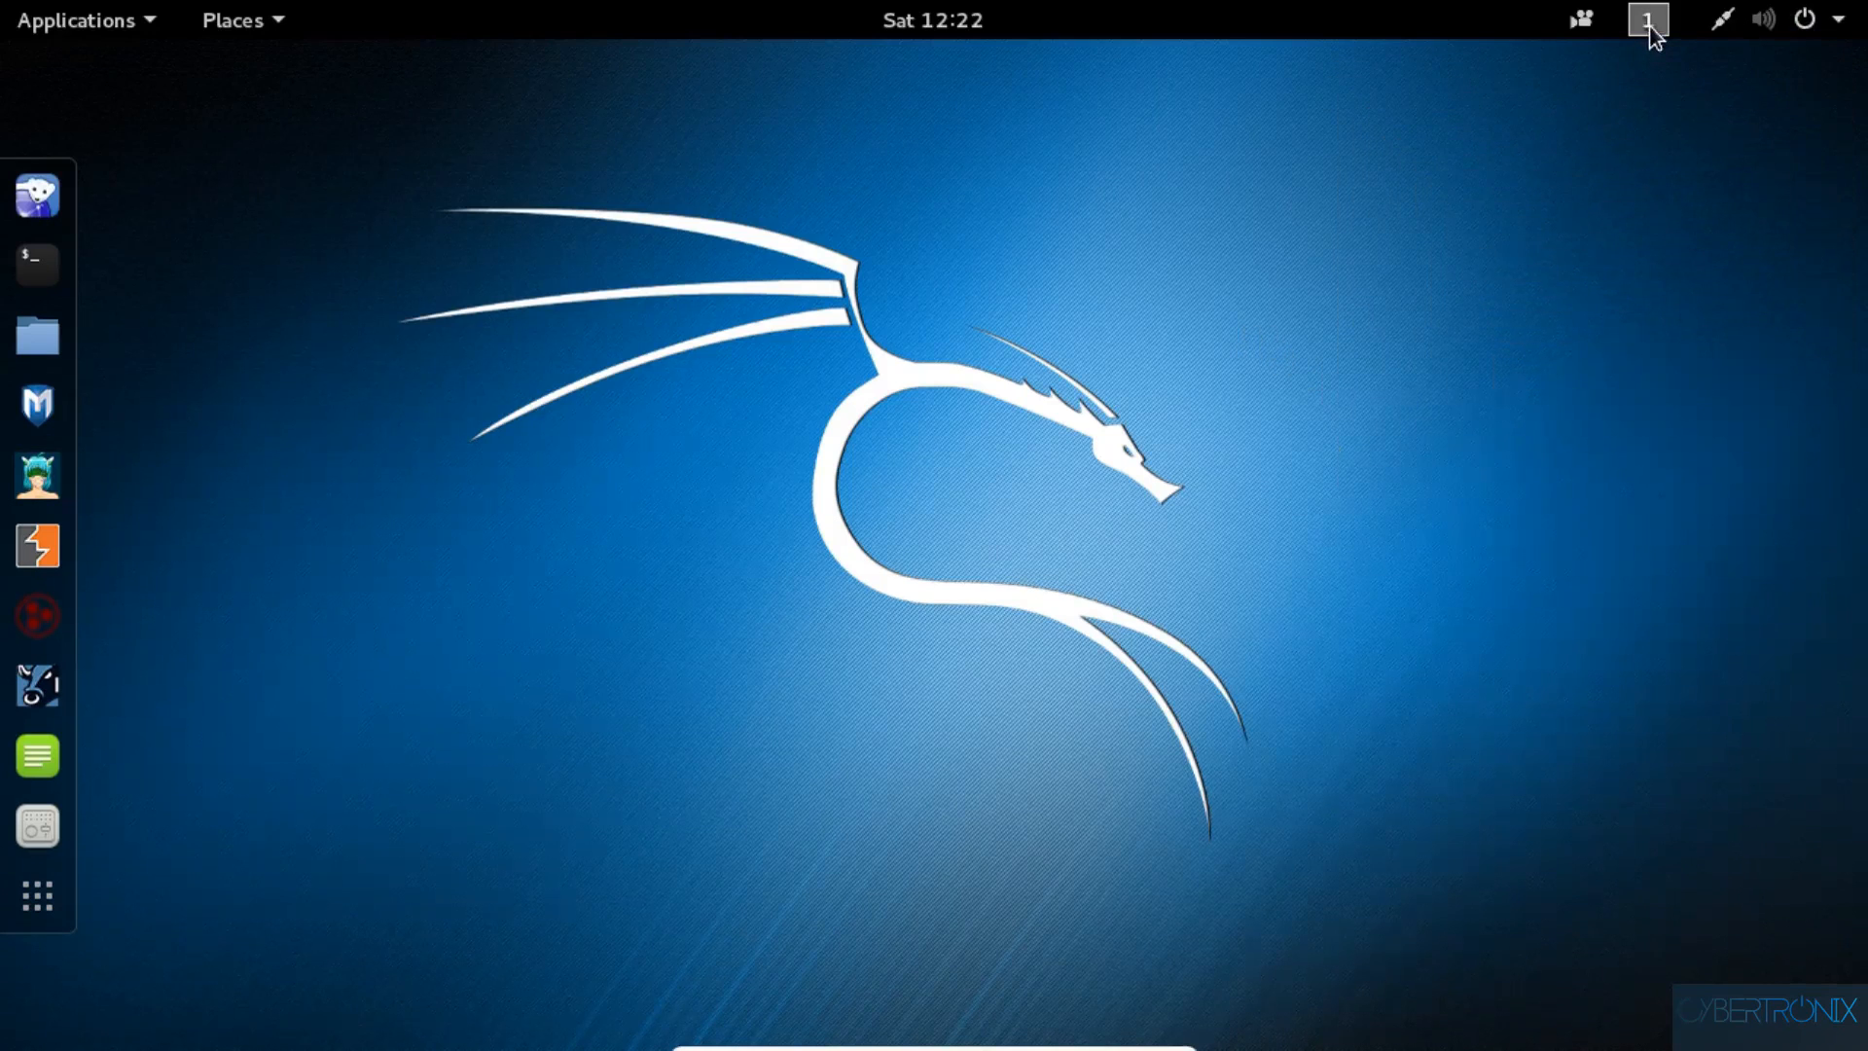
- After viewing workspaces, type 'client1 commands' in a terminal, then open another on workspace 2
left_click(1647, 21)
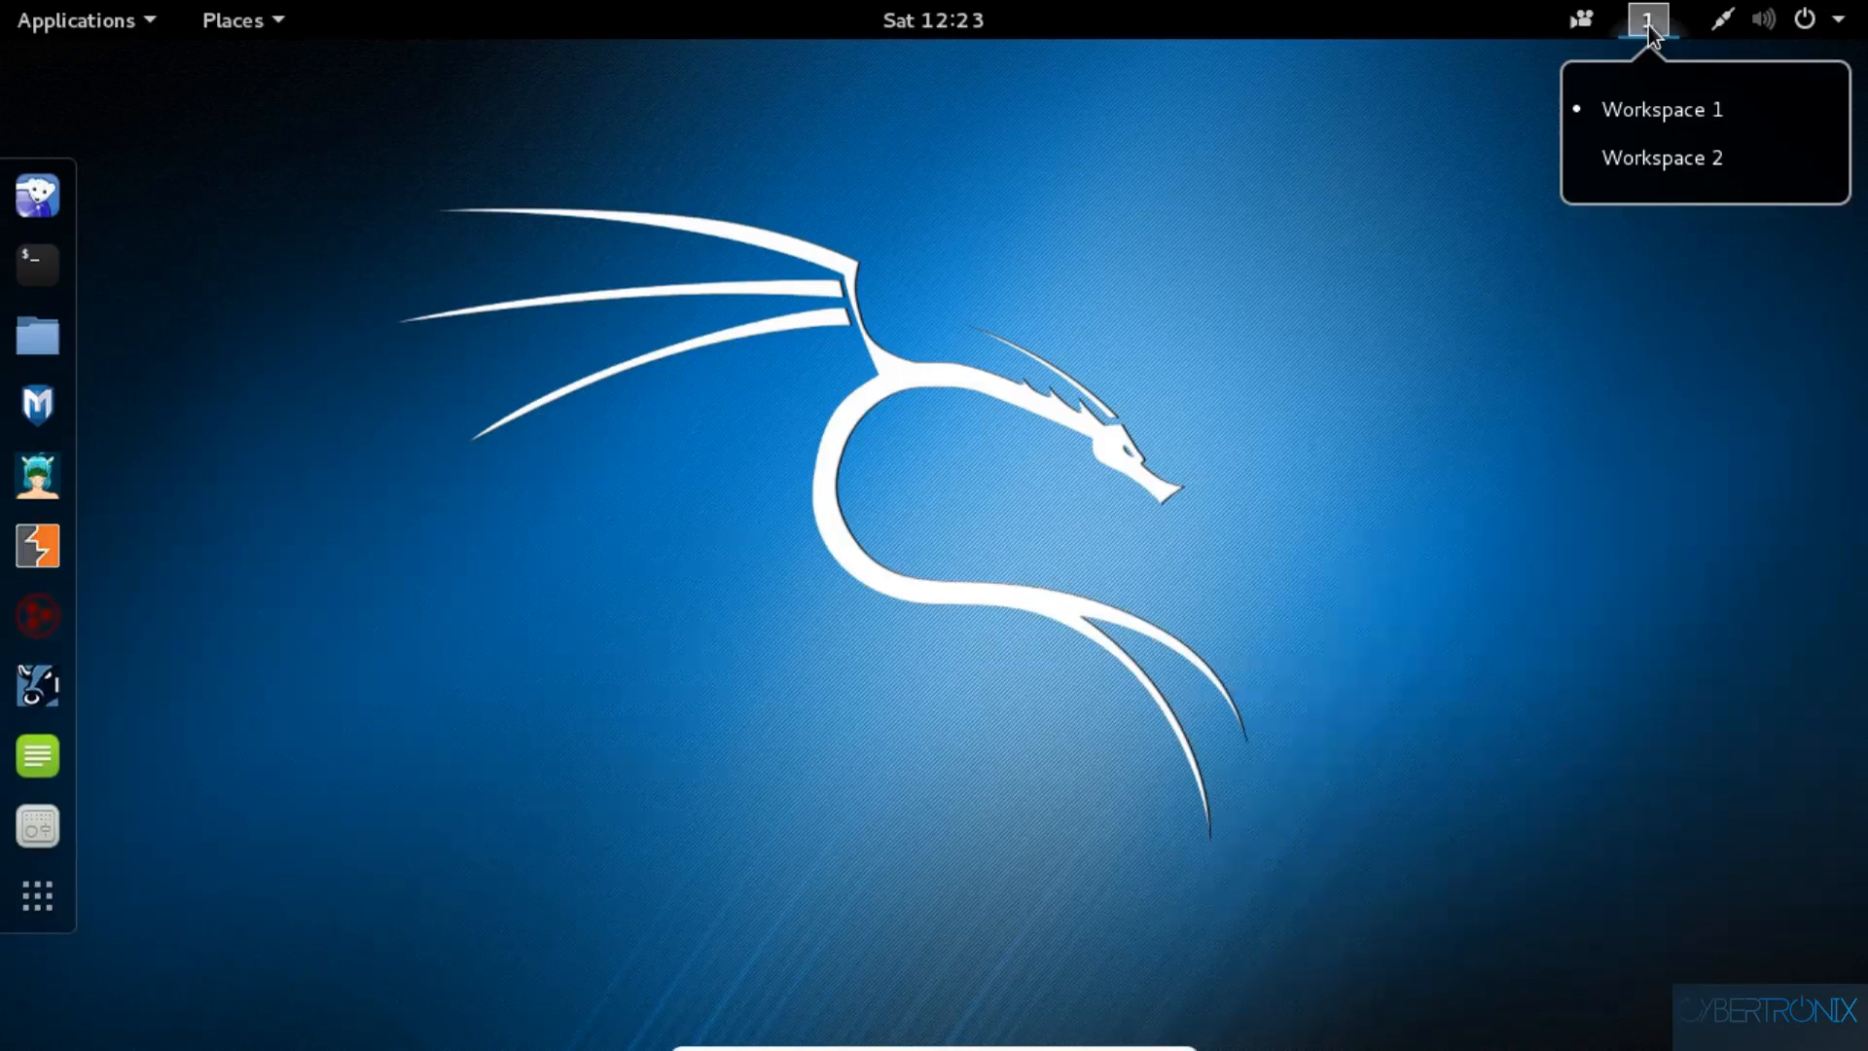
left_click(1580, 20)
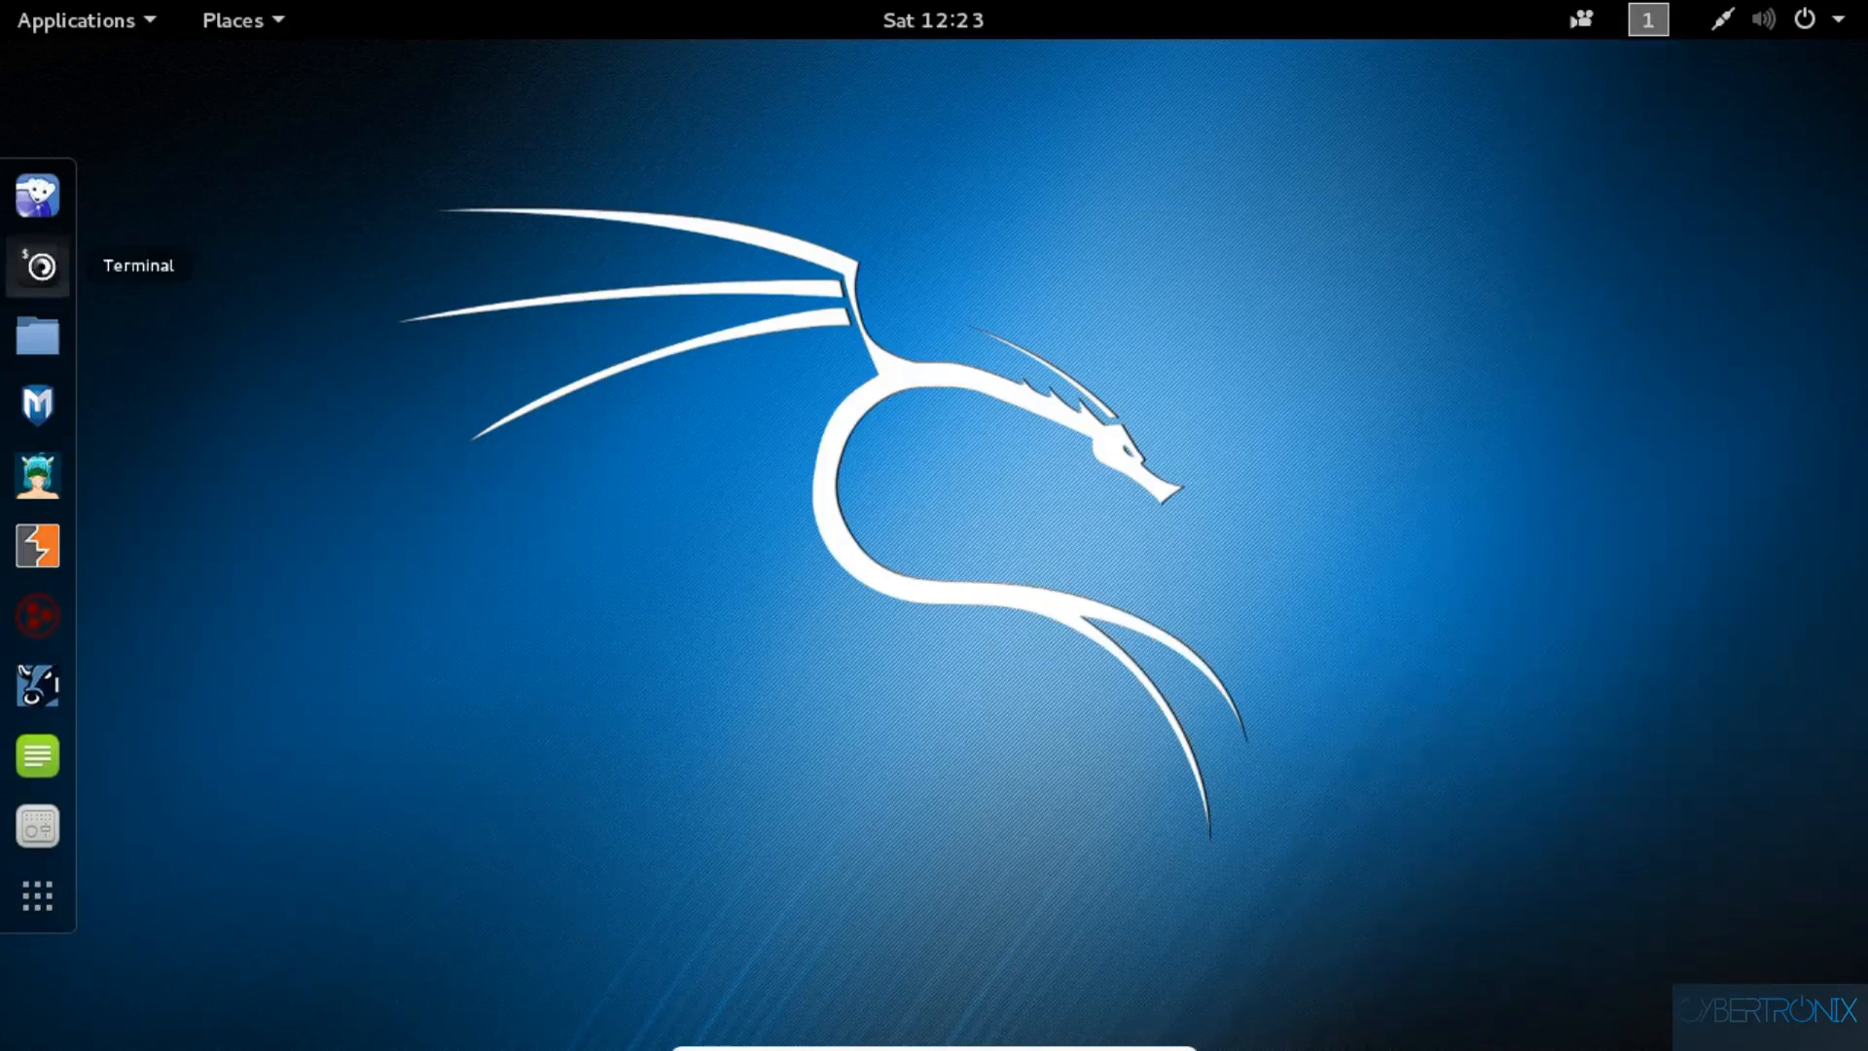
left_click(37, 264)
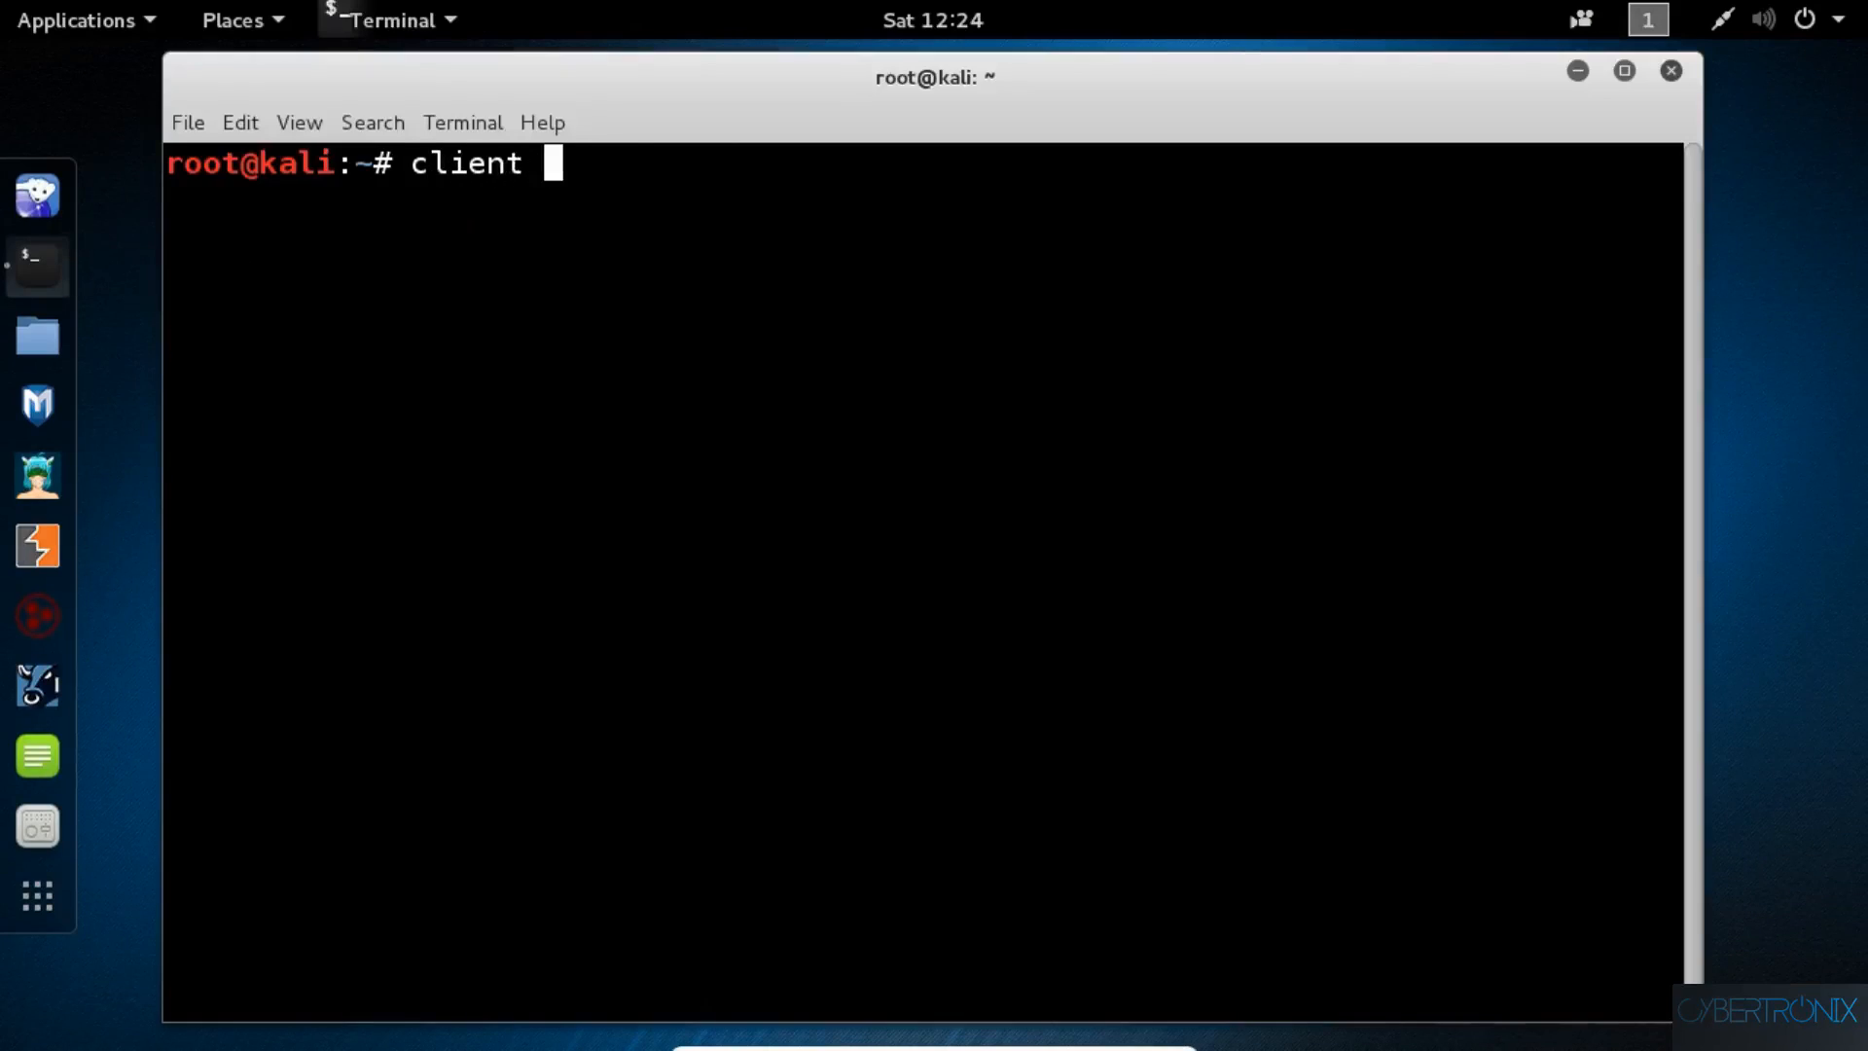
type("1 commands")
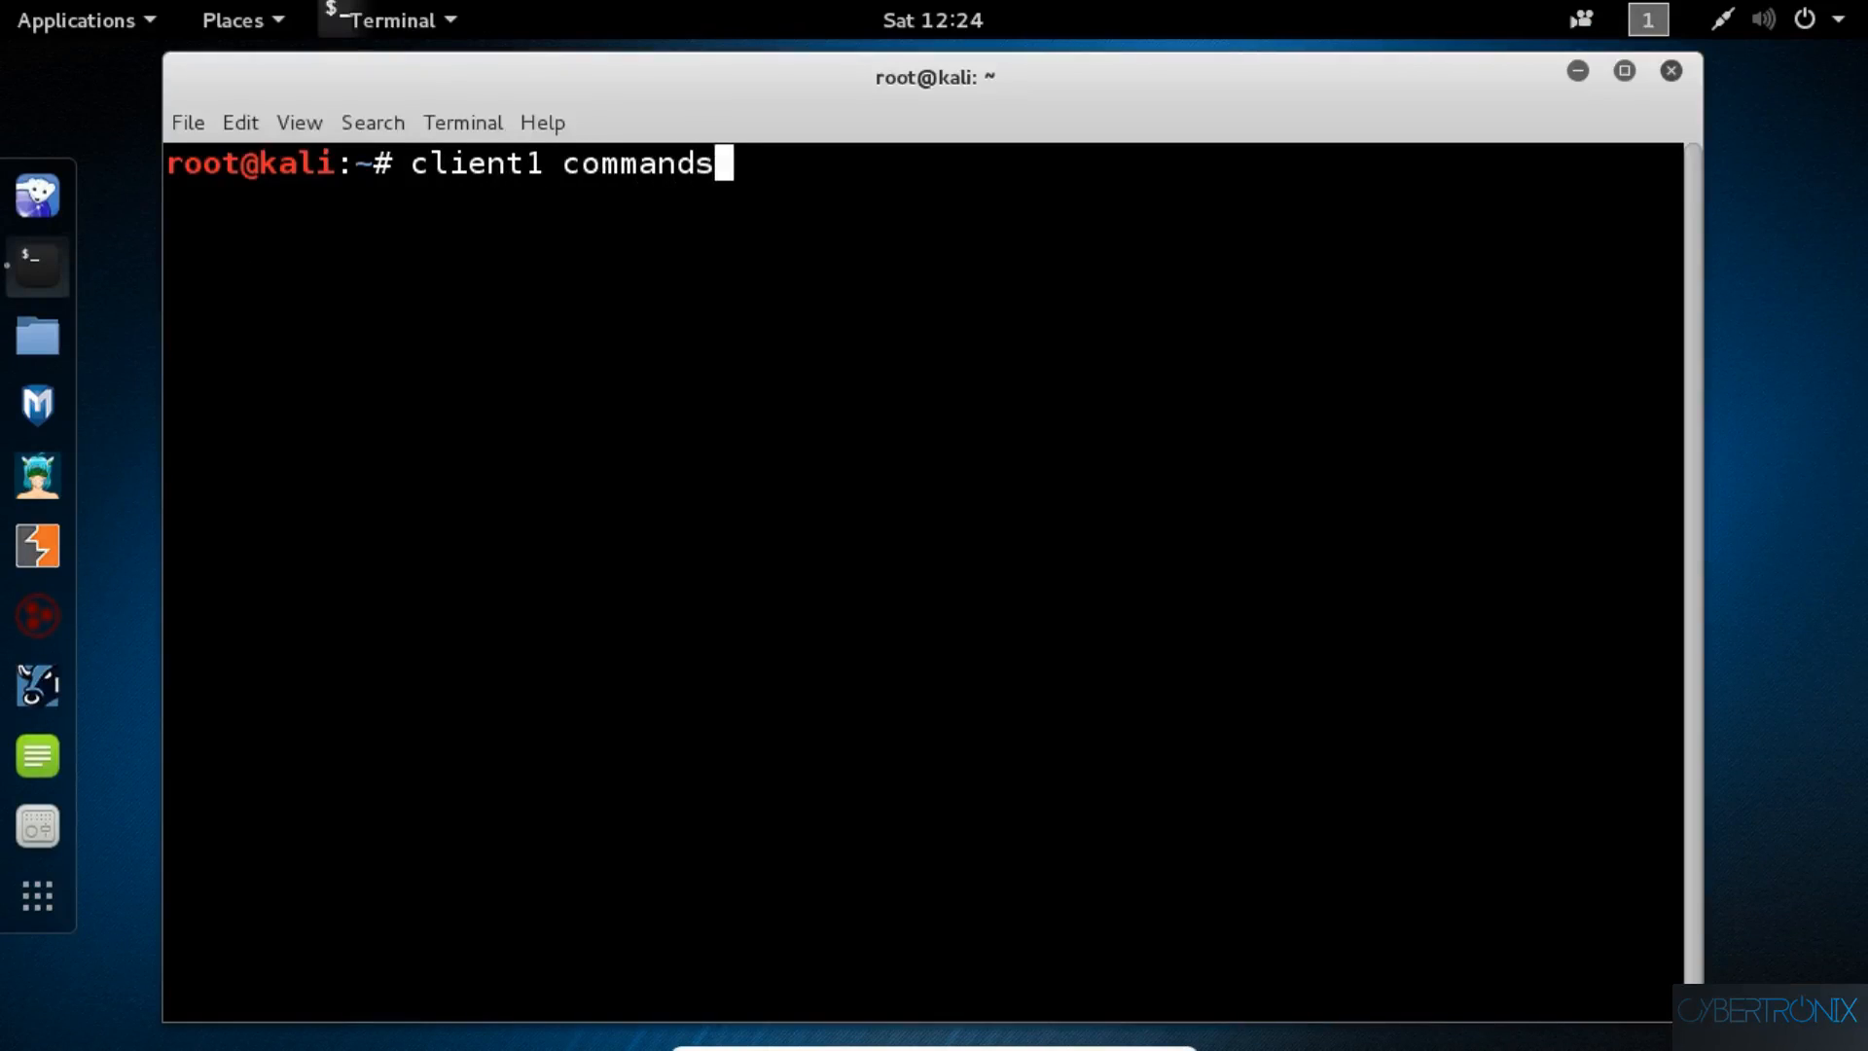
mouse_move(1339, 38)
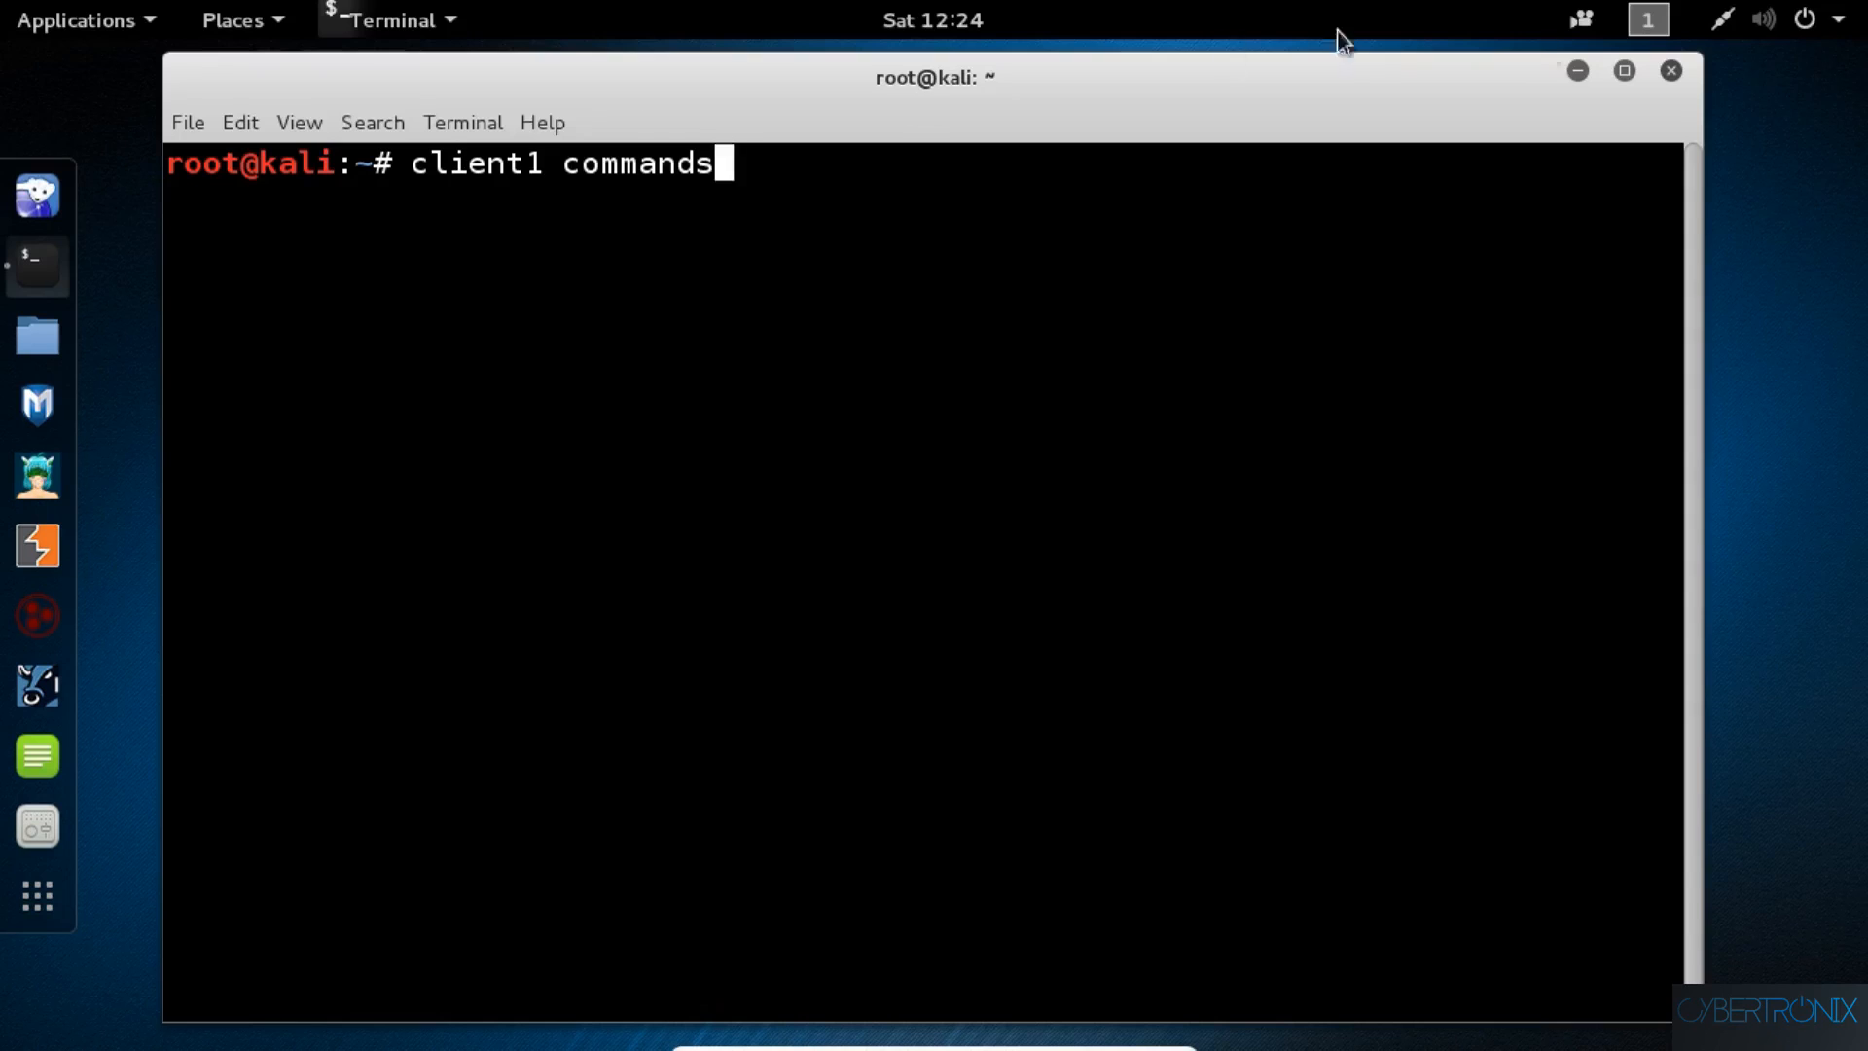
right_click(36, 264)
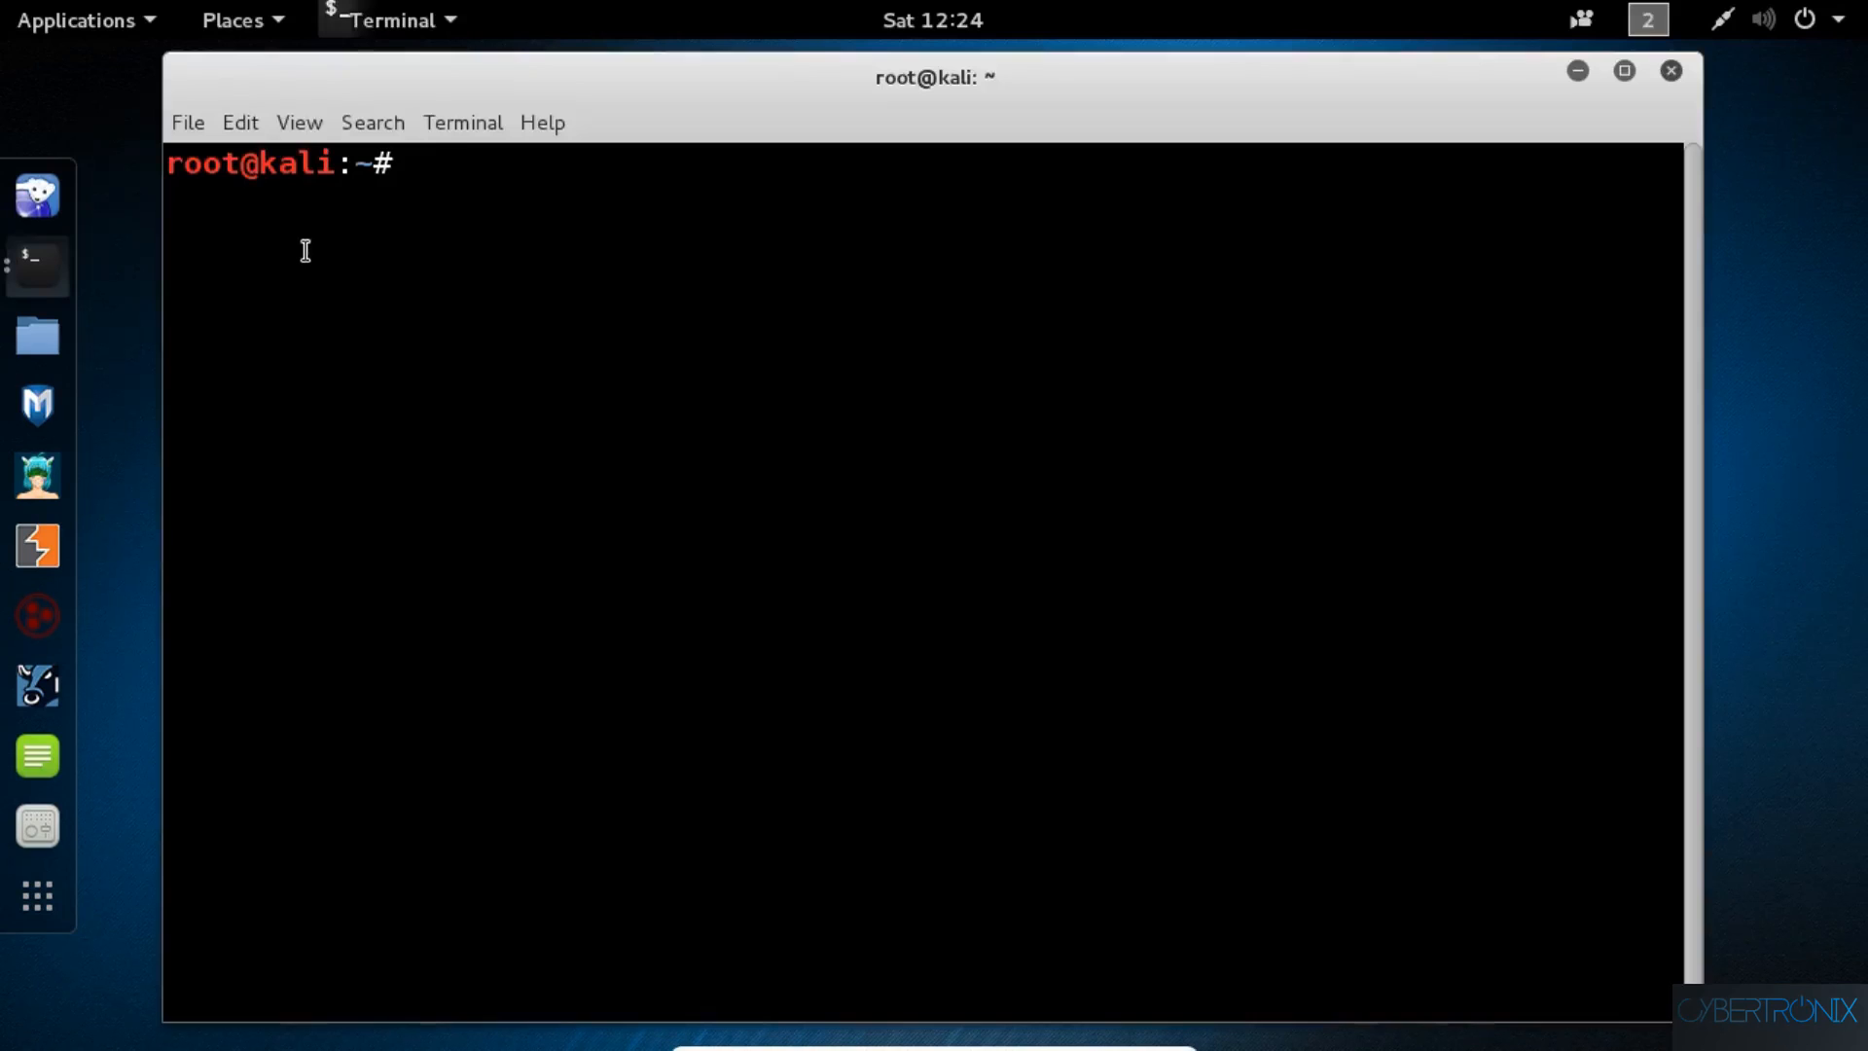
- Type 'client 2 commands' at the workspace 2 terminal prompt
type("client")
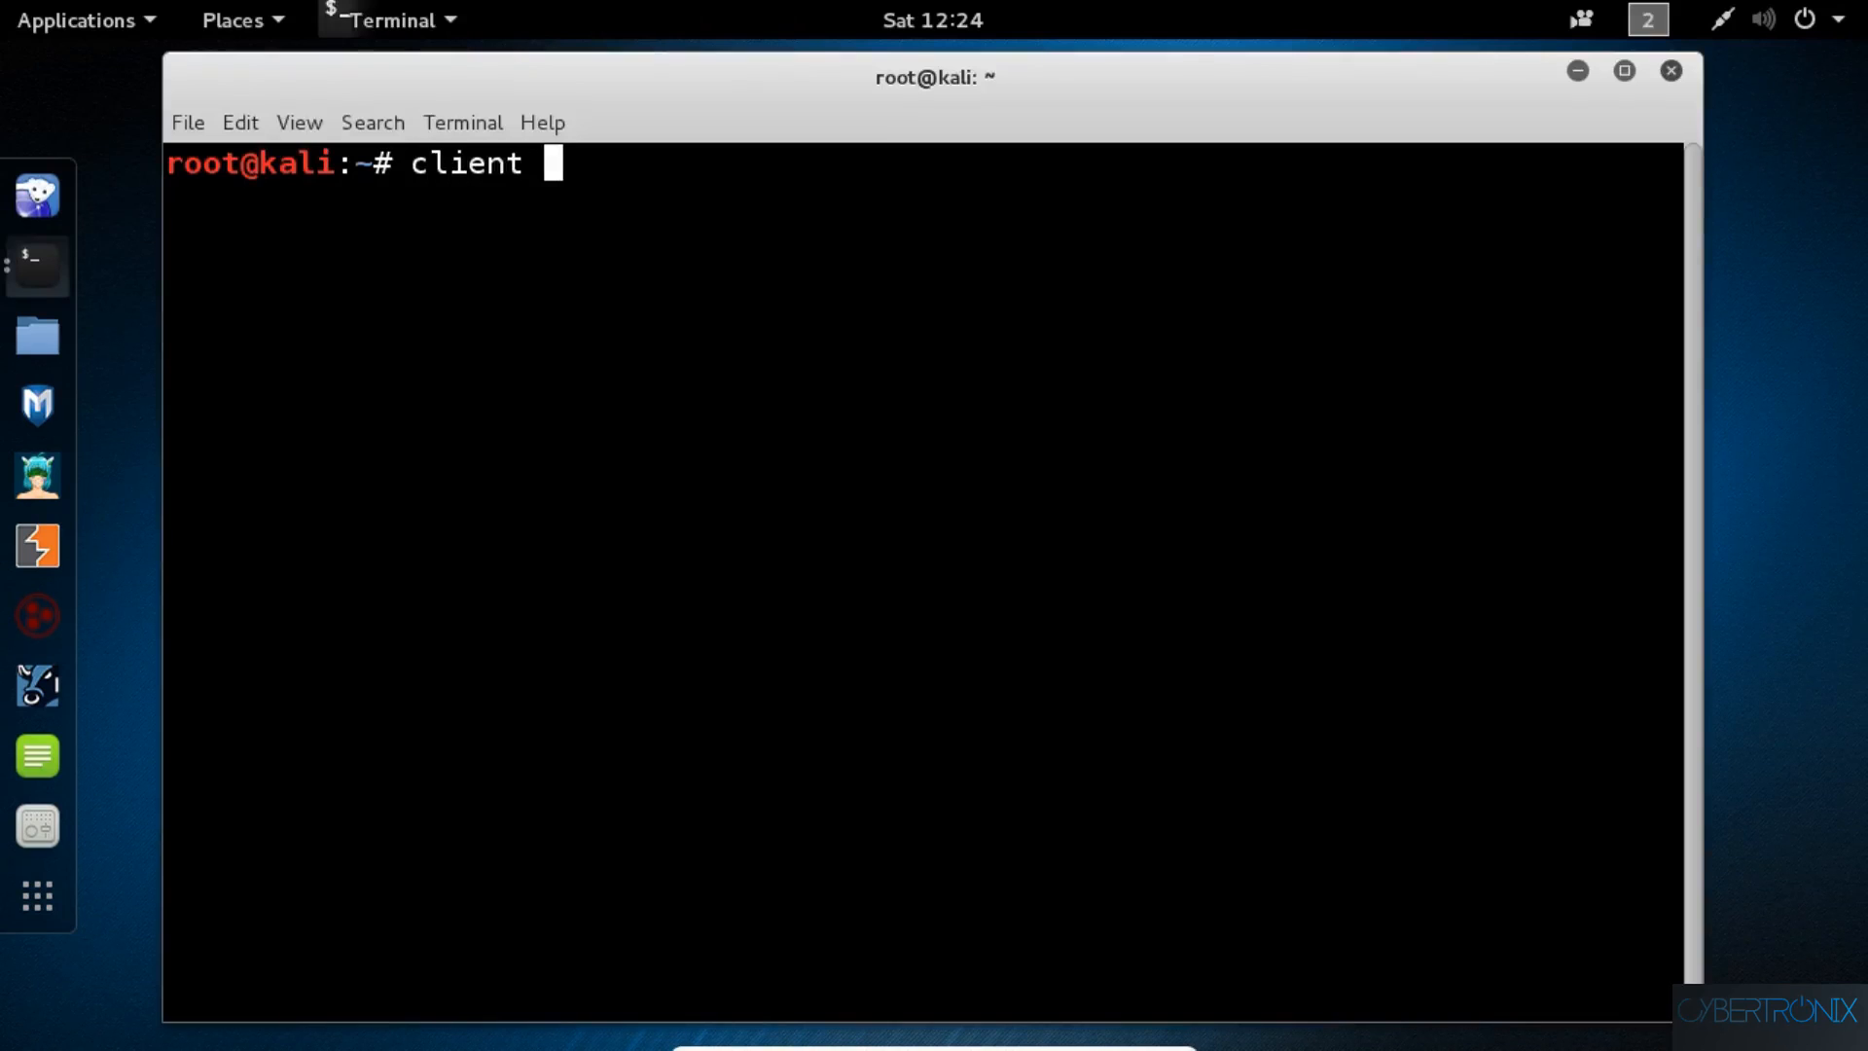
type("2 commands")
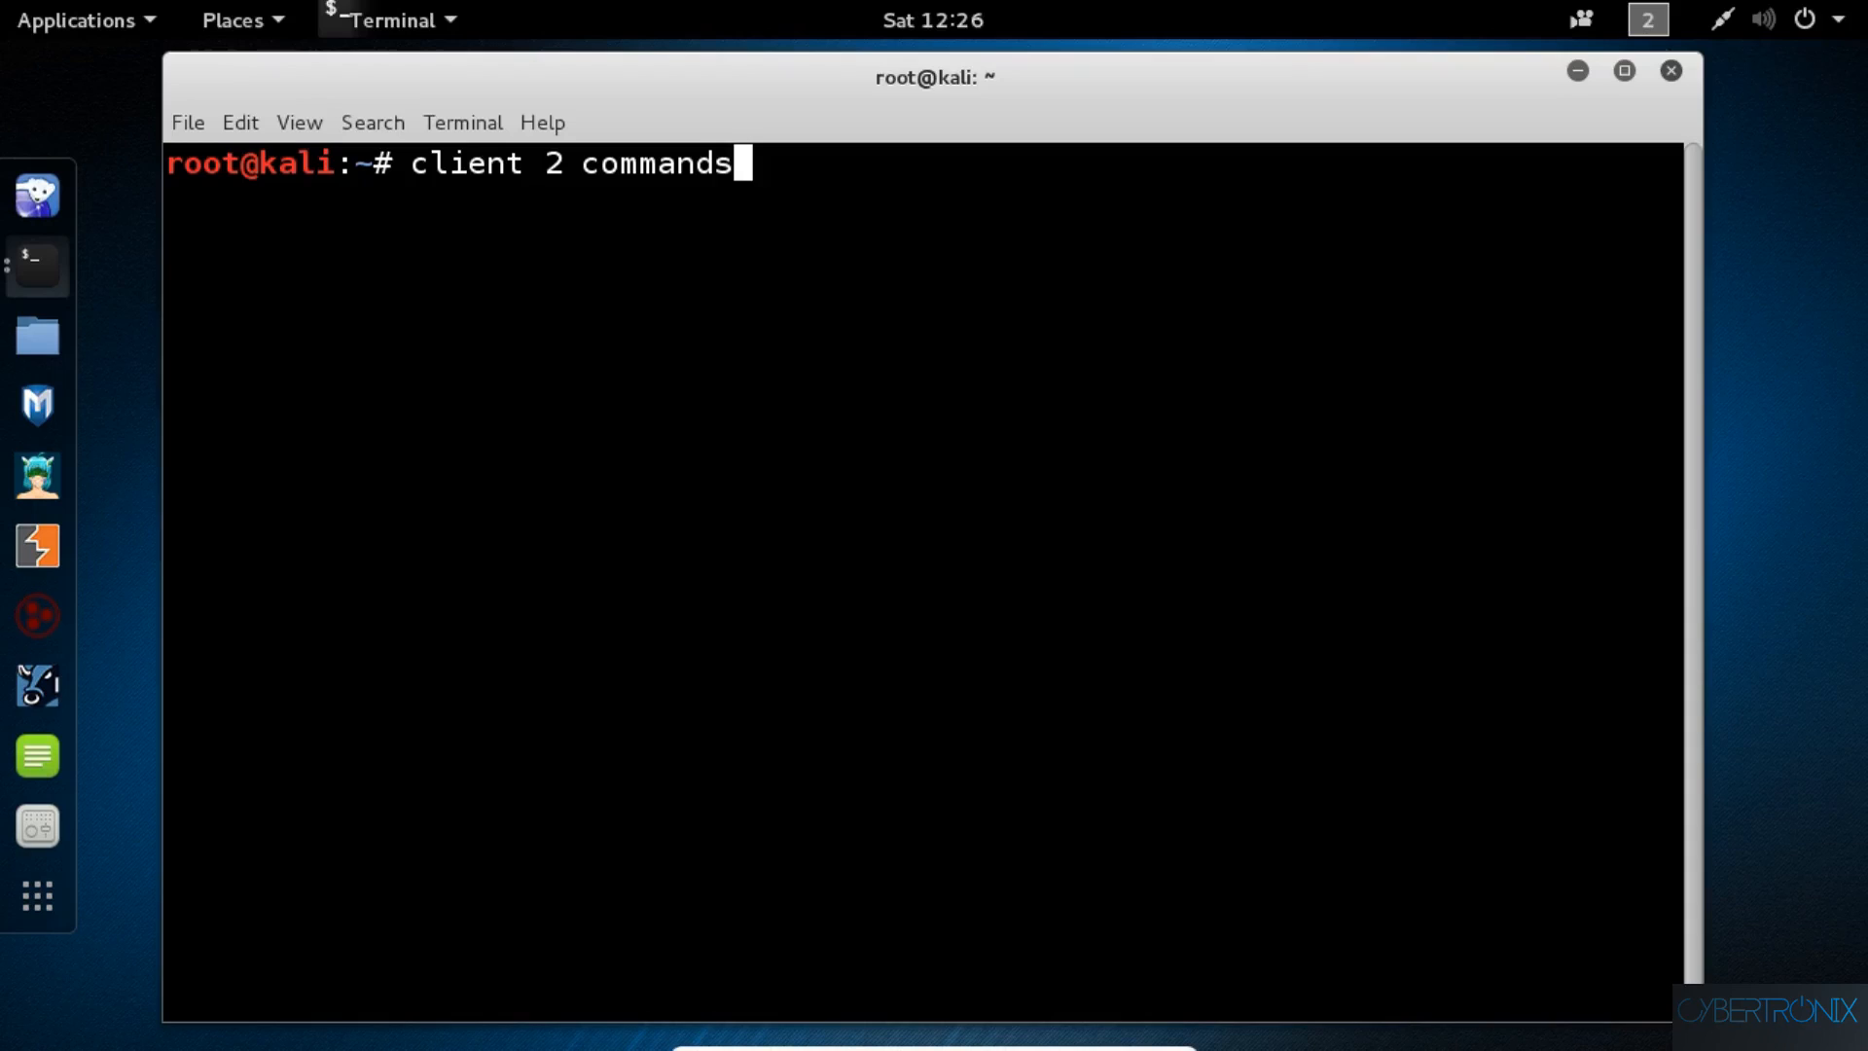
mouse_move(163, 30)
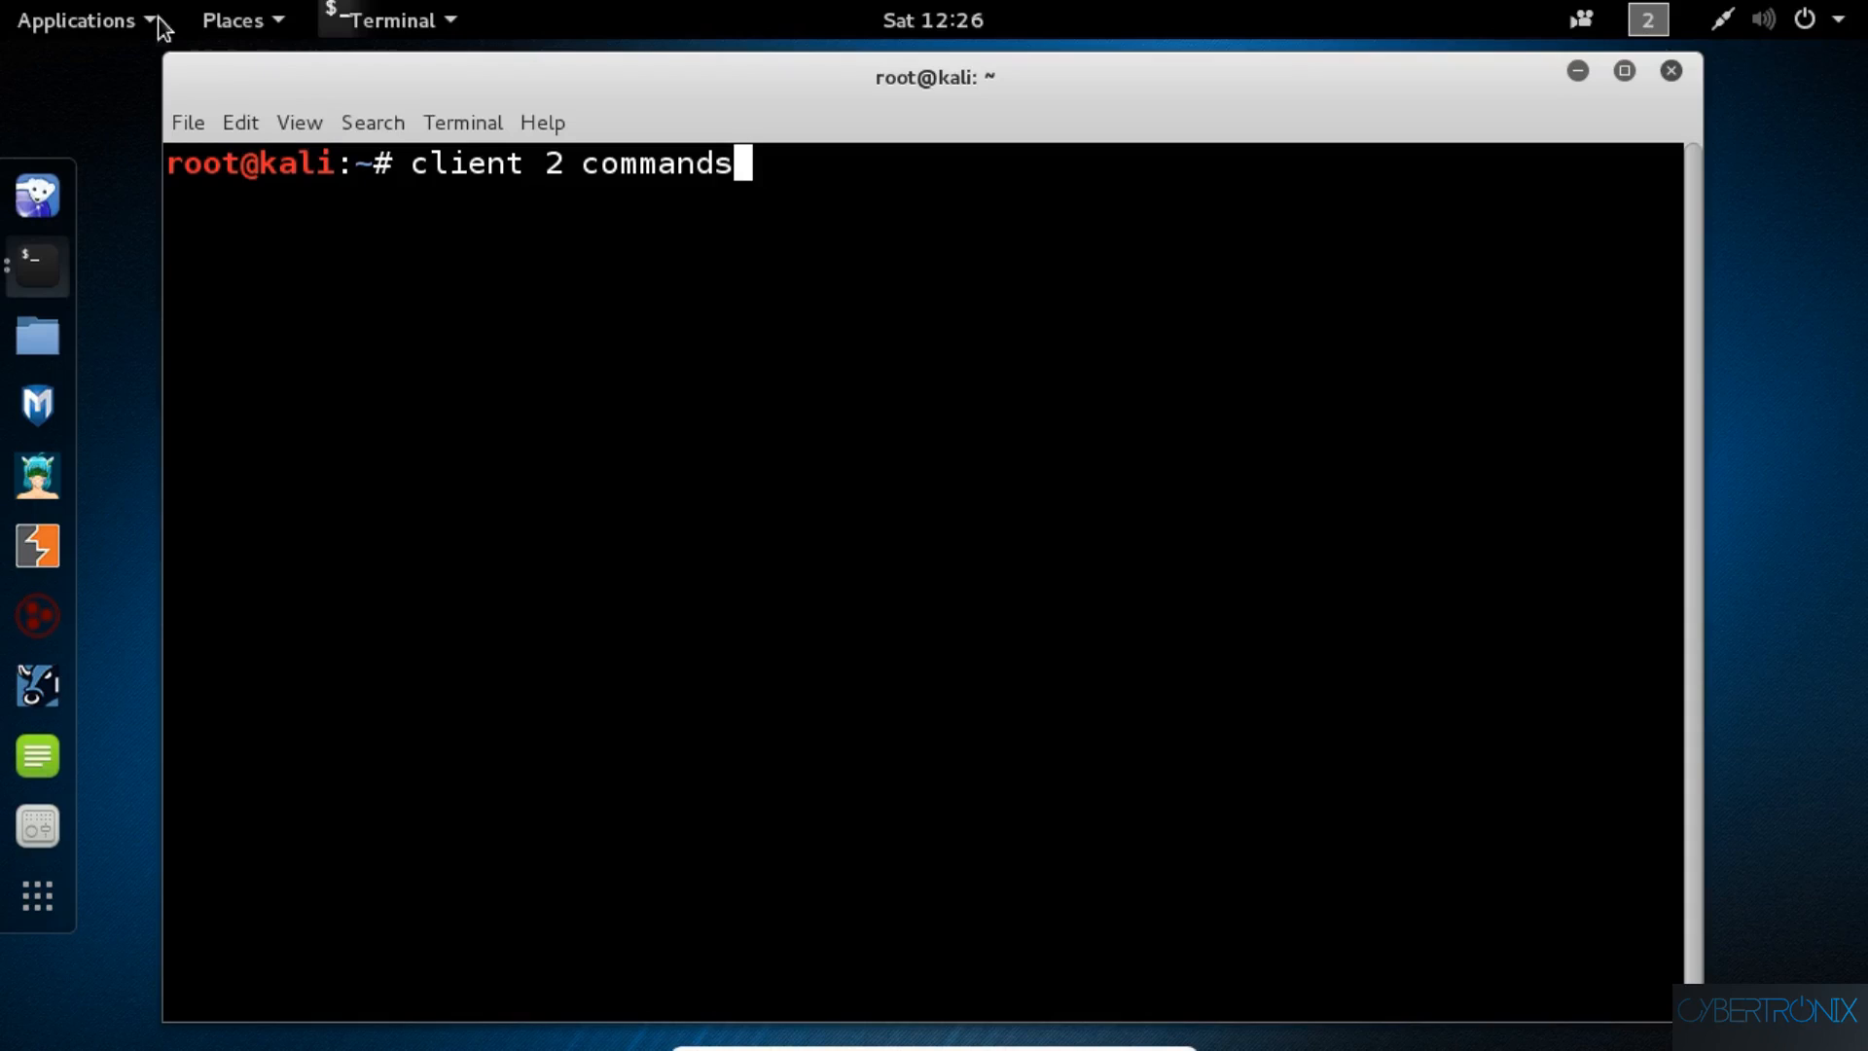
- Return to workspace 1 through the Activities overview thumbnails
left_click(78, 20)
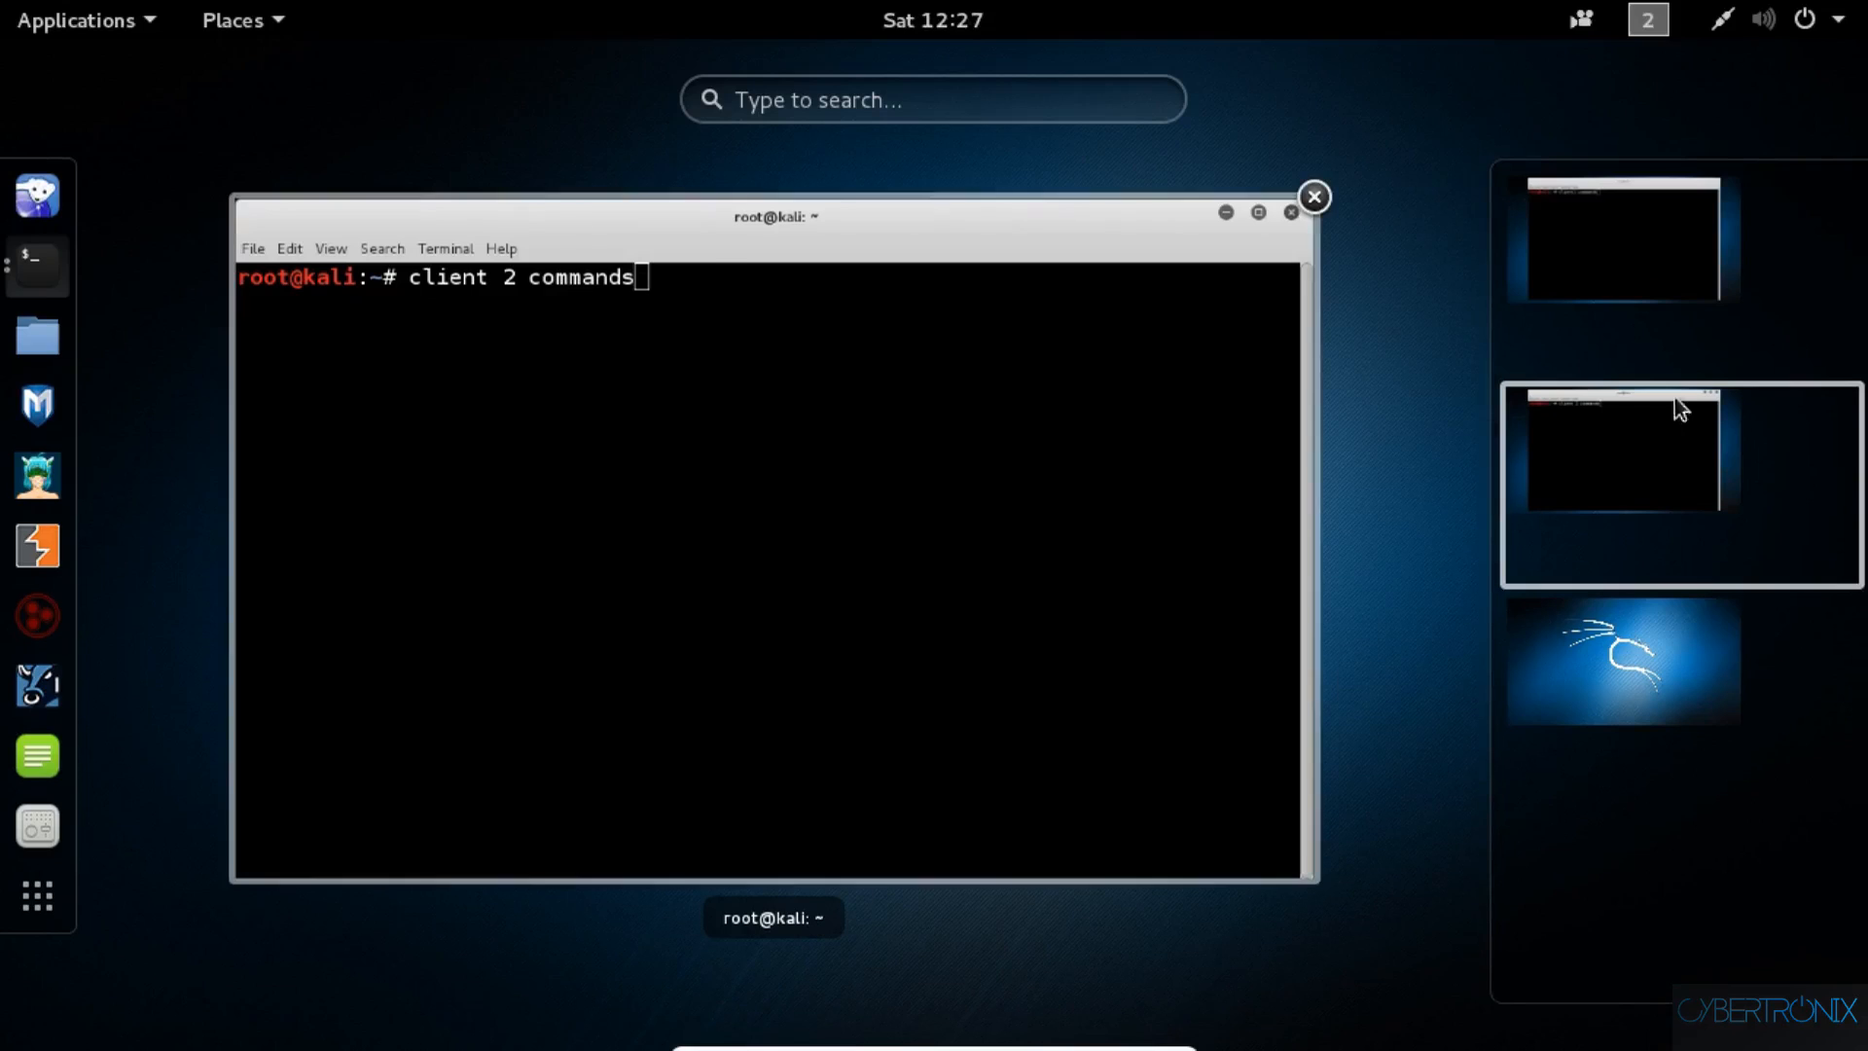
left_click(1620, 447)
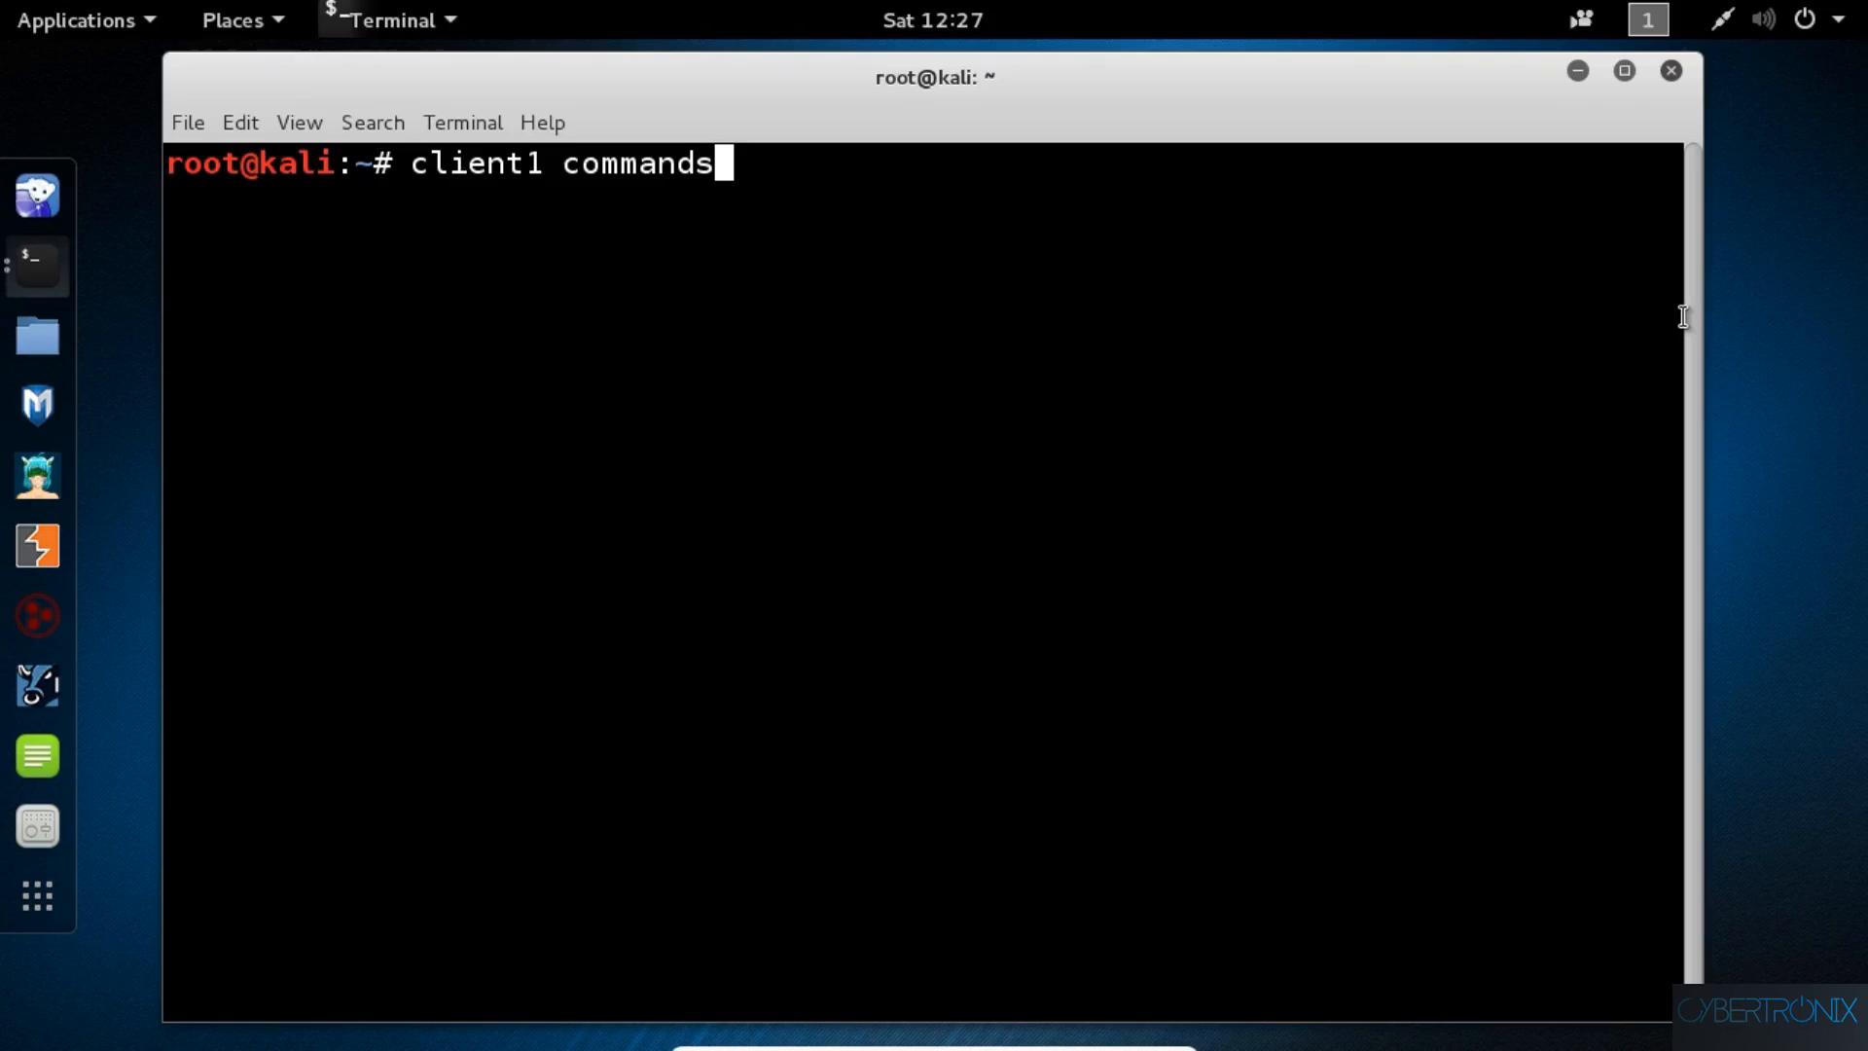
mouse_move(1724, 293)
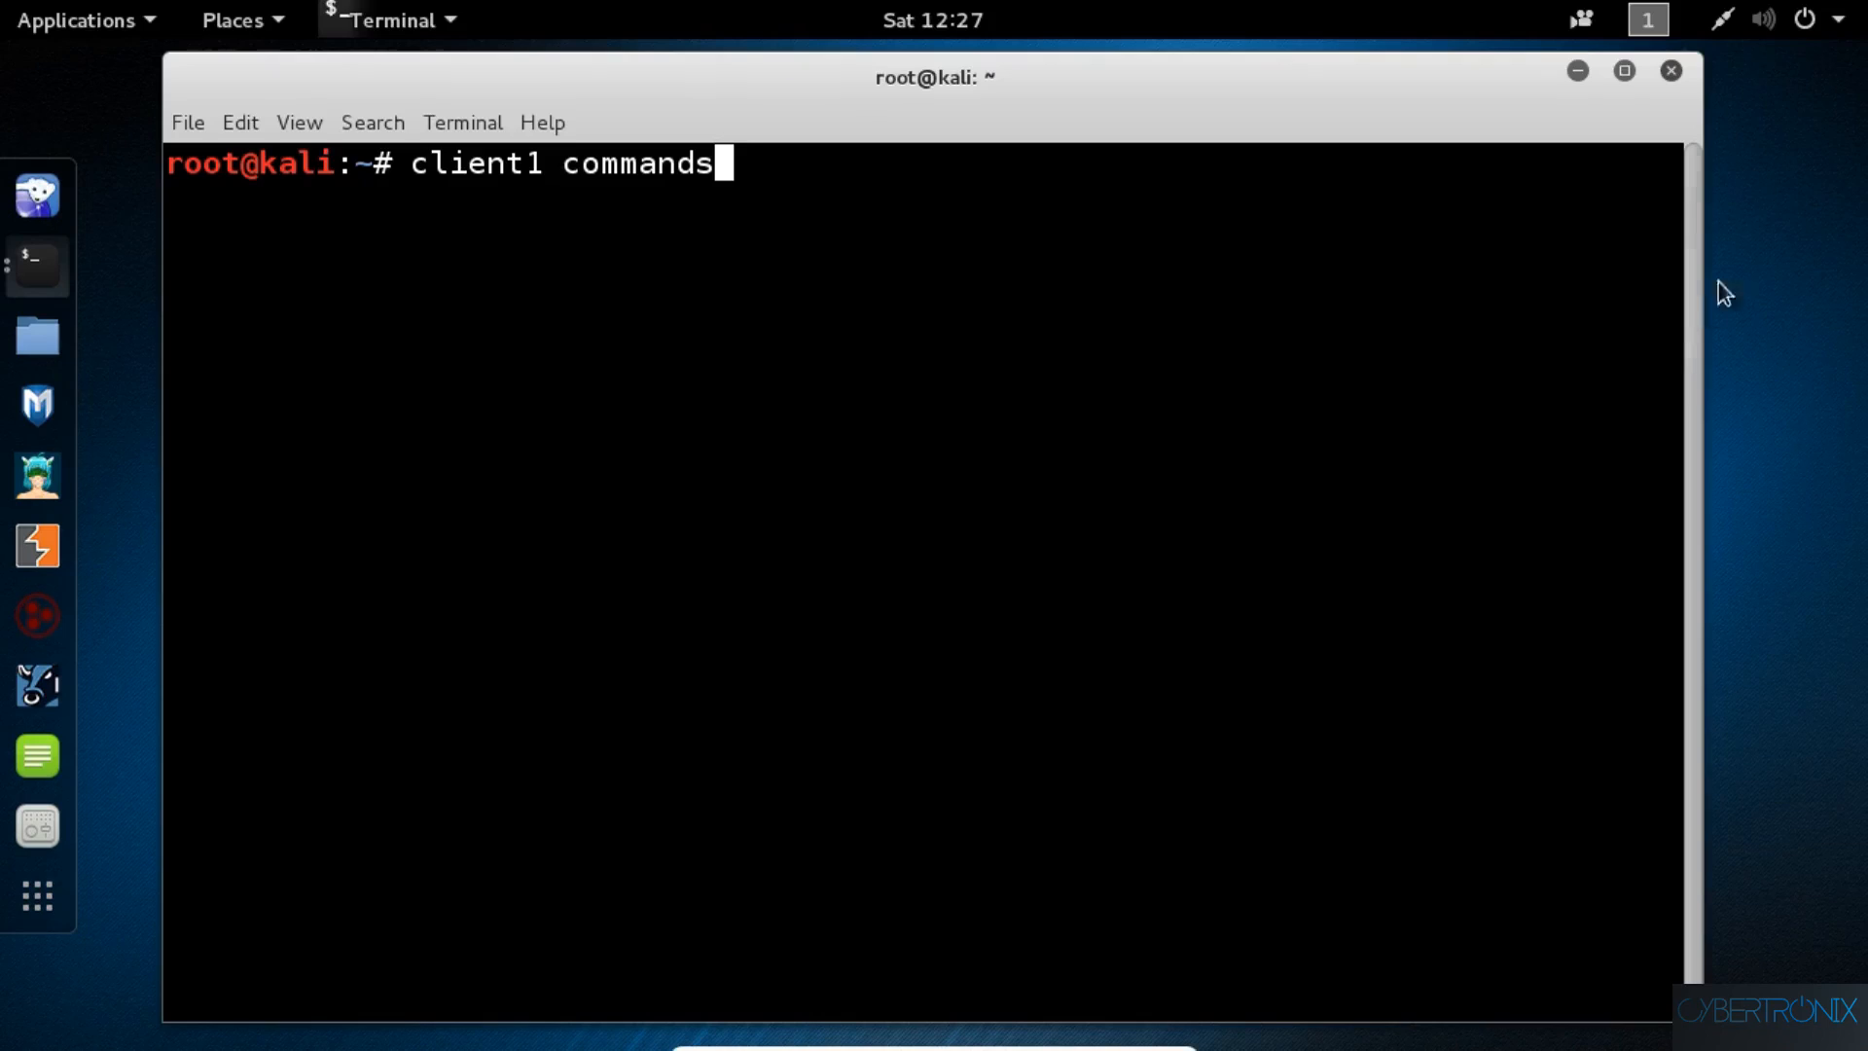
- Close the terminal window on workspace 1
left_click(1580, 19)
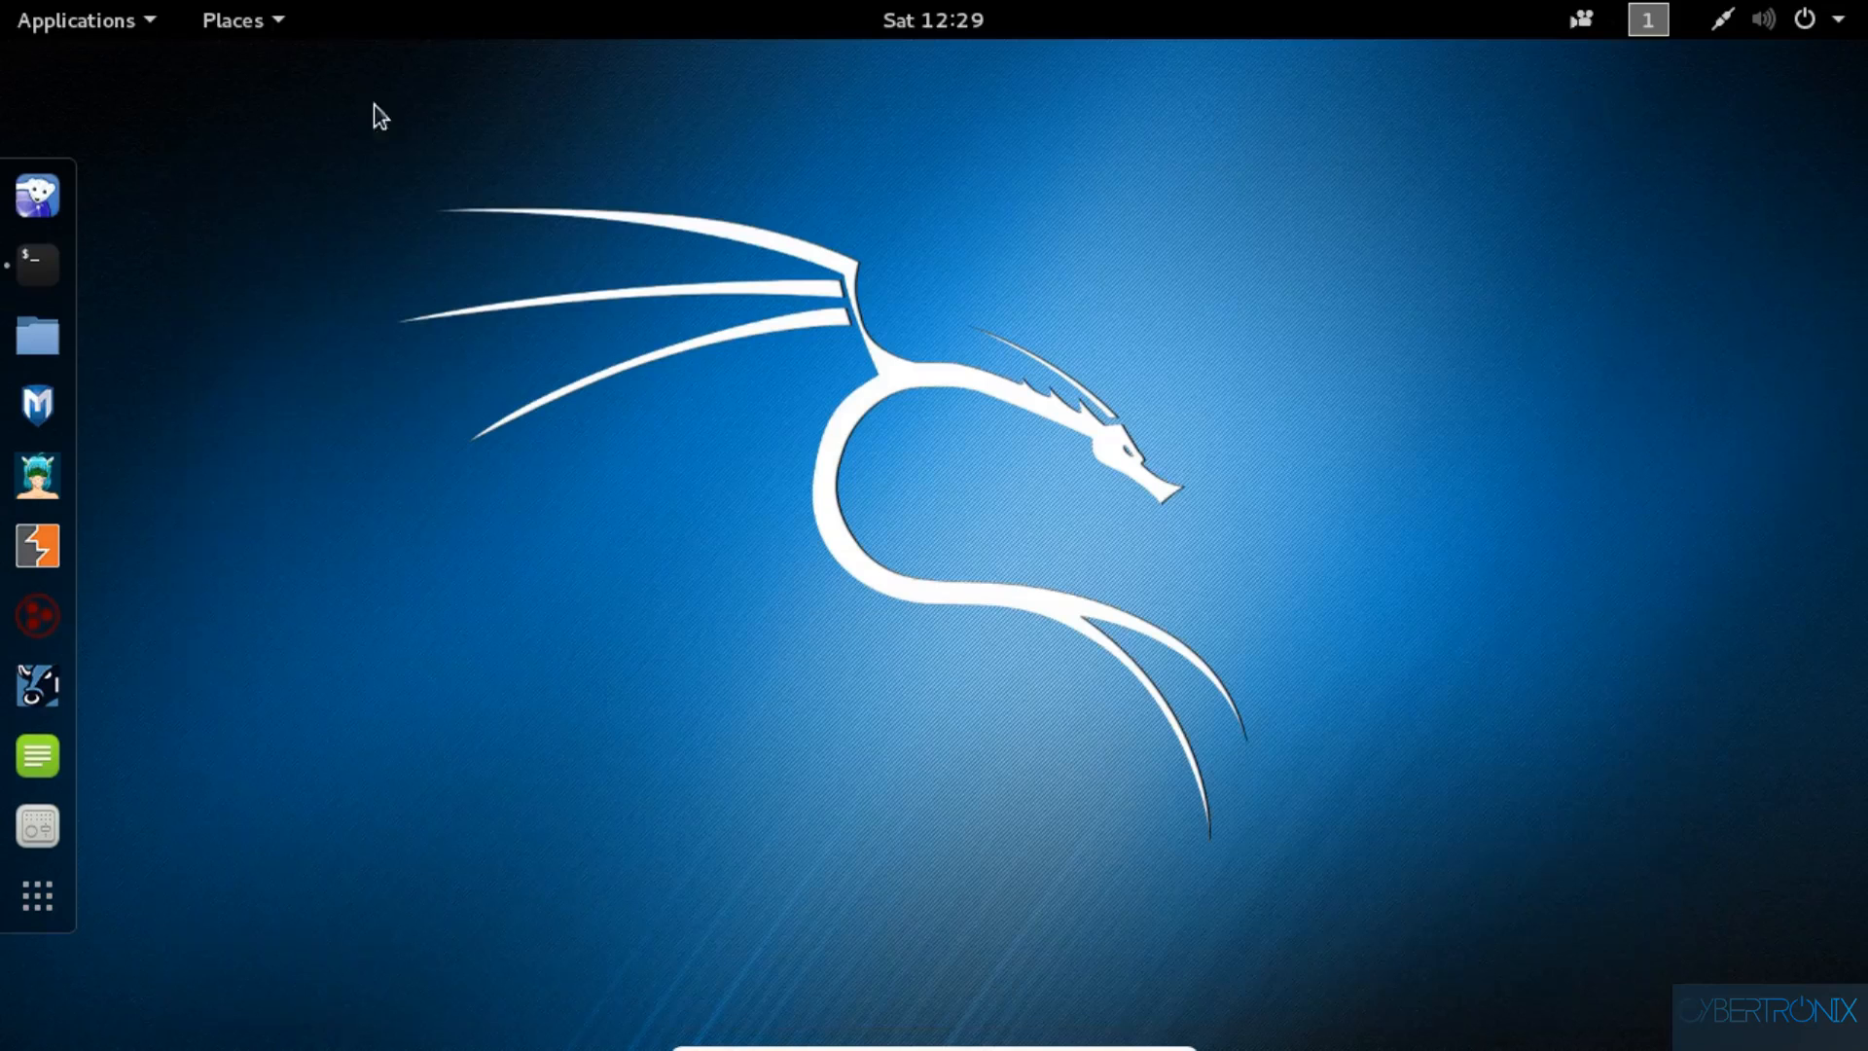
mouse_move(274, 48)
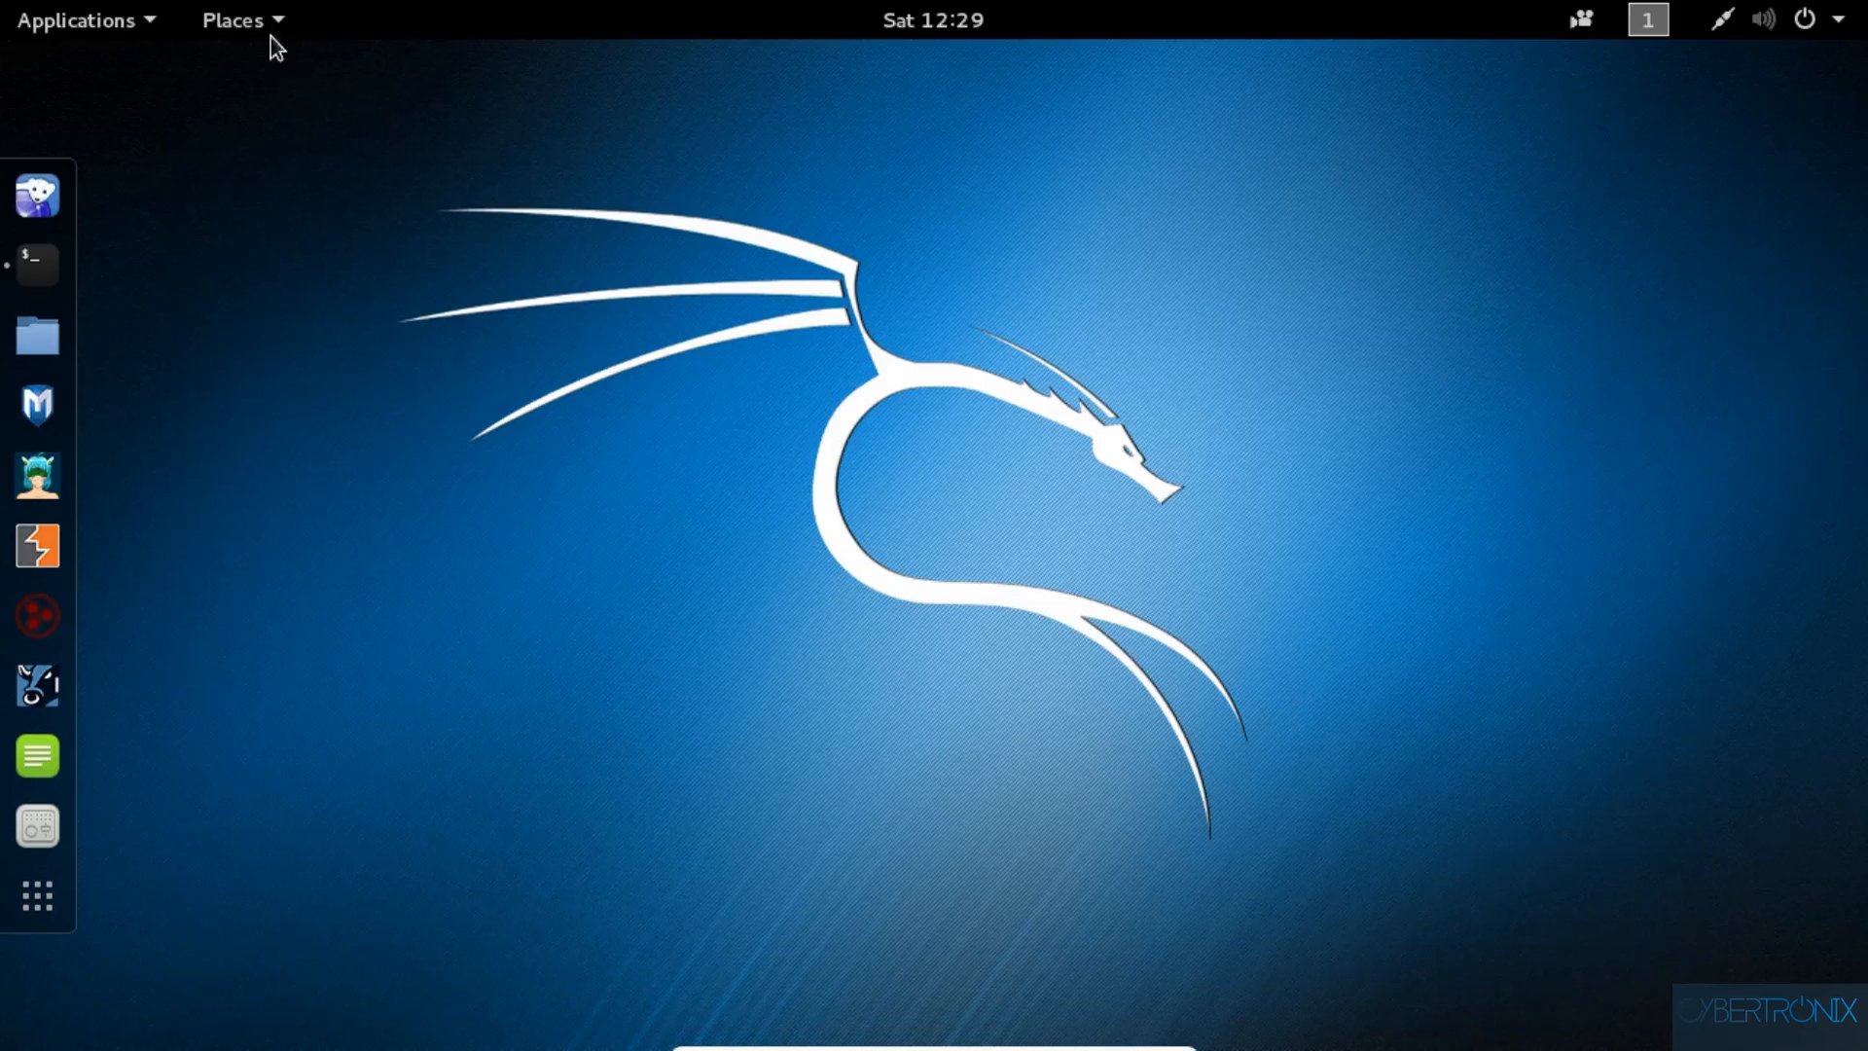
- Show the Places menu listing Home, Documents, Downloads, Computer and Browse Network
left_click(233, 20)
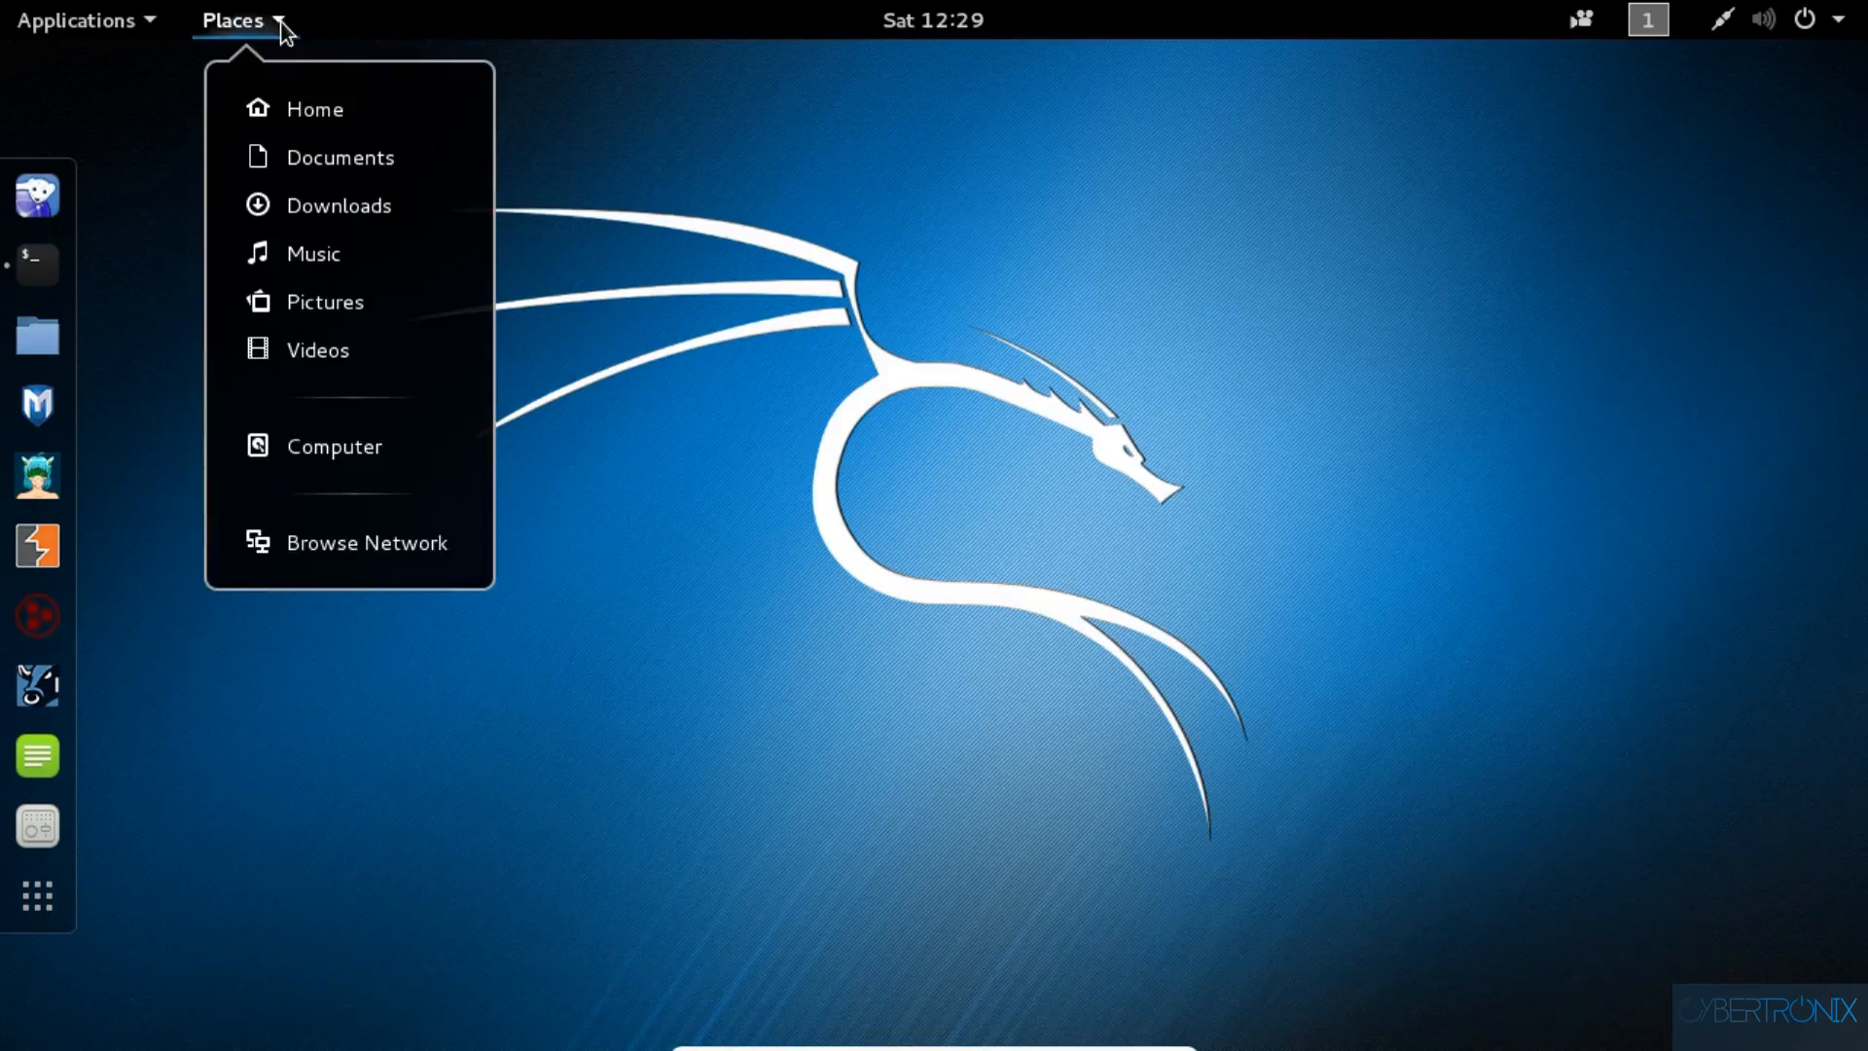
mouse_move(277, 28)
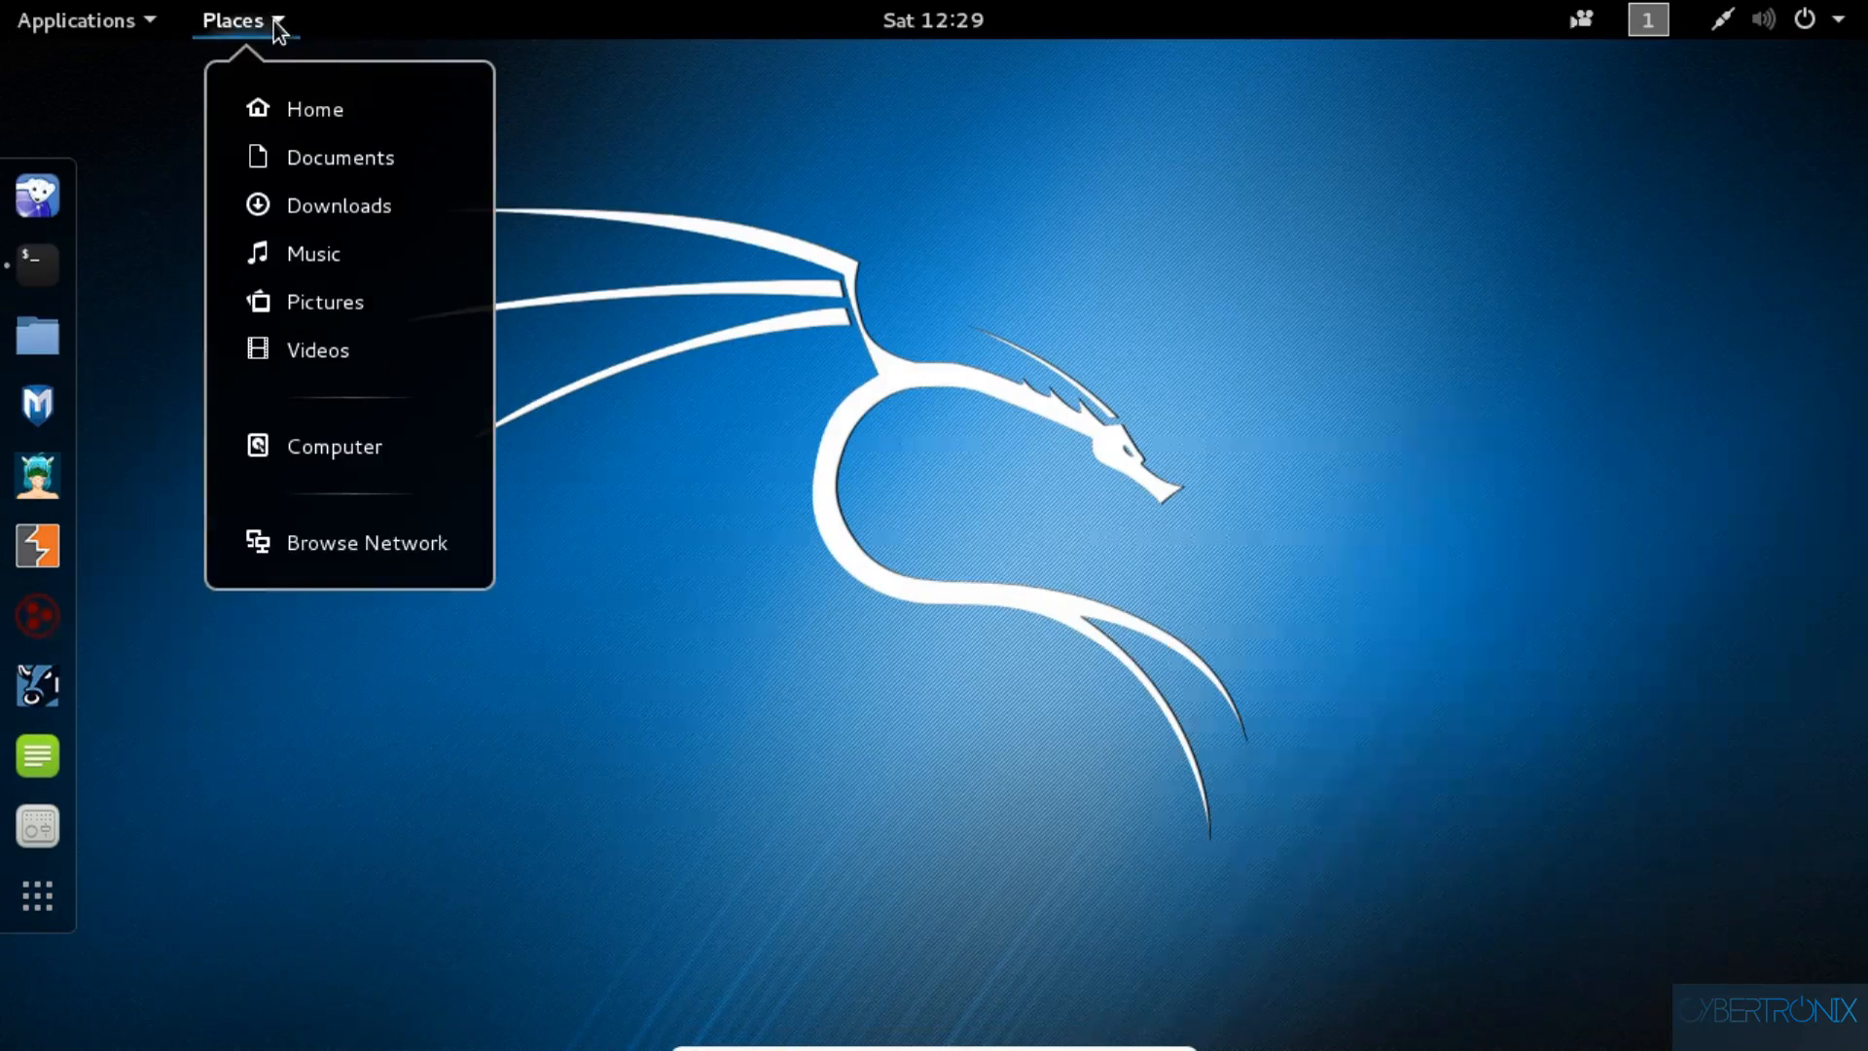
mouse_move(292, 78)
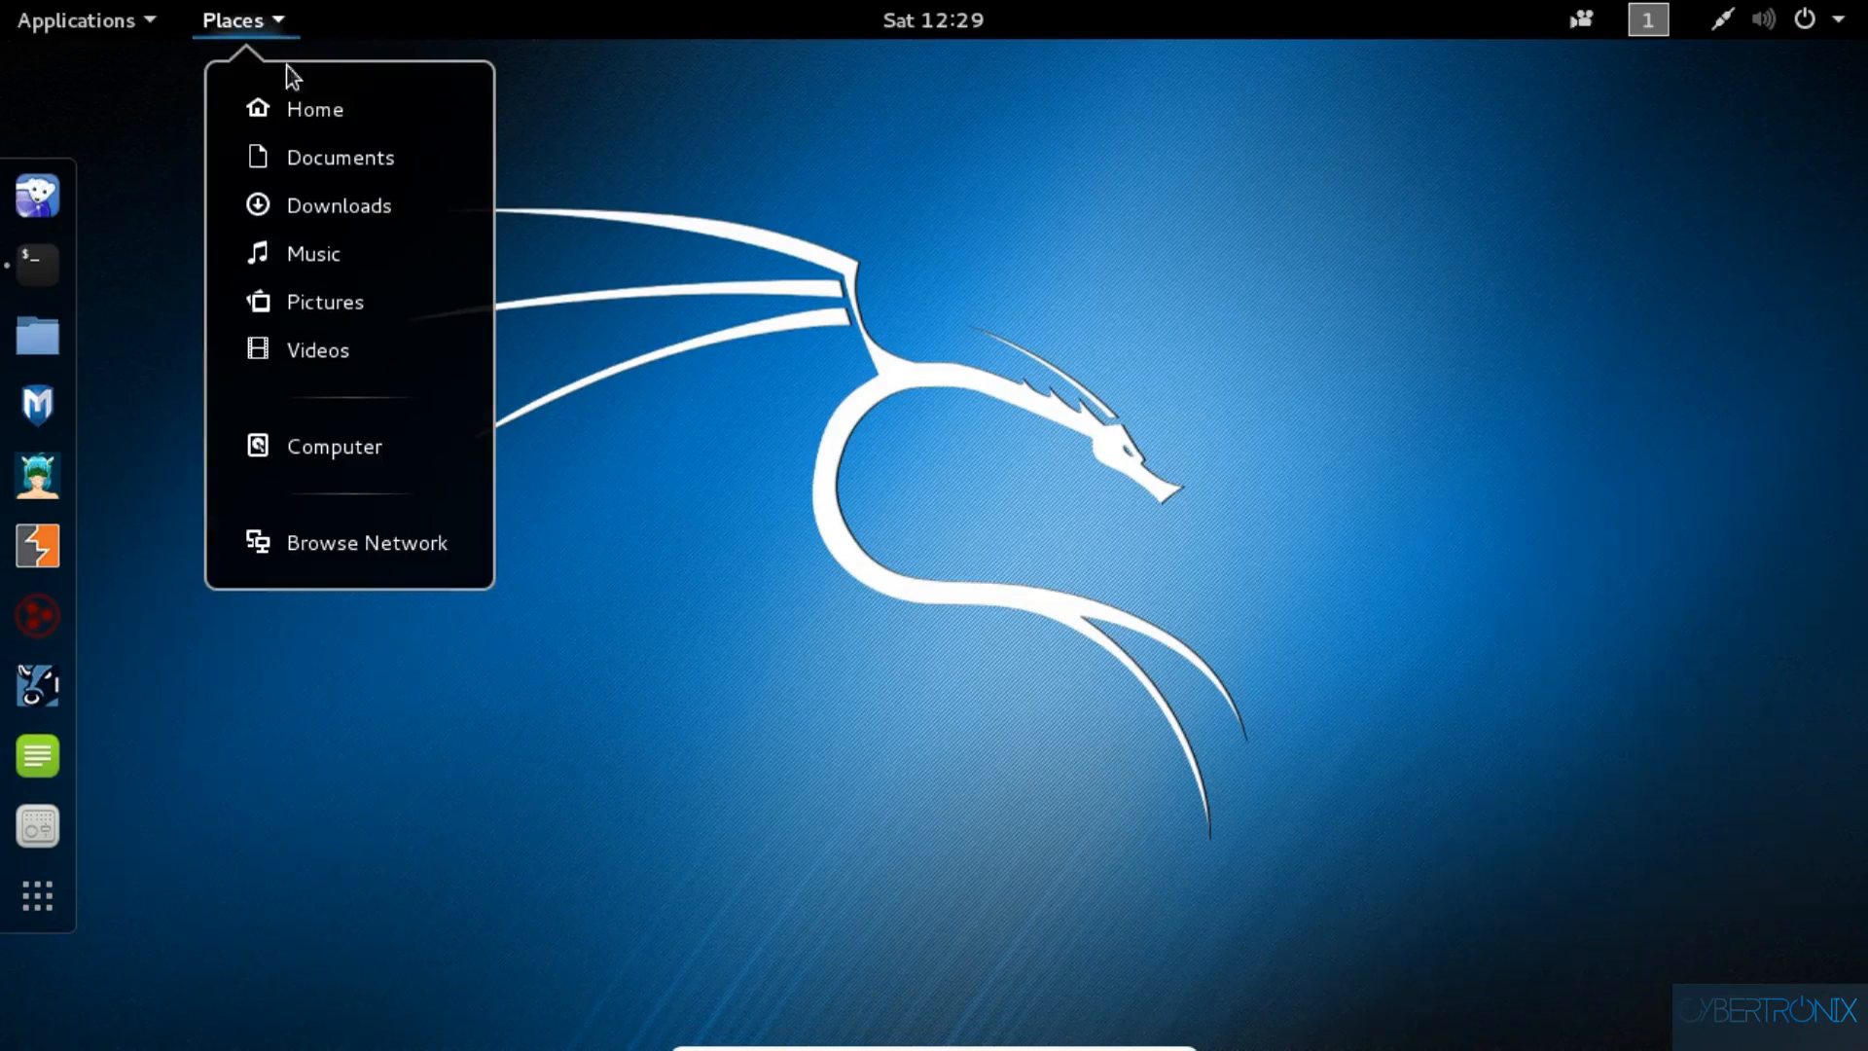
mouse_move(339, 156)
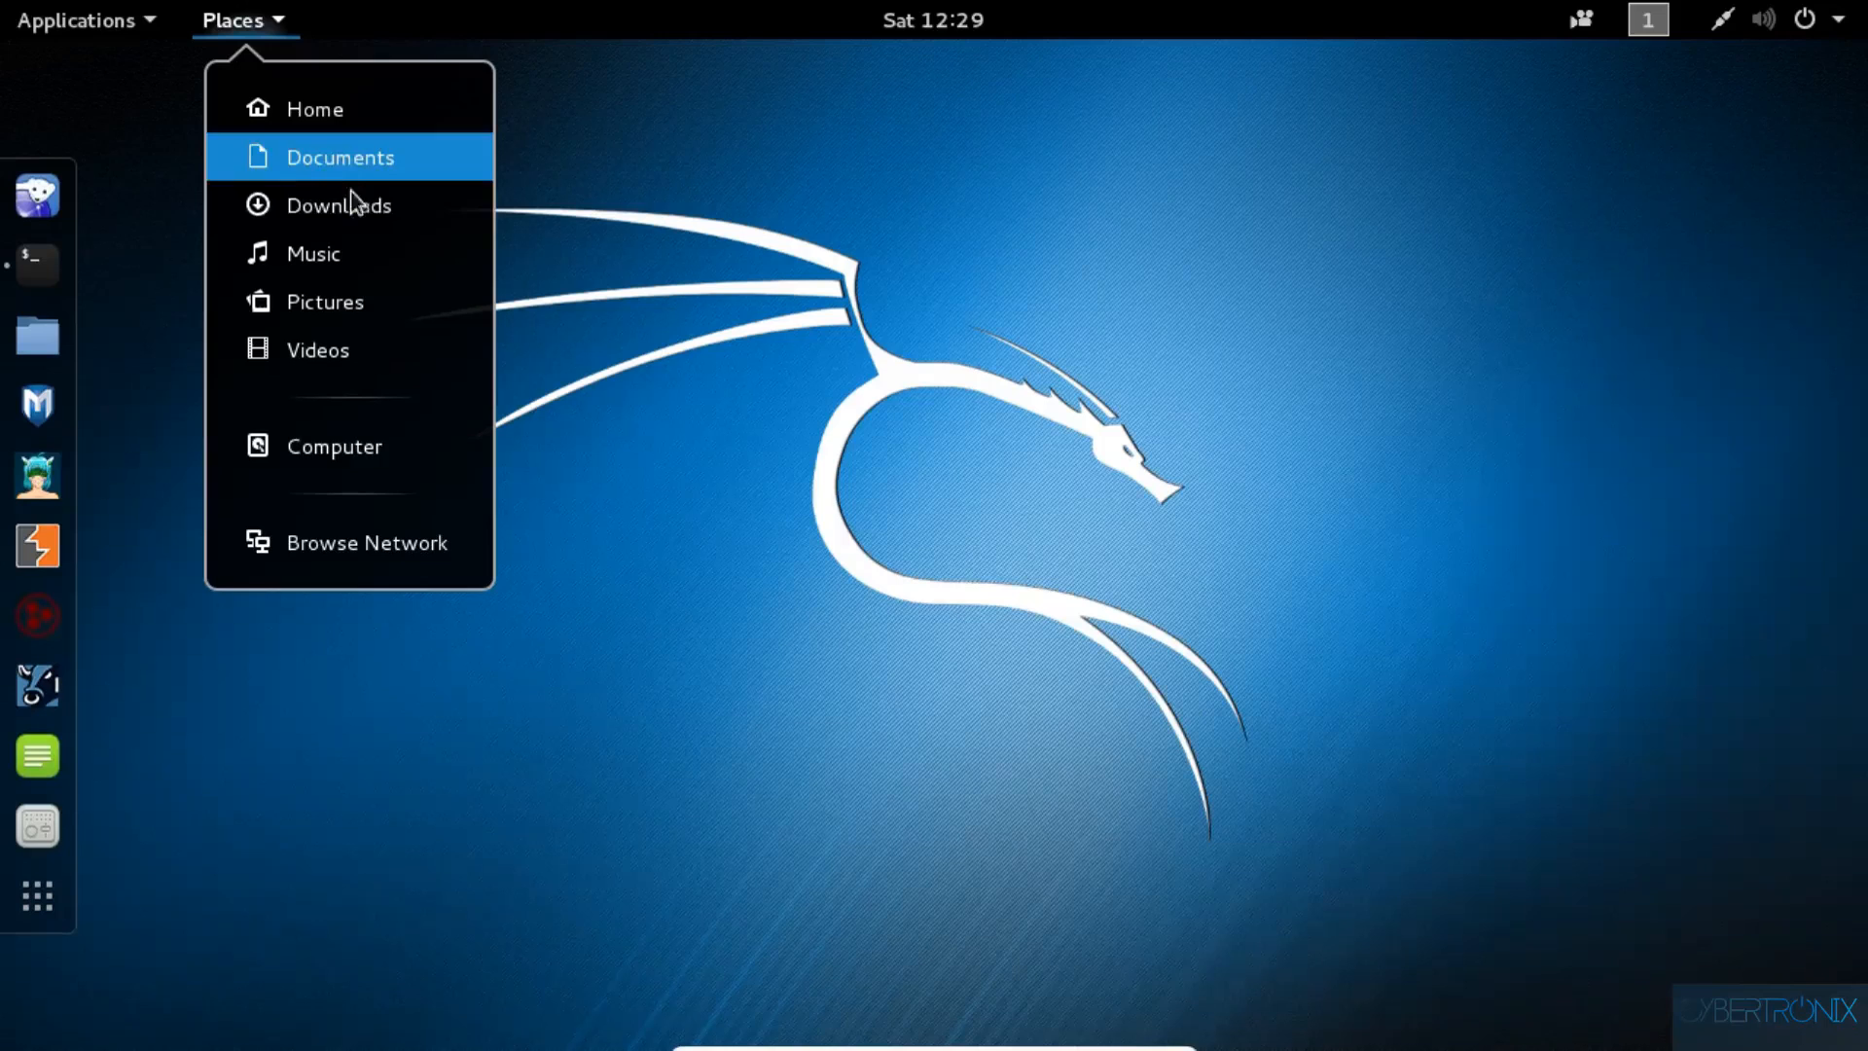
mouse_move(313, 253)
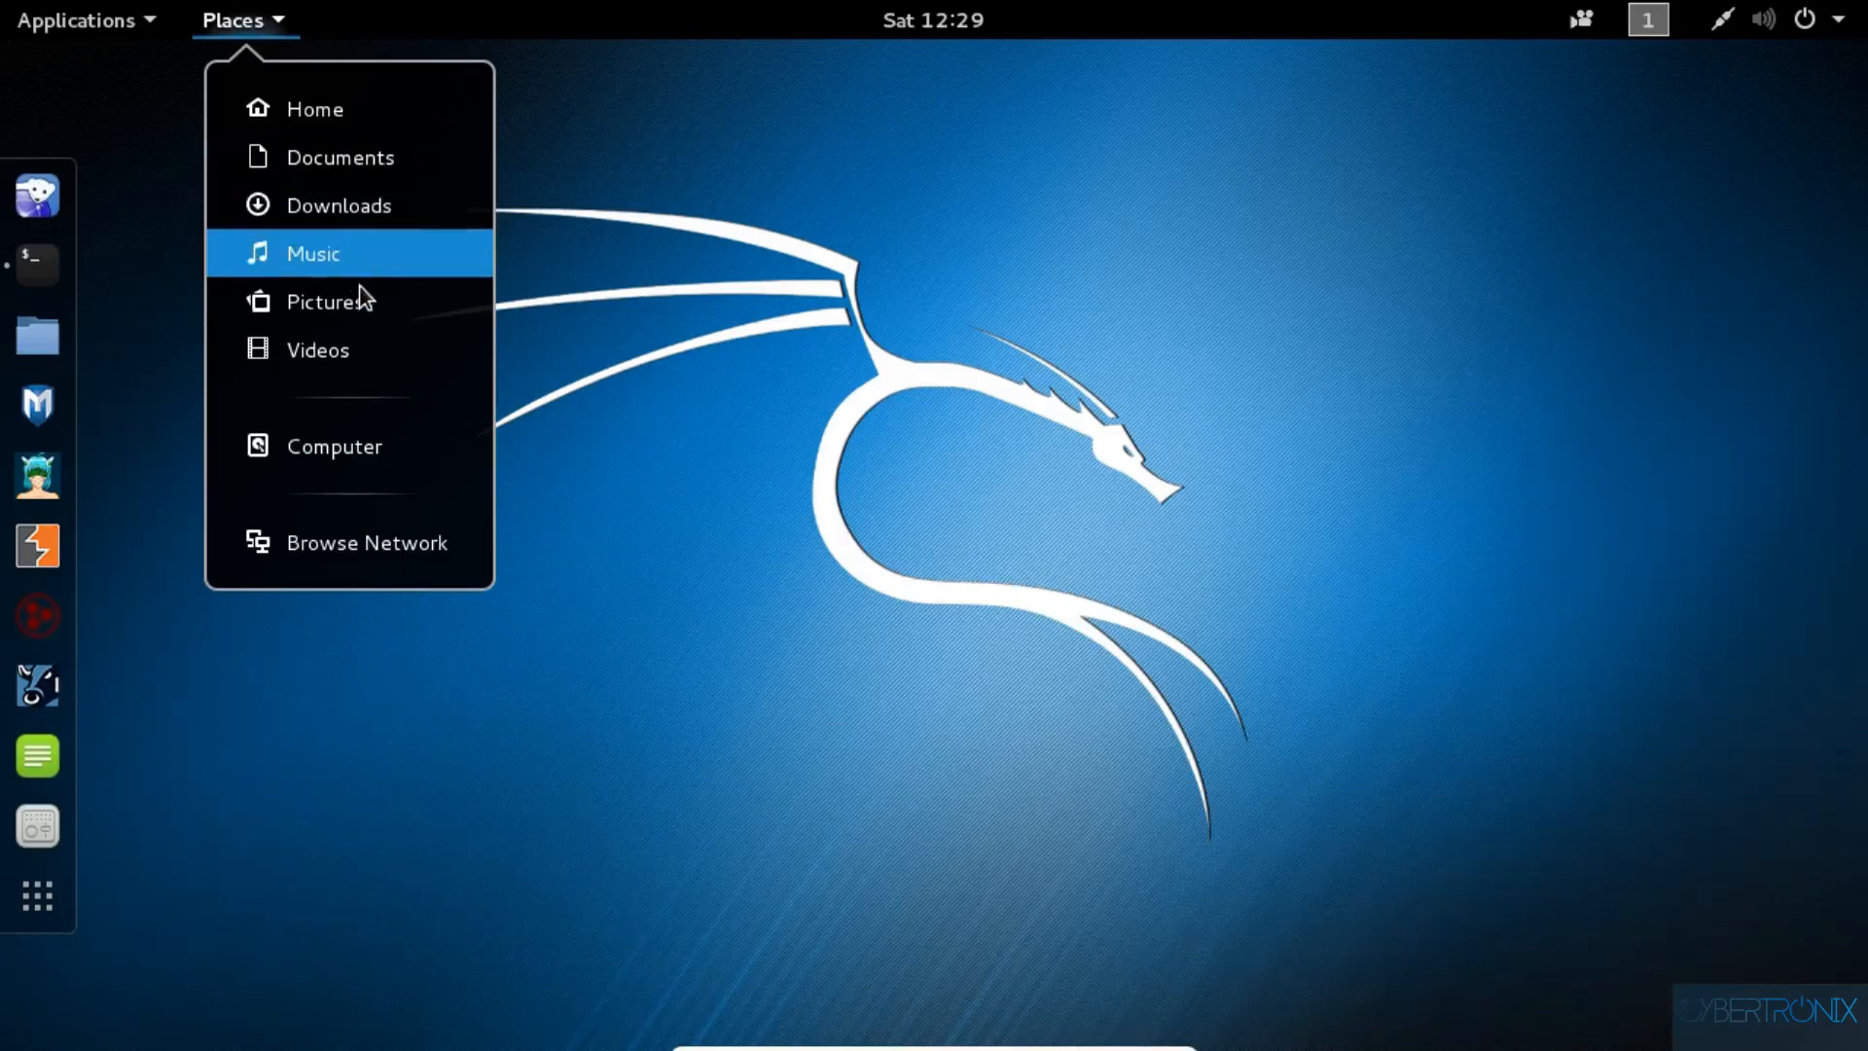
mouse_move(349, 349)
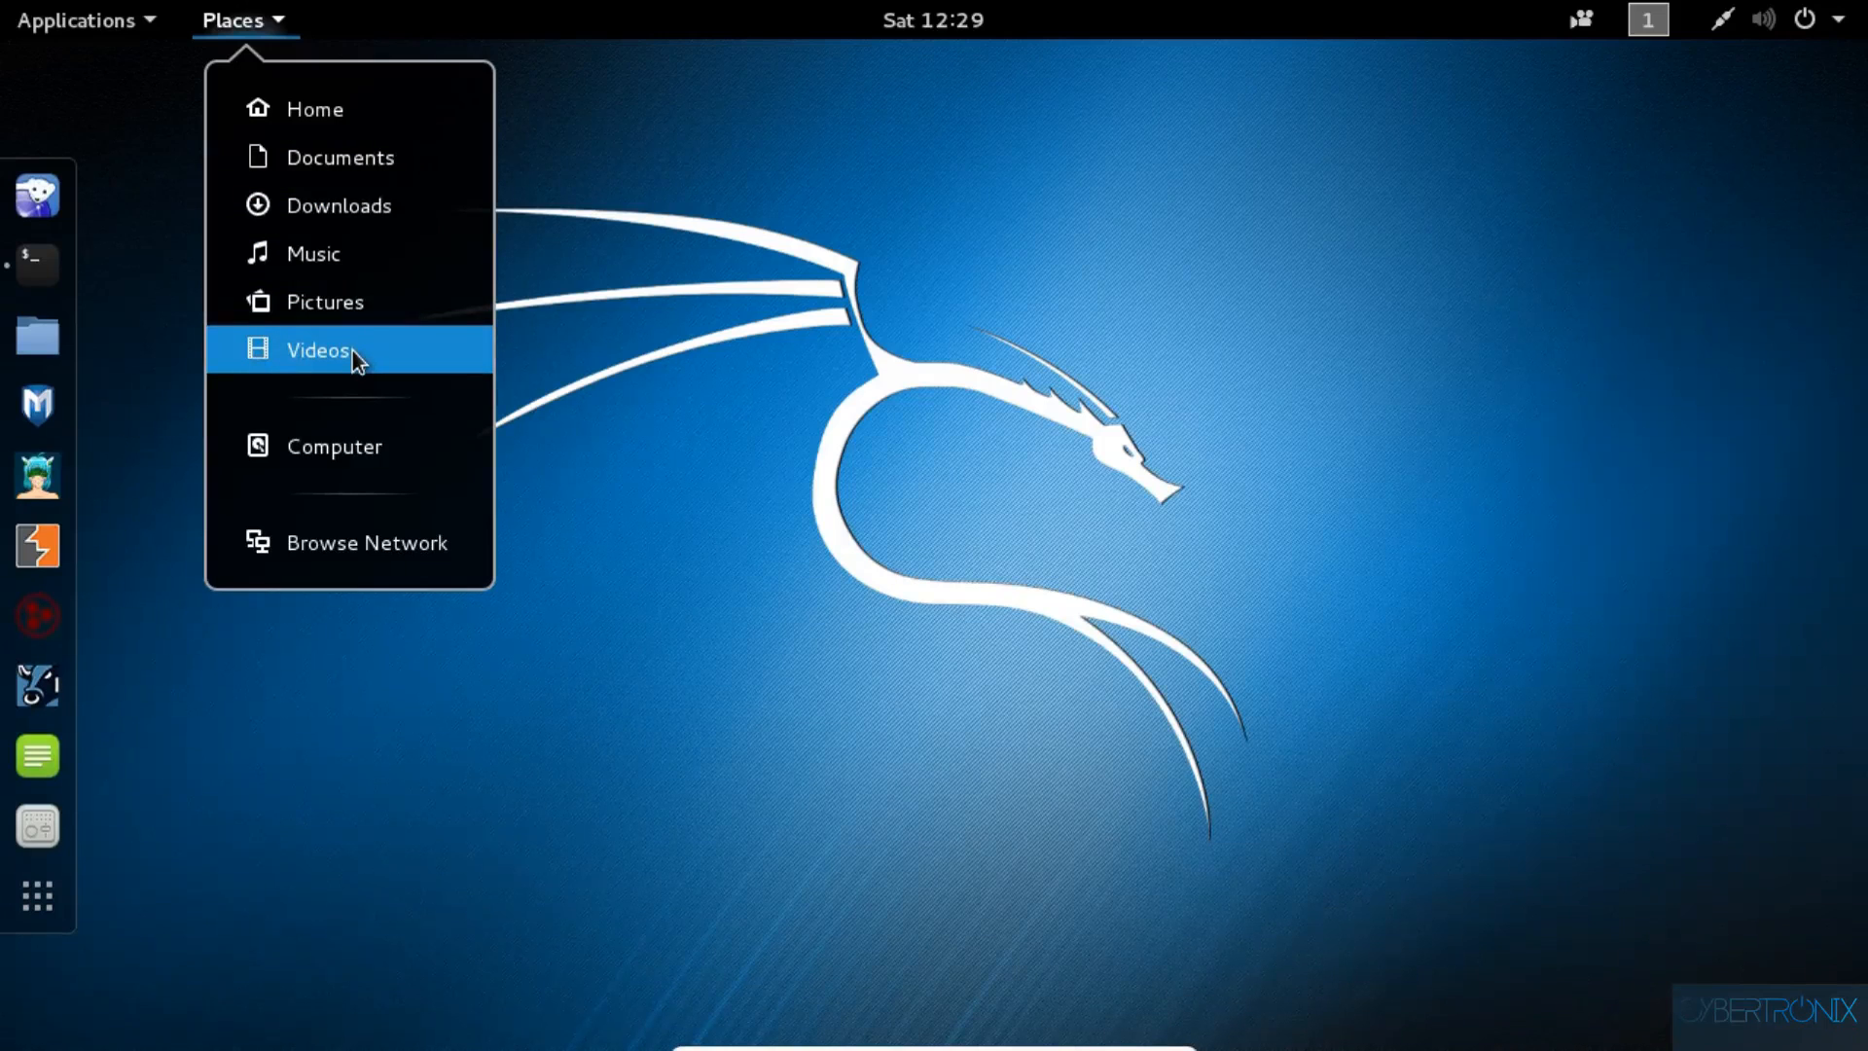
mouse_move(358, 397)
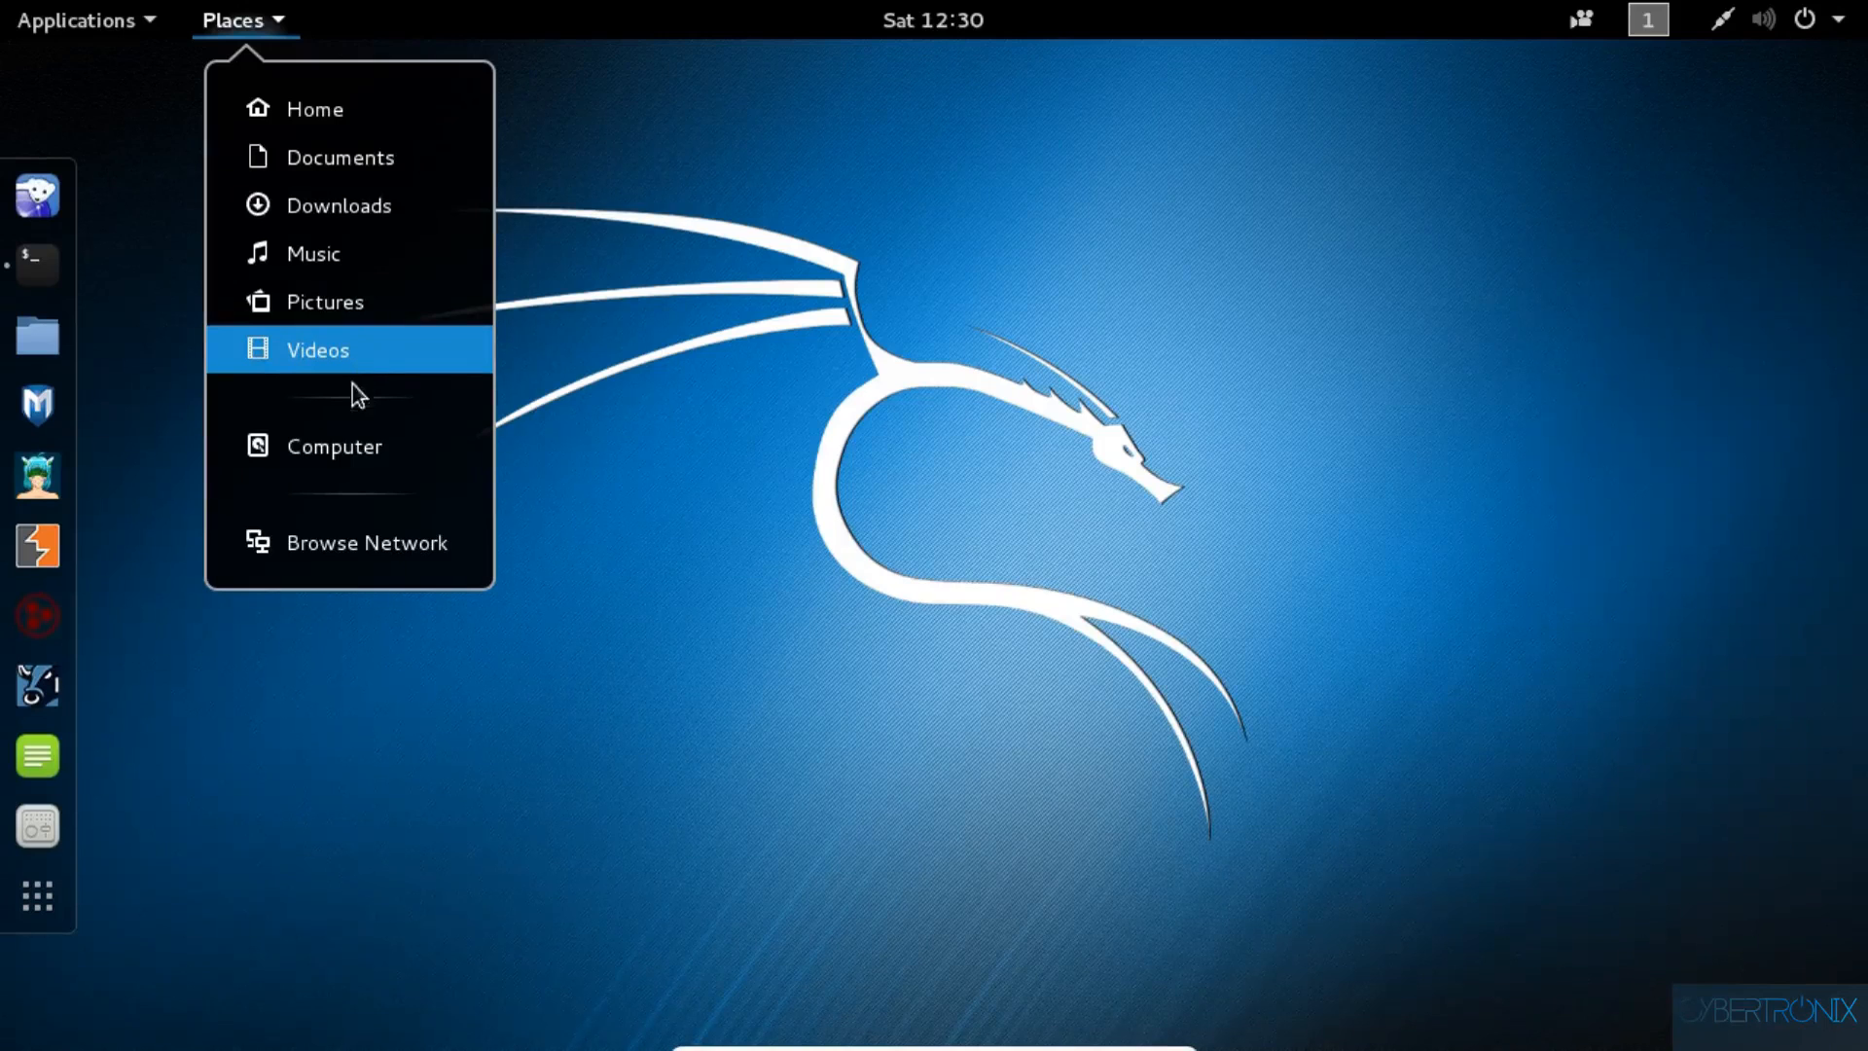
mouse_move(350, 445)
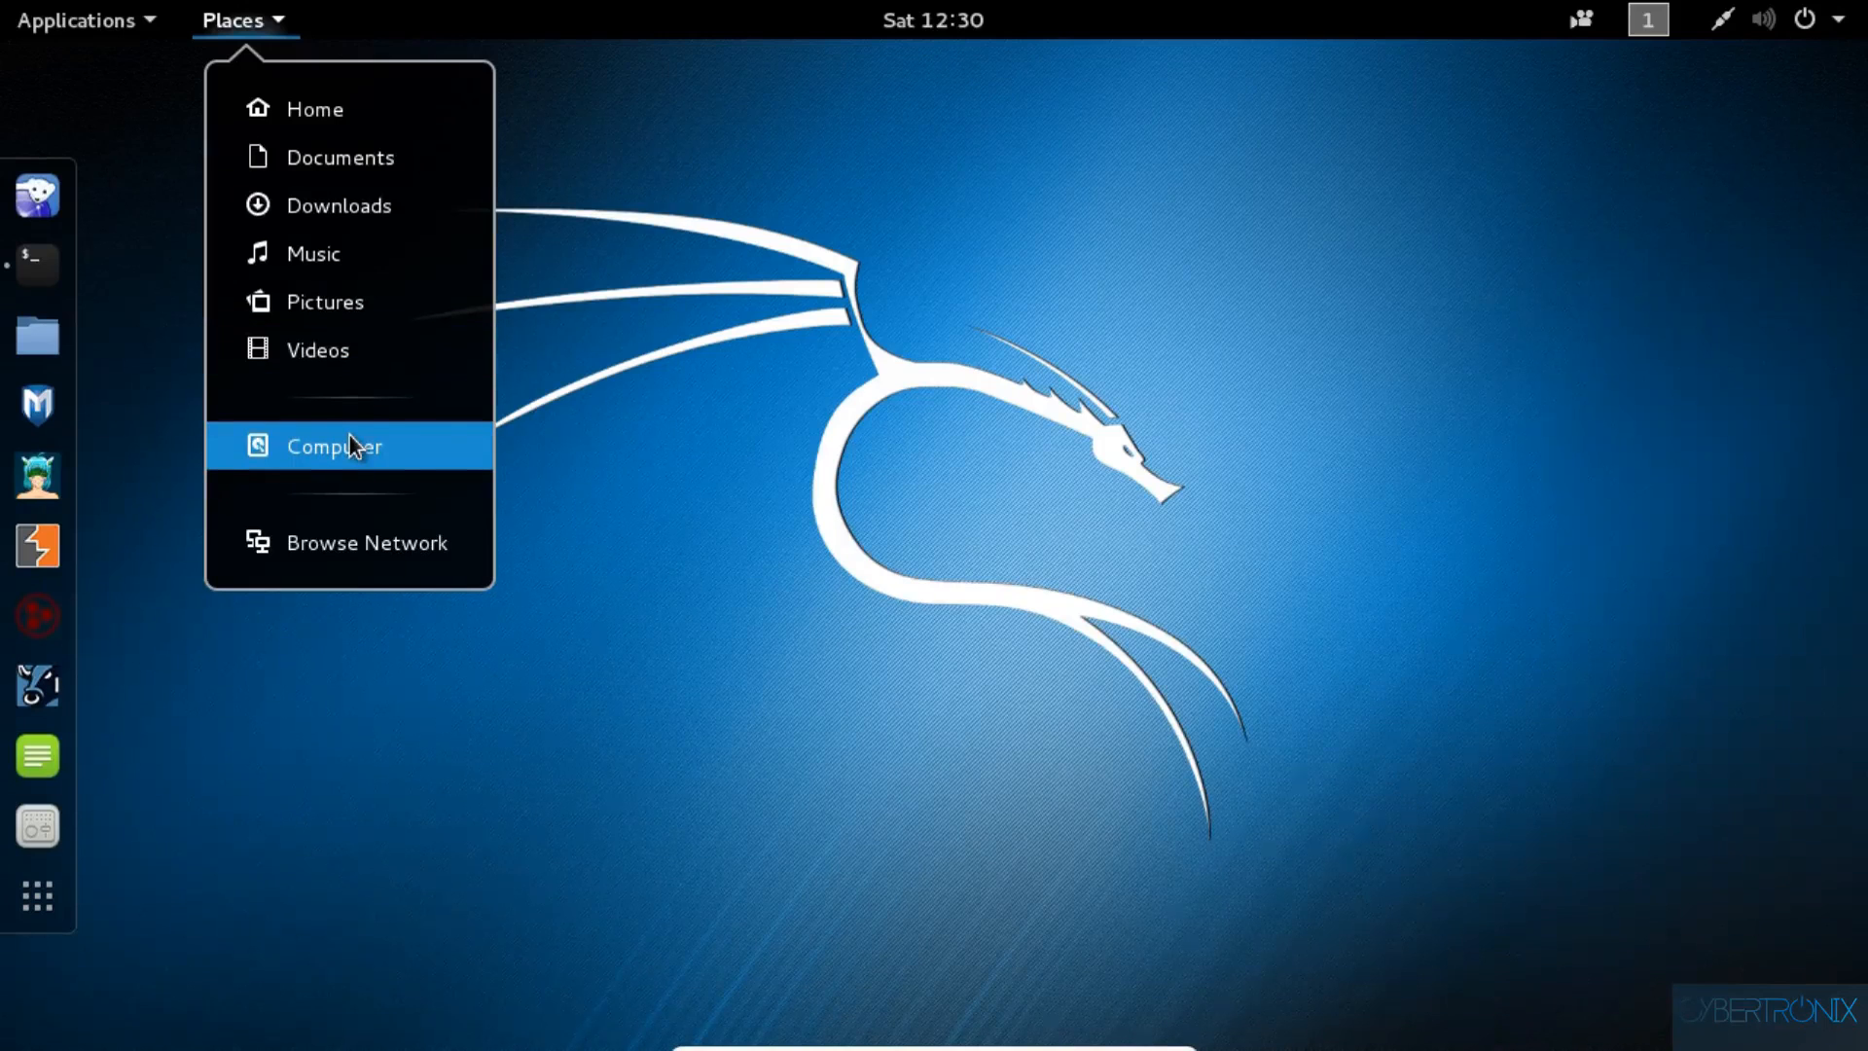
mouse_move(339, 429)
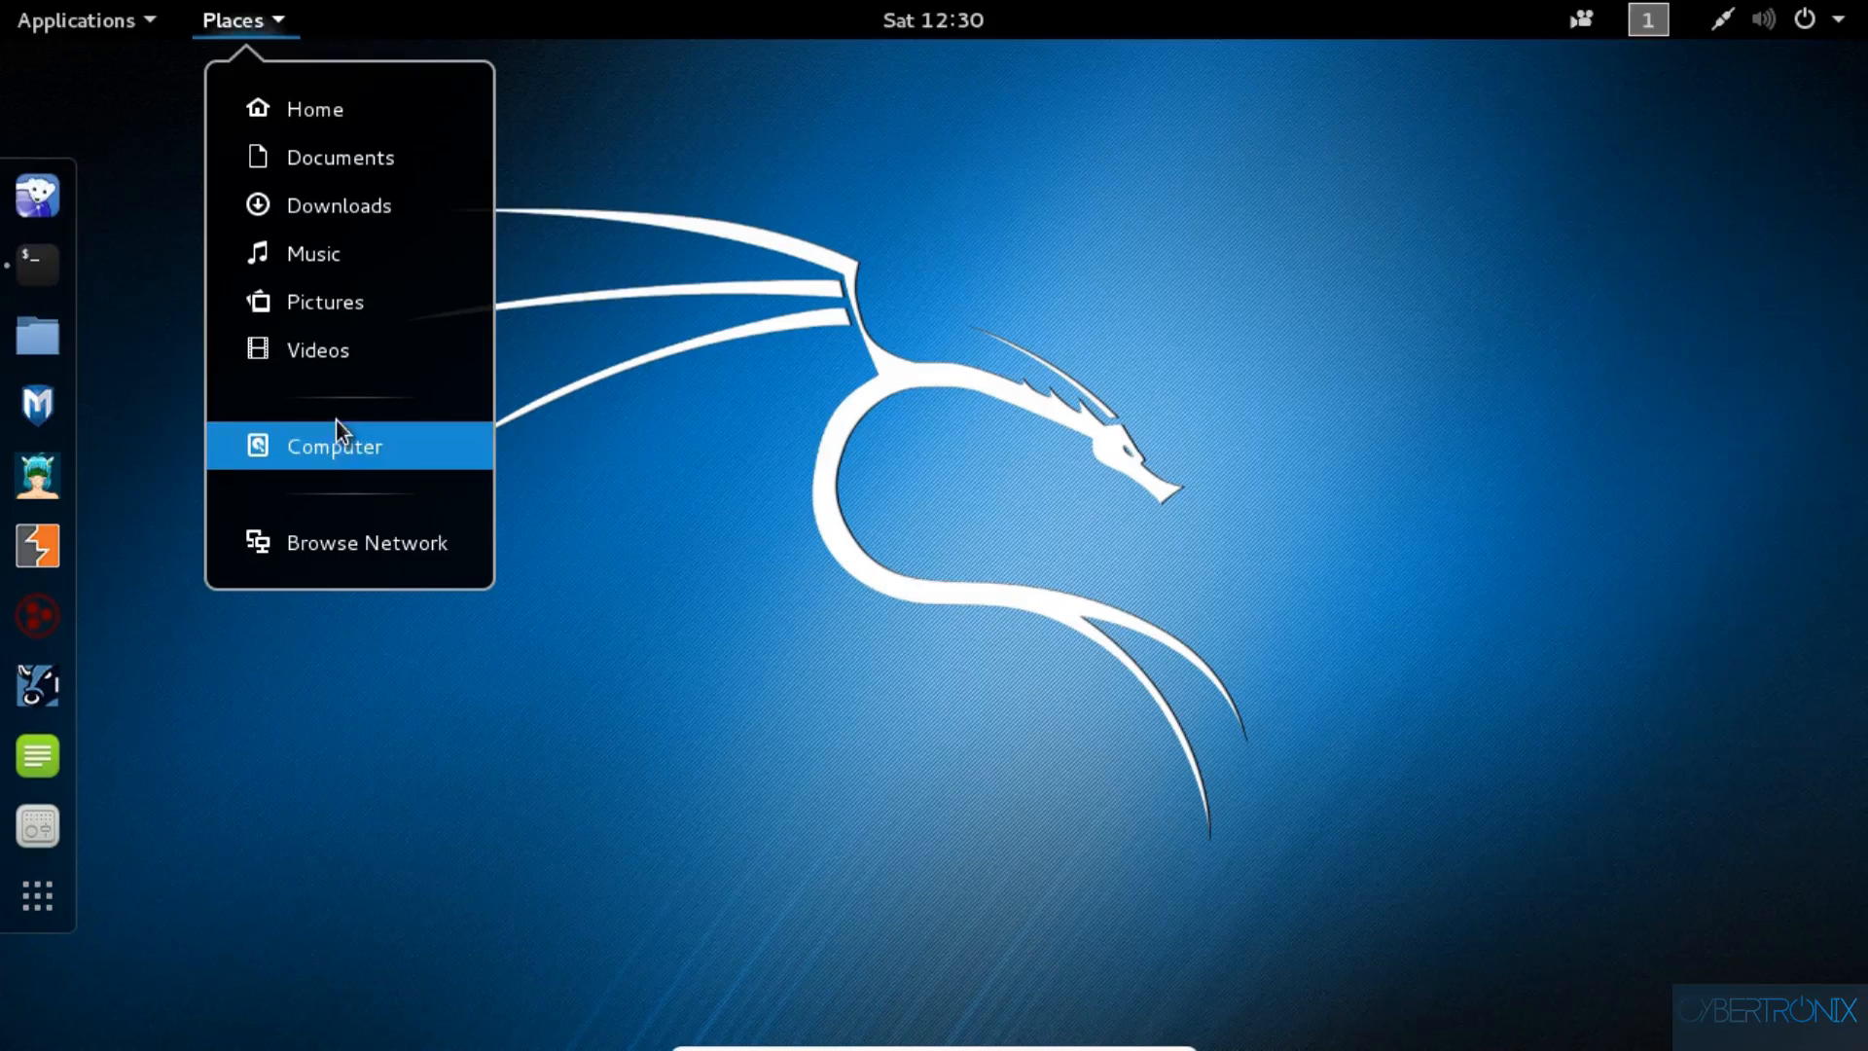
mouse_move(417, 542)
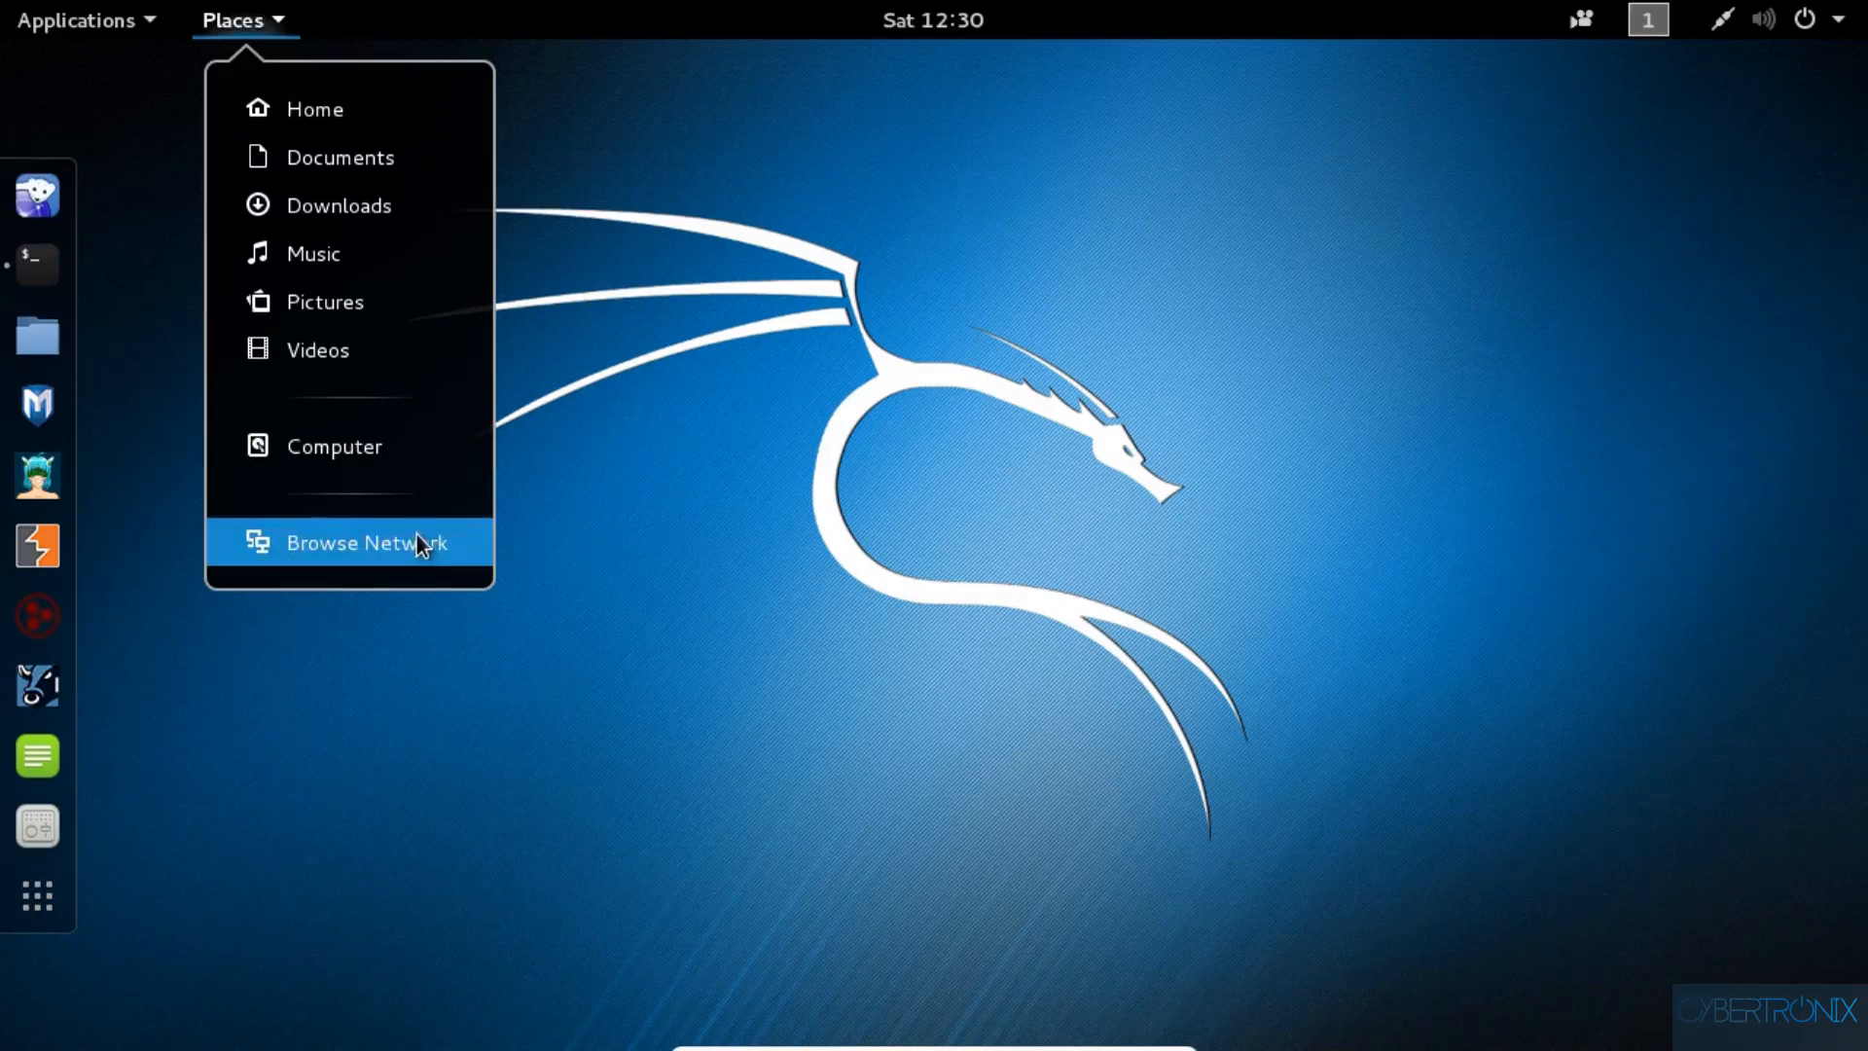
mouse_move(418, 558)
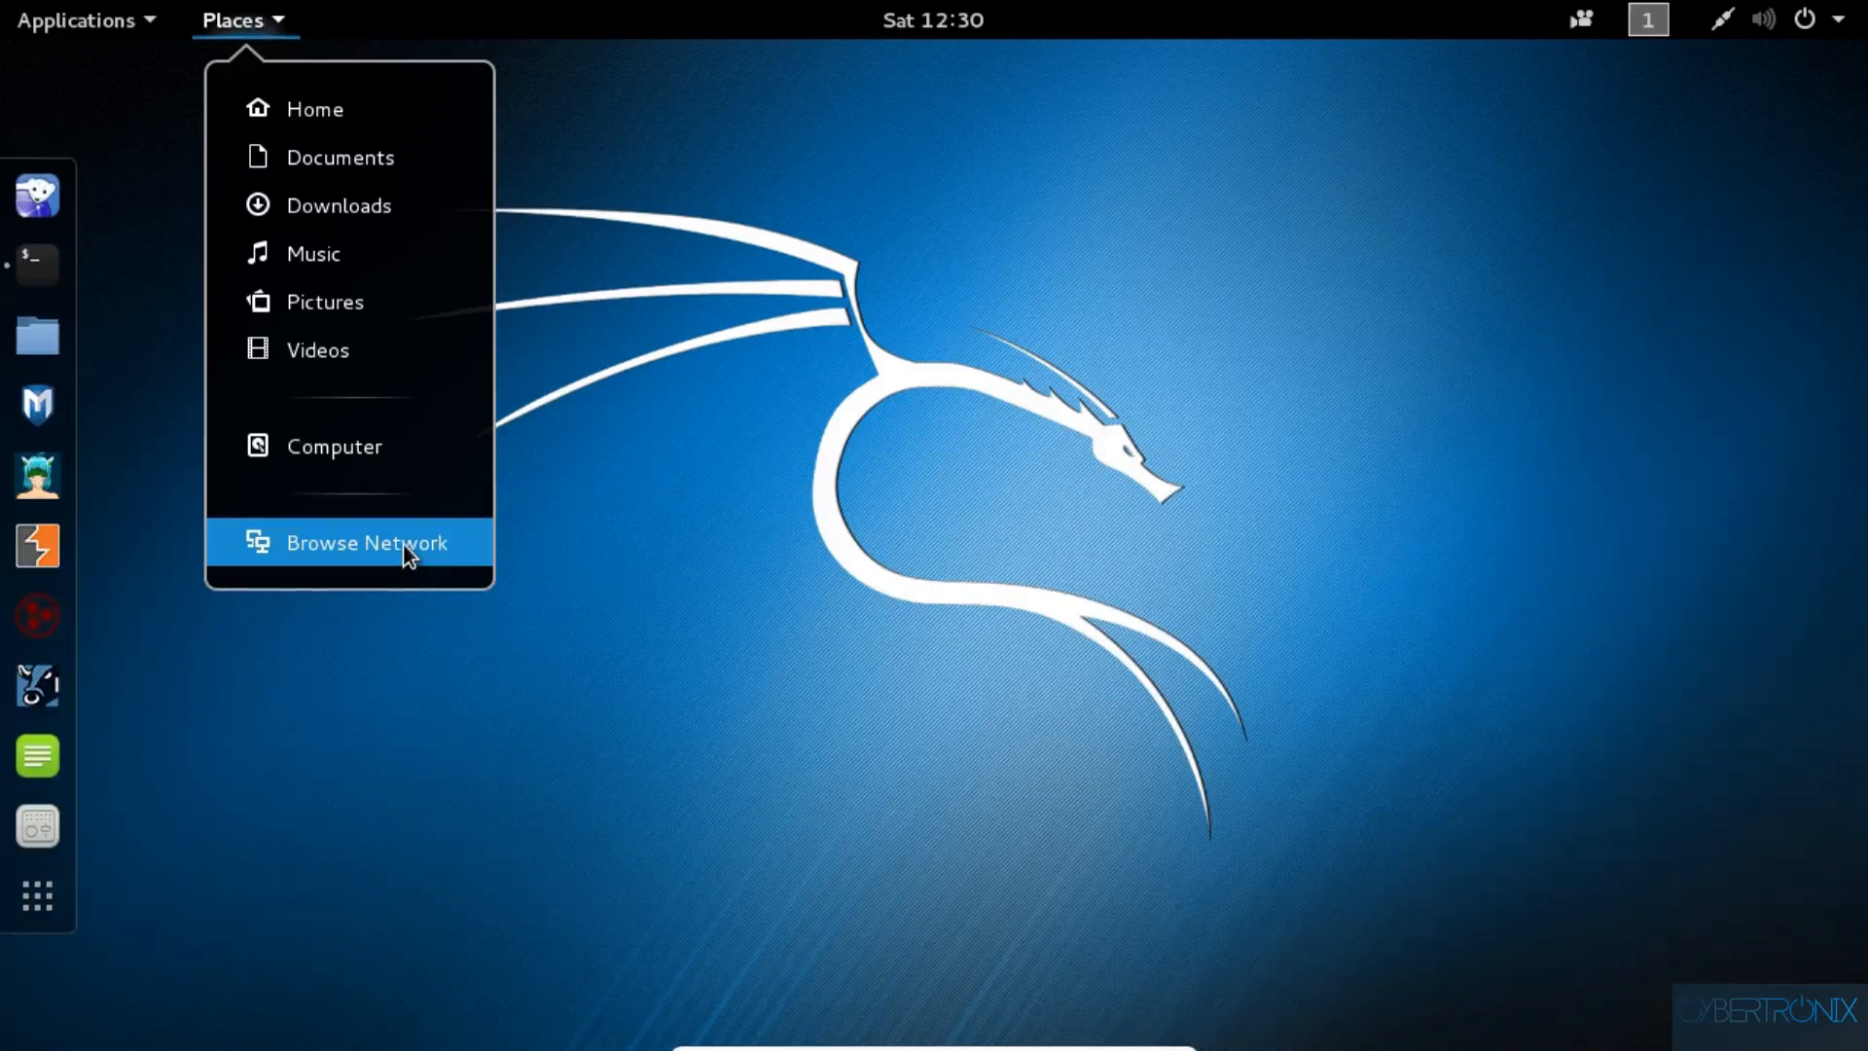
- Browse the Applications menu categories like Vulnerability Analysis, then dismiss it
left_click(76, 21)
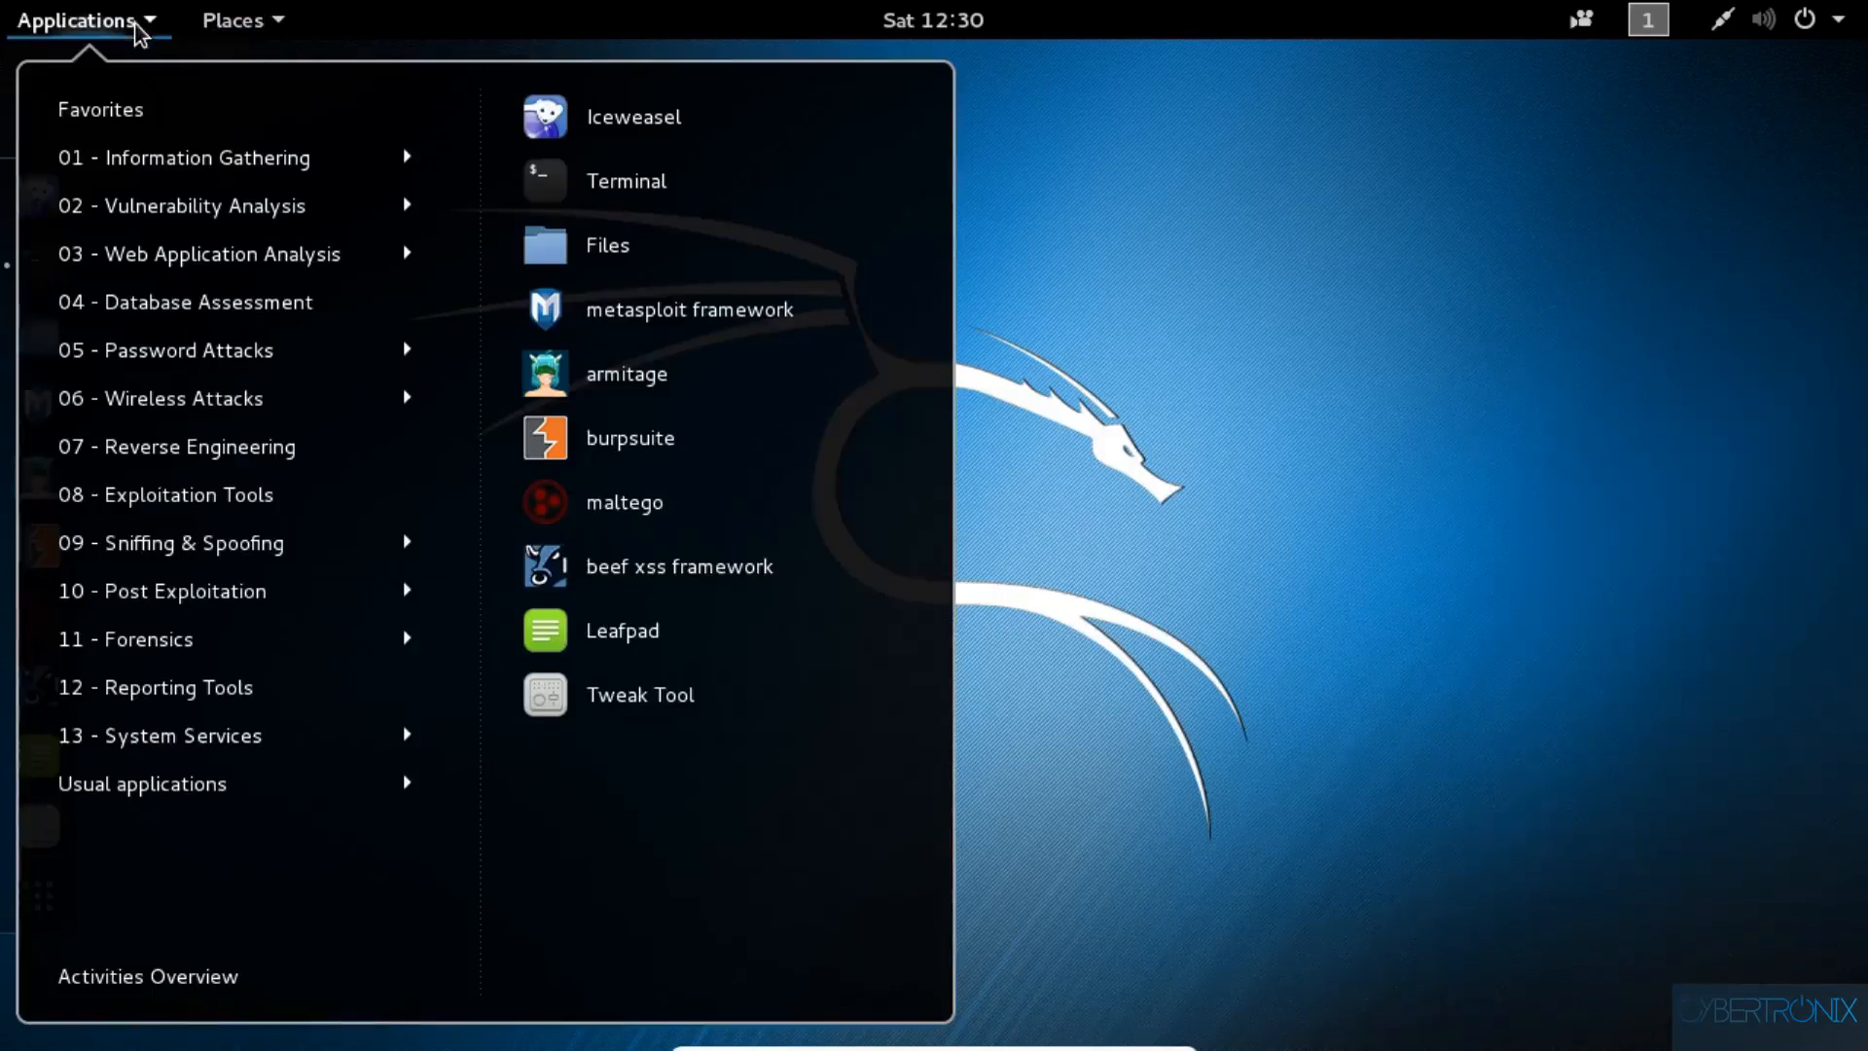
mouse_move(161, 30)
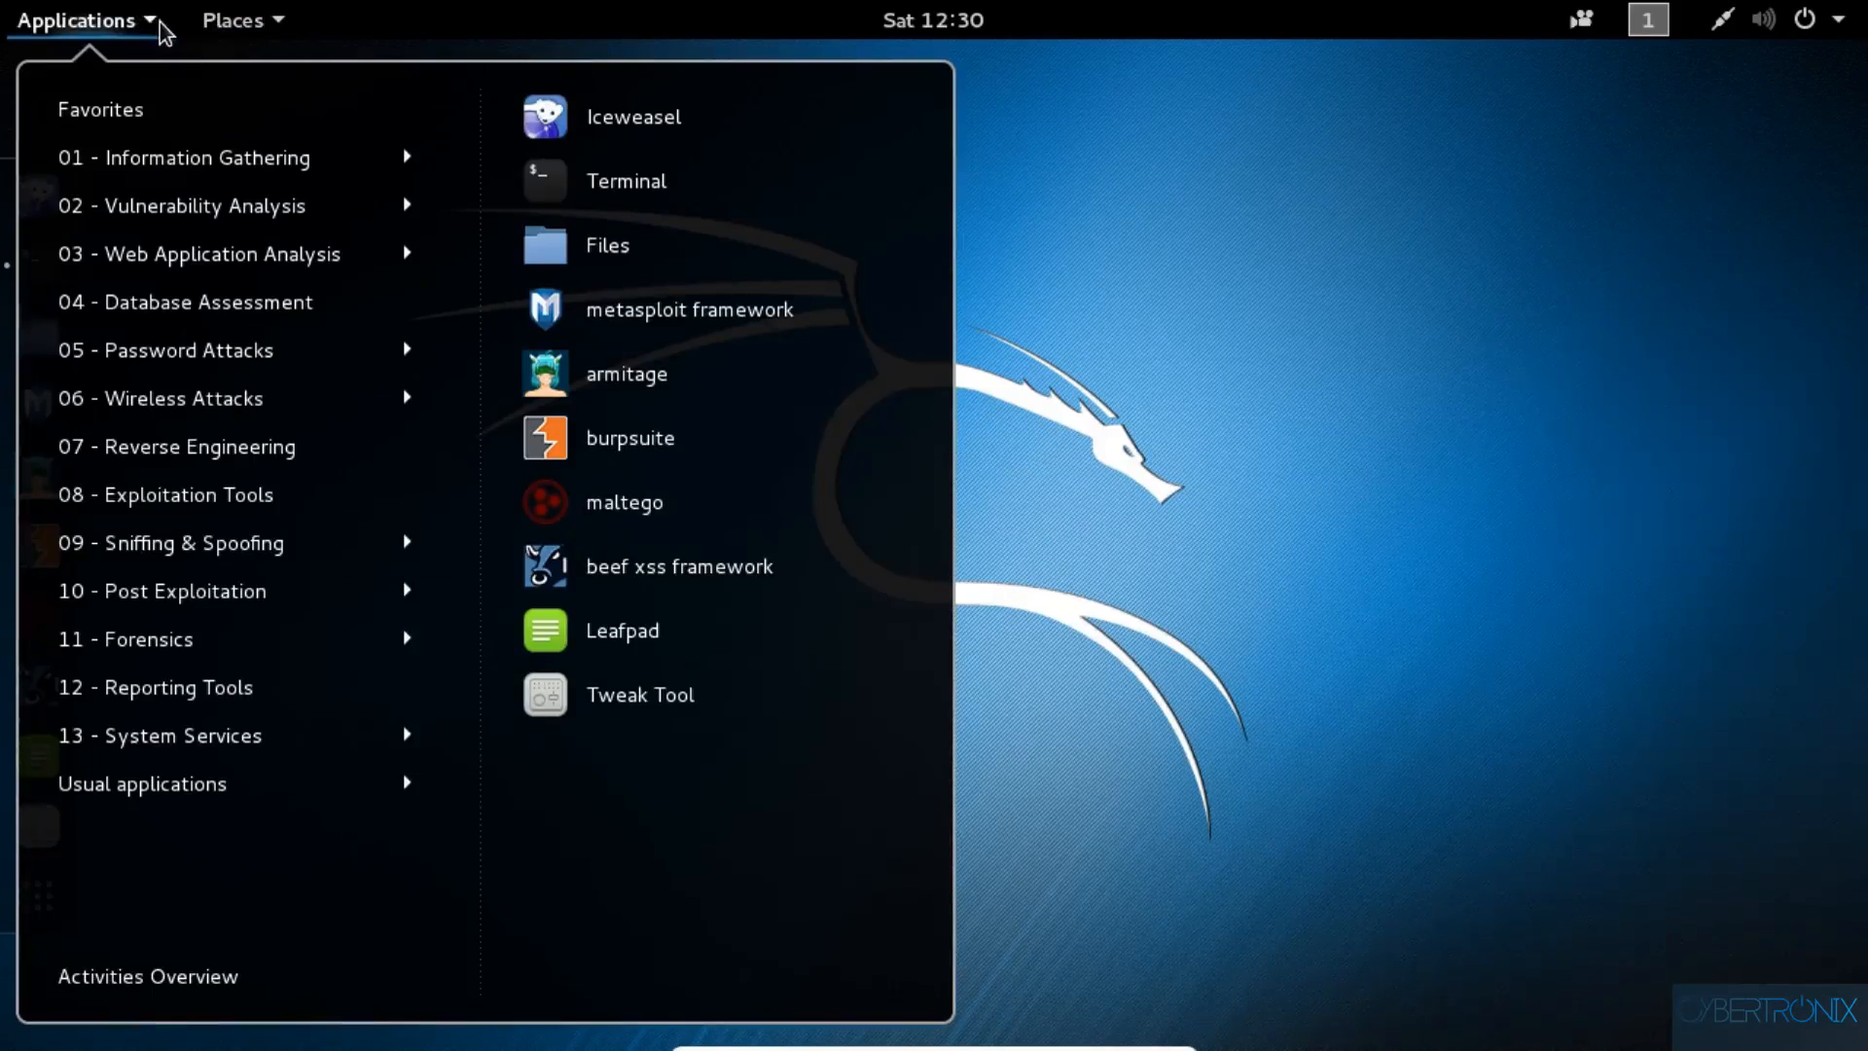
mouse_move(176, 36)
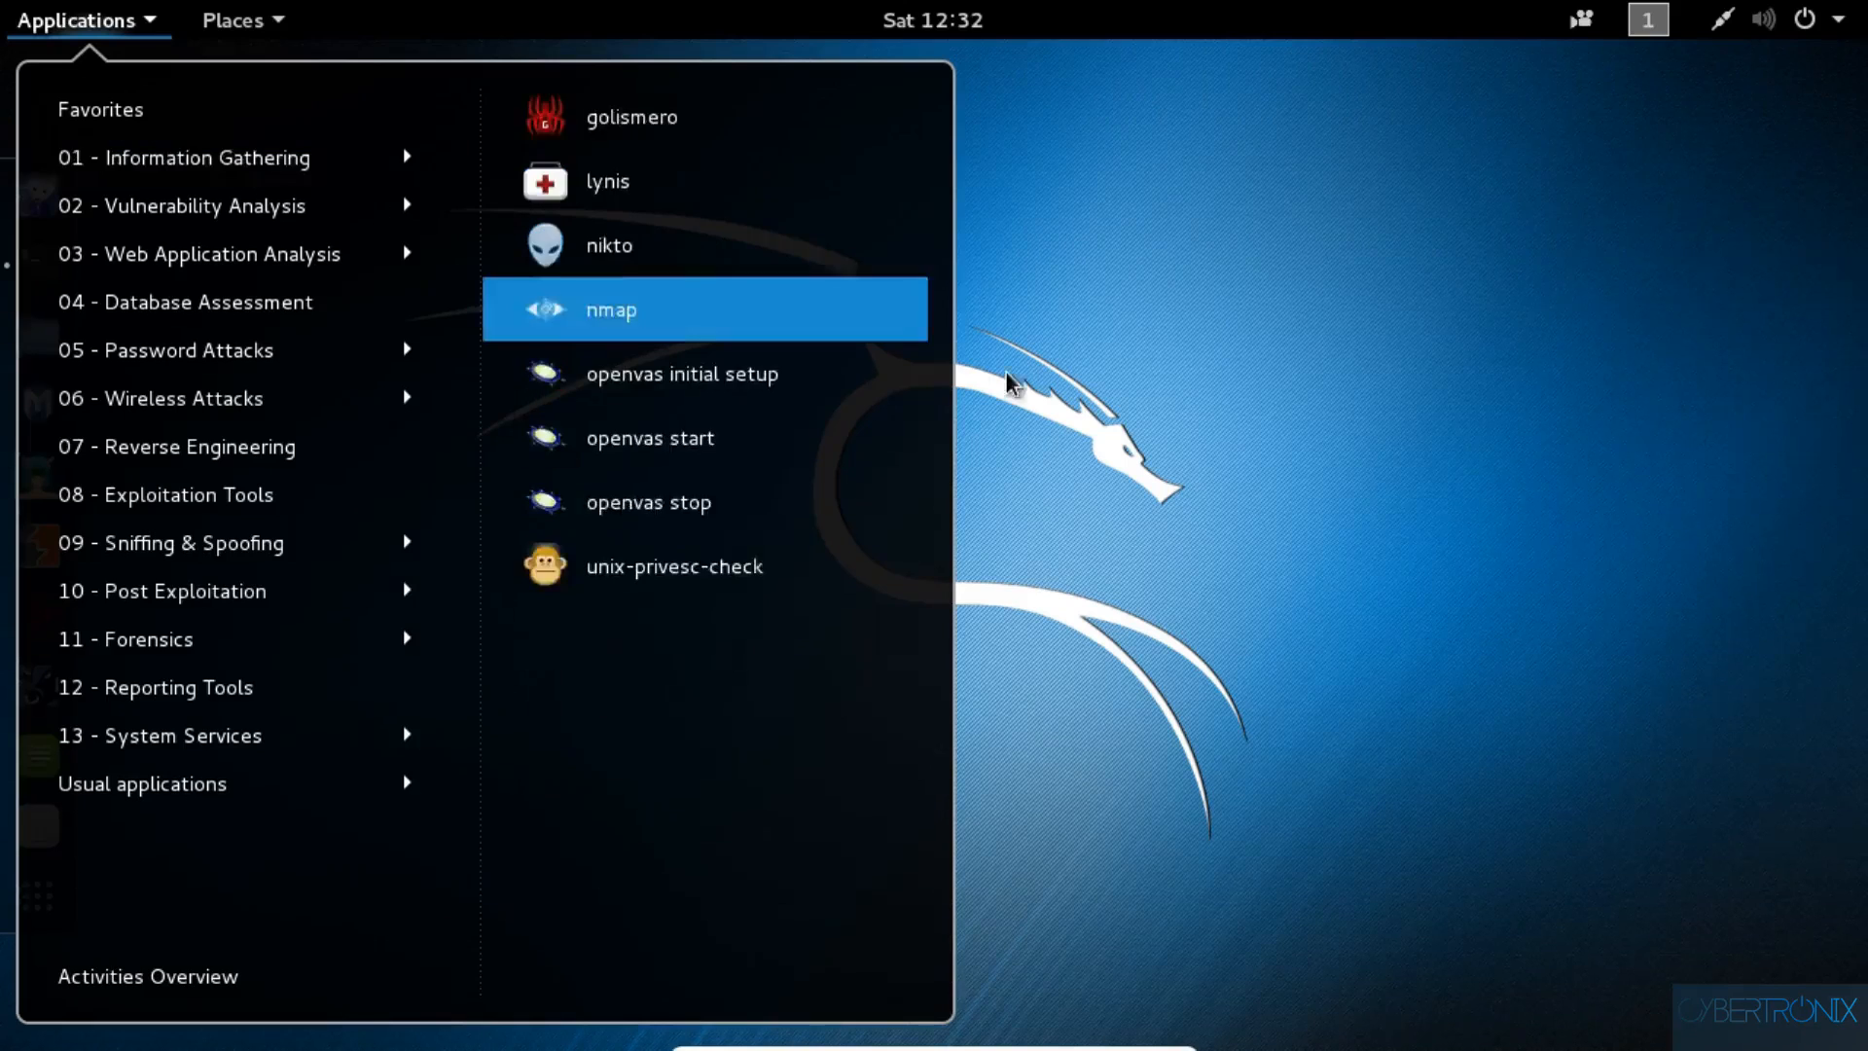
left_click(1013, 381)
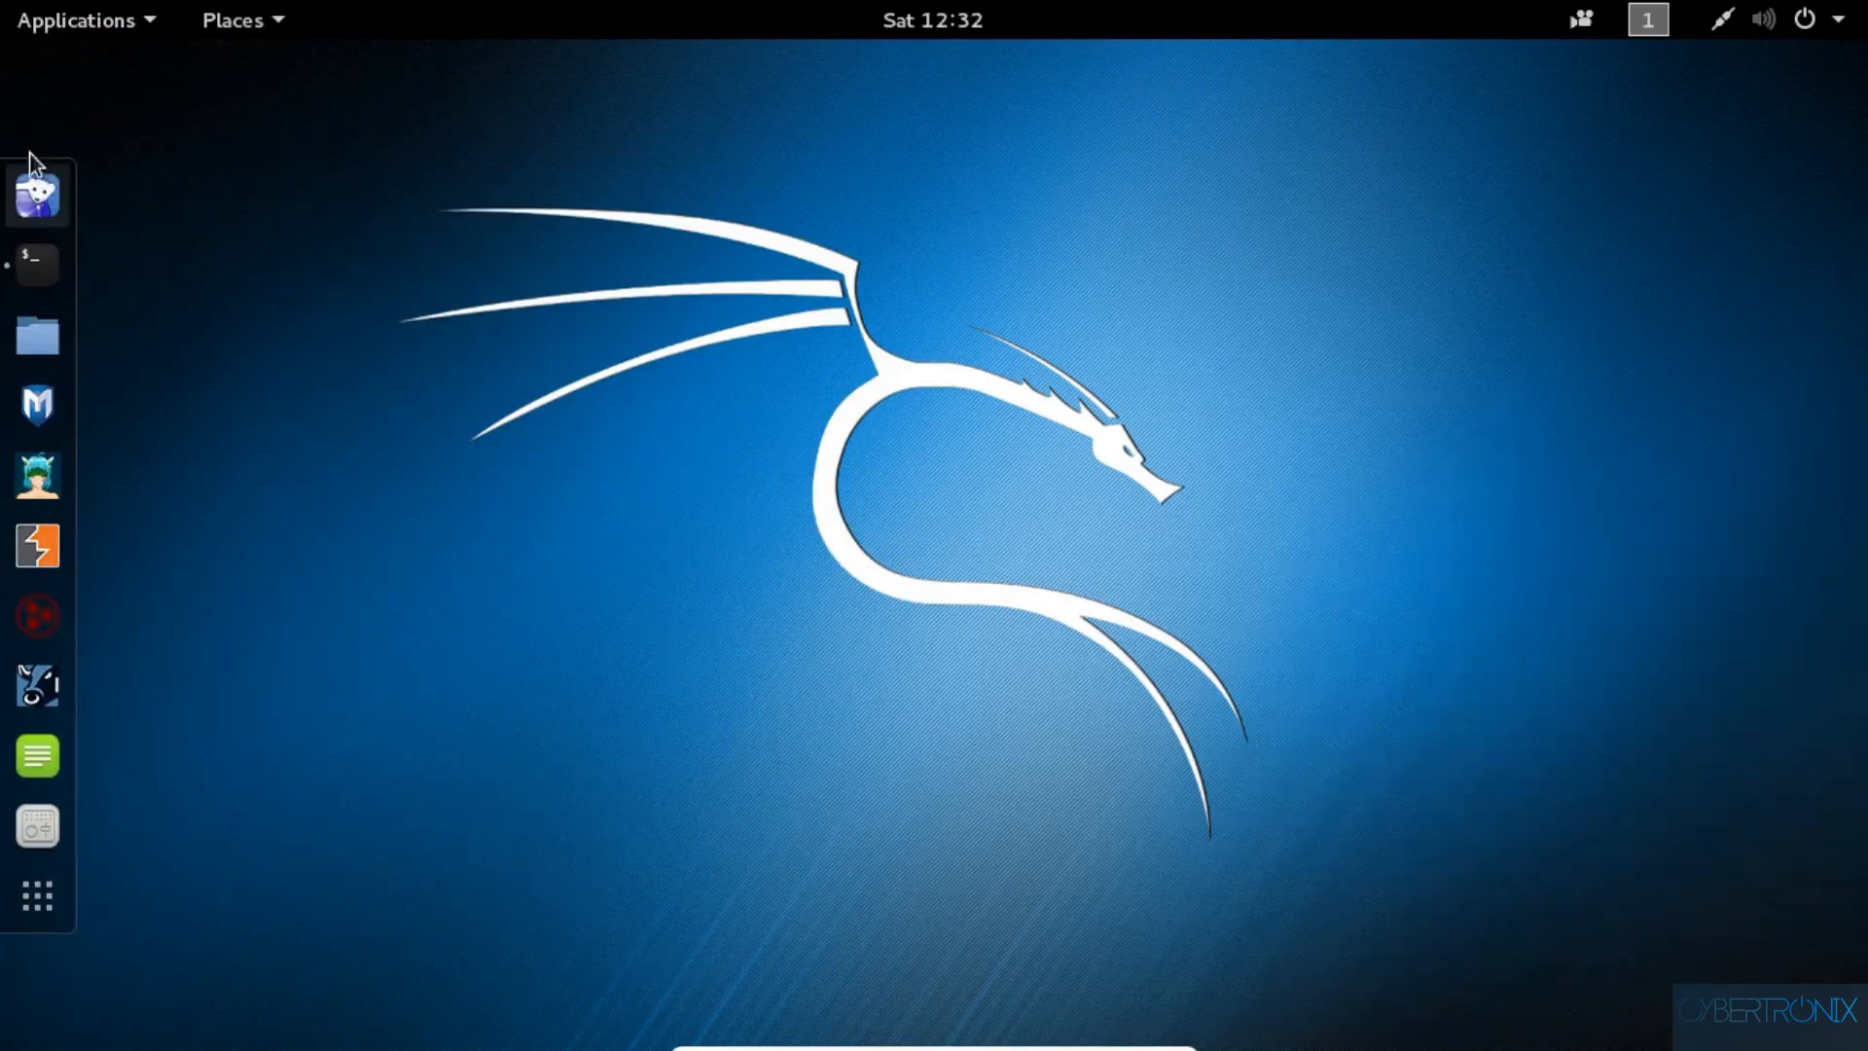
mouse_move(37, 824)
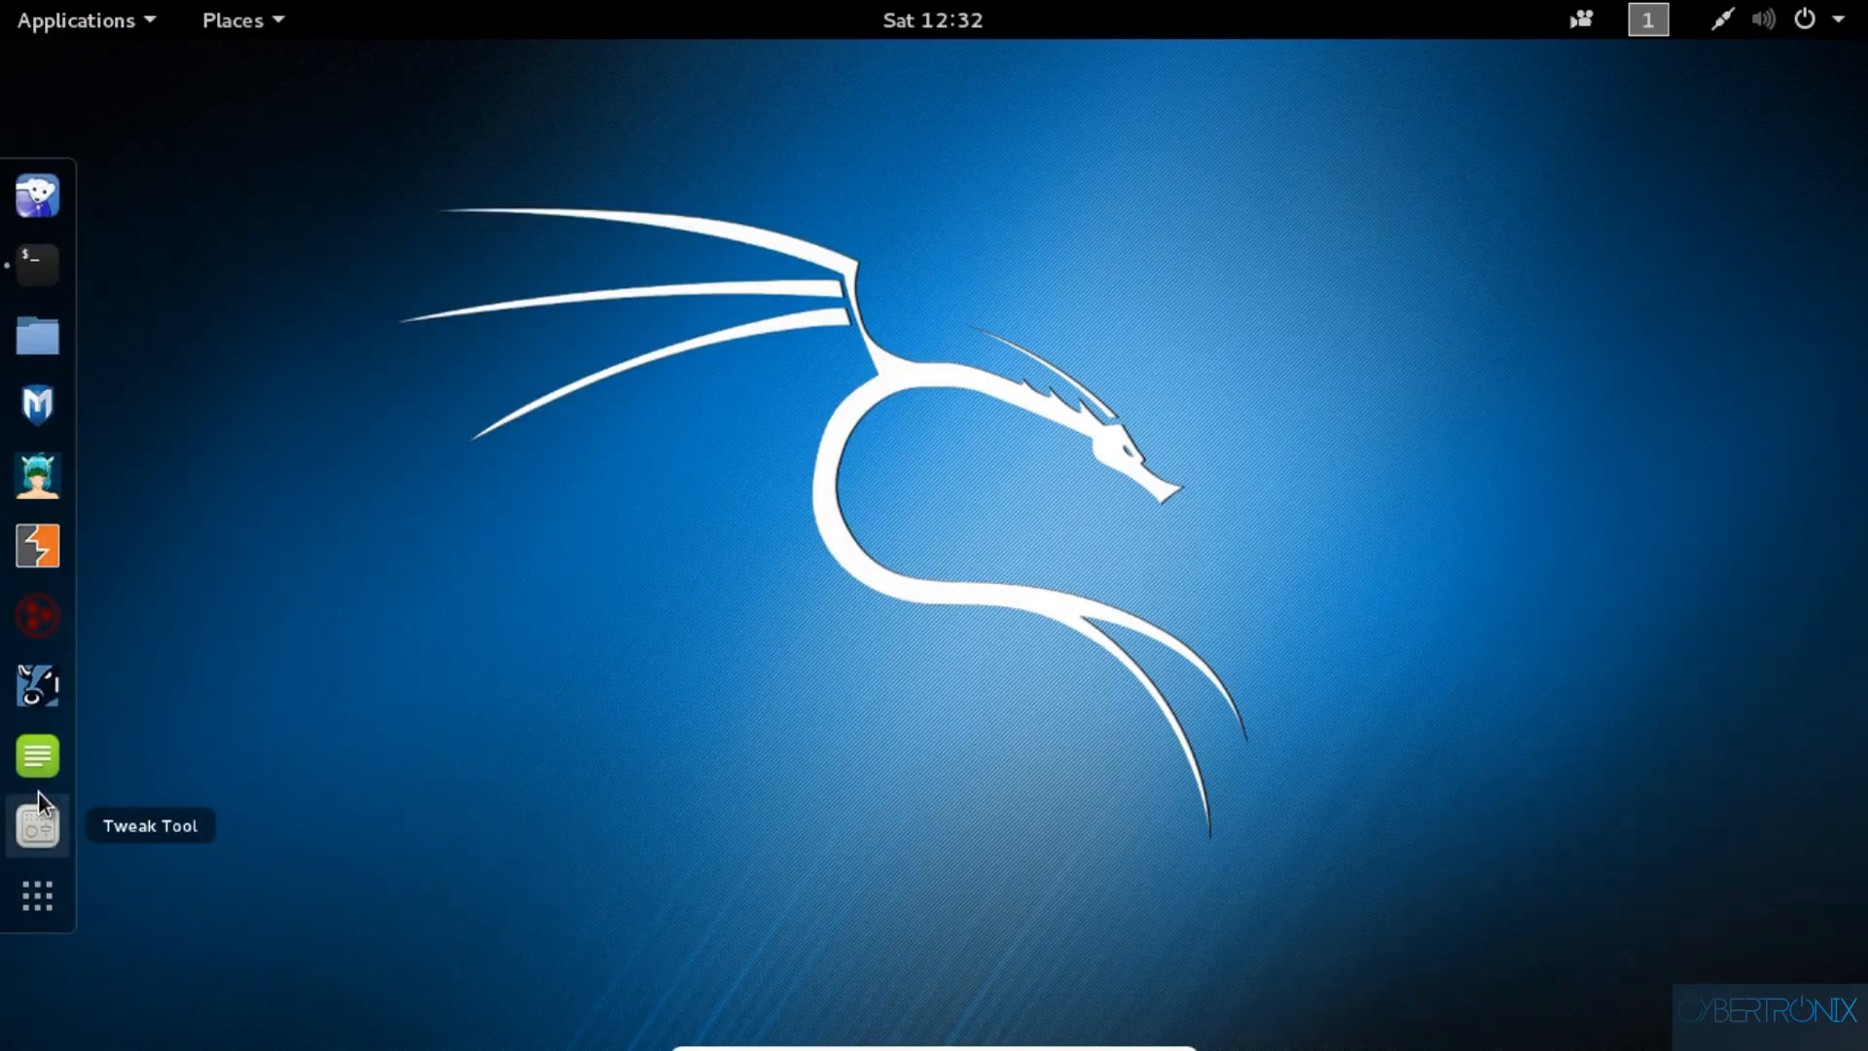
mouse_move(37, 755)
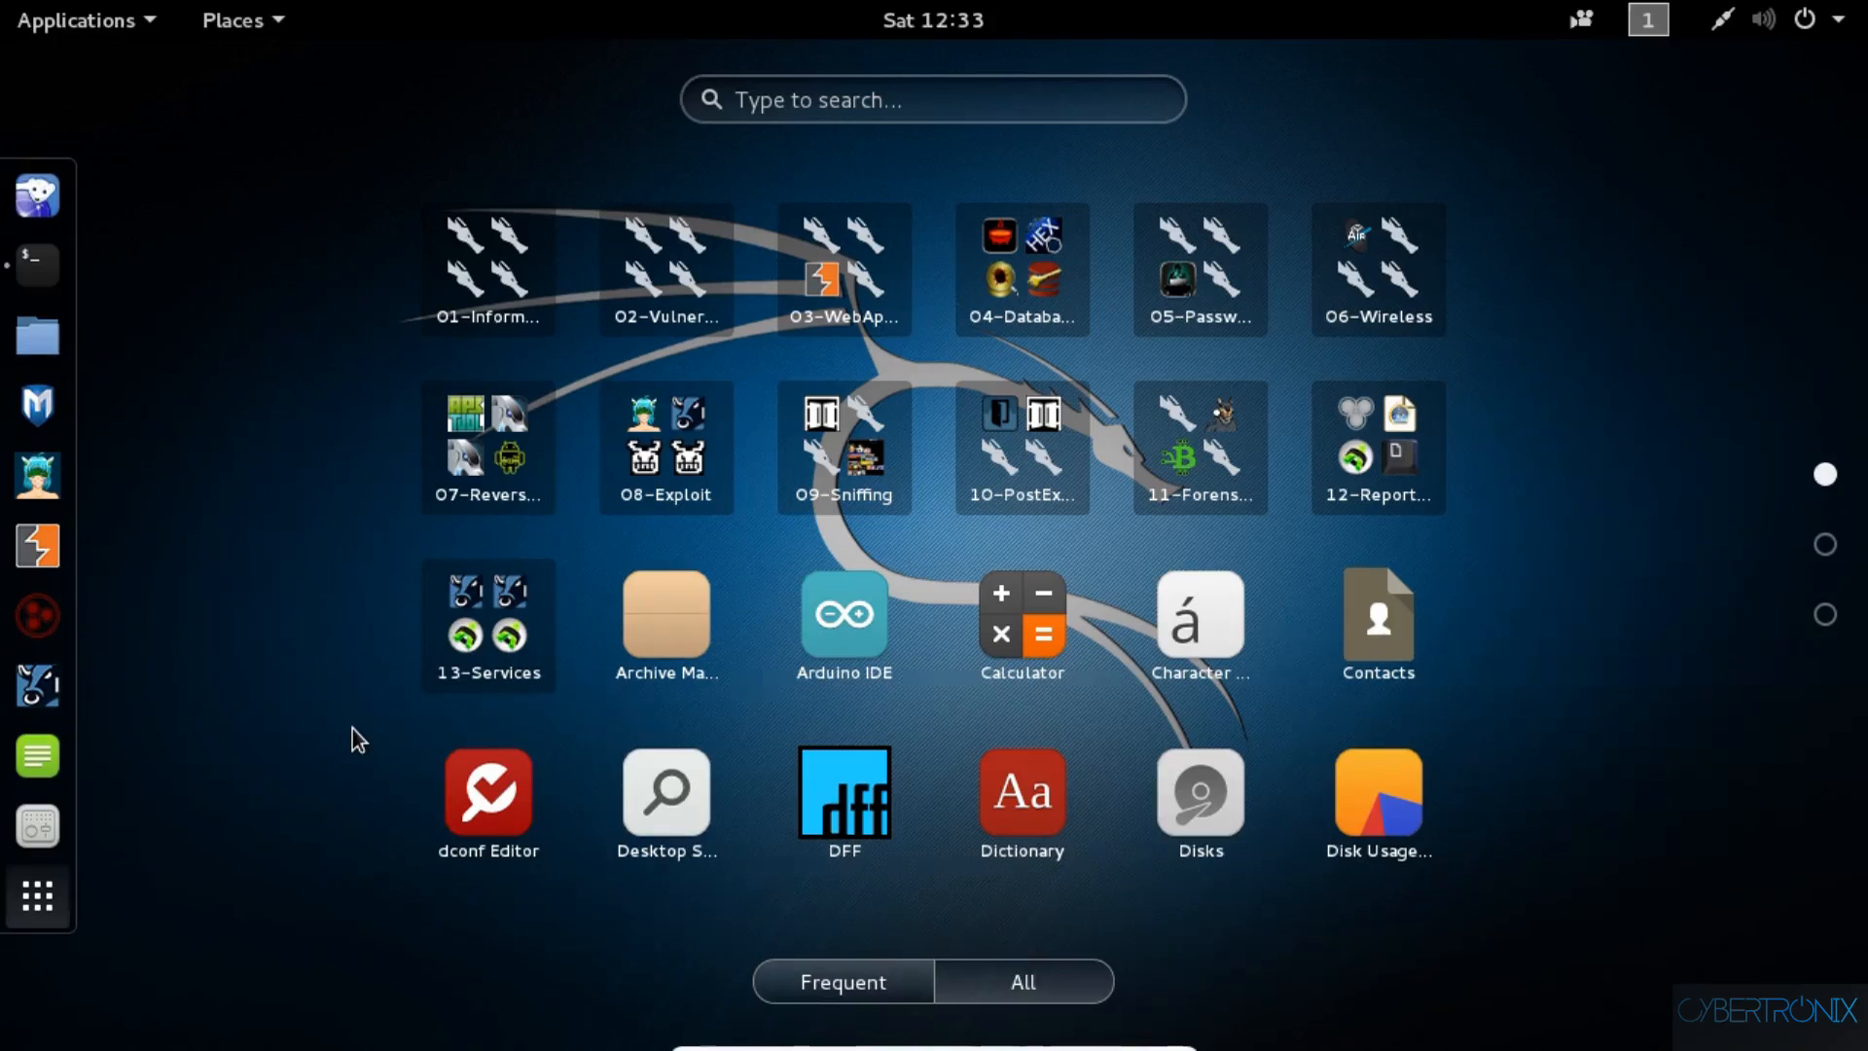
mouse_move(519, 296)
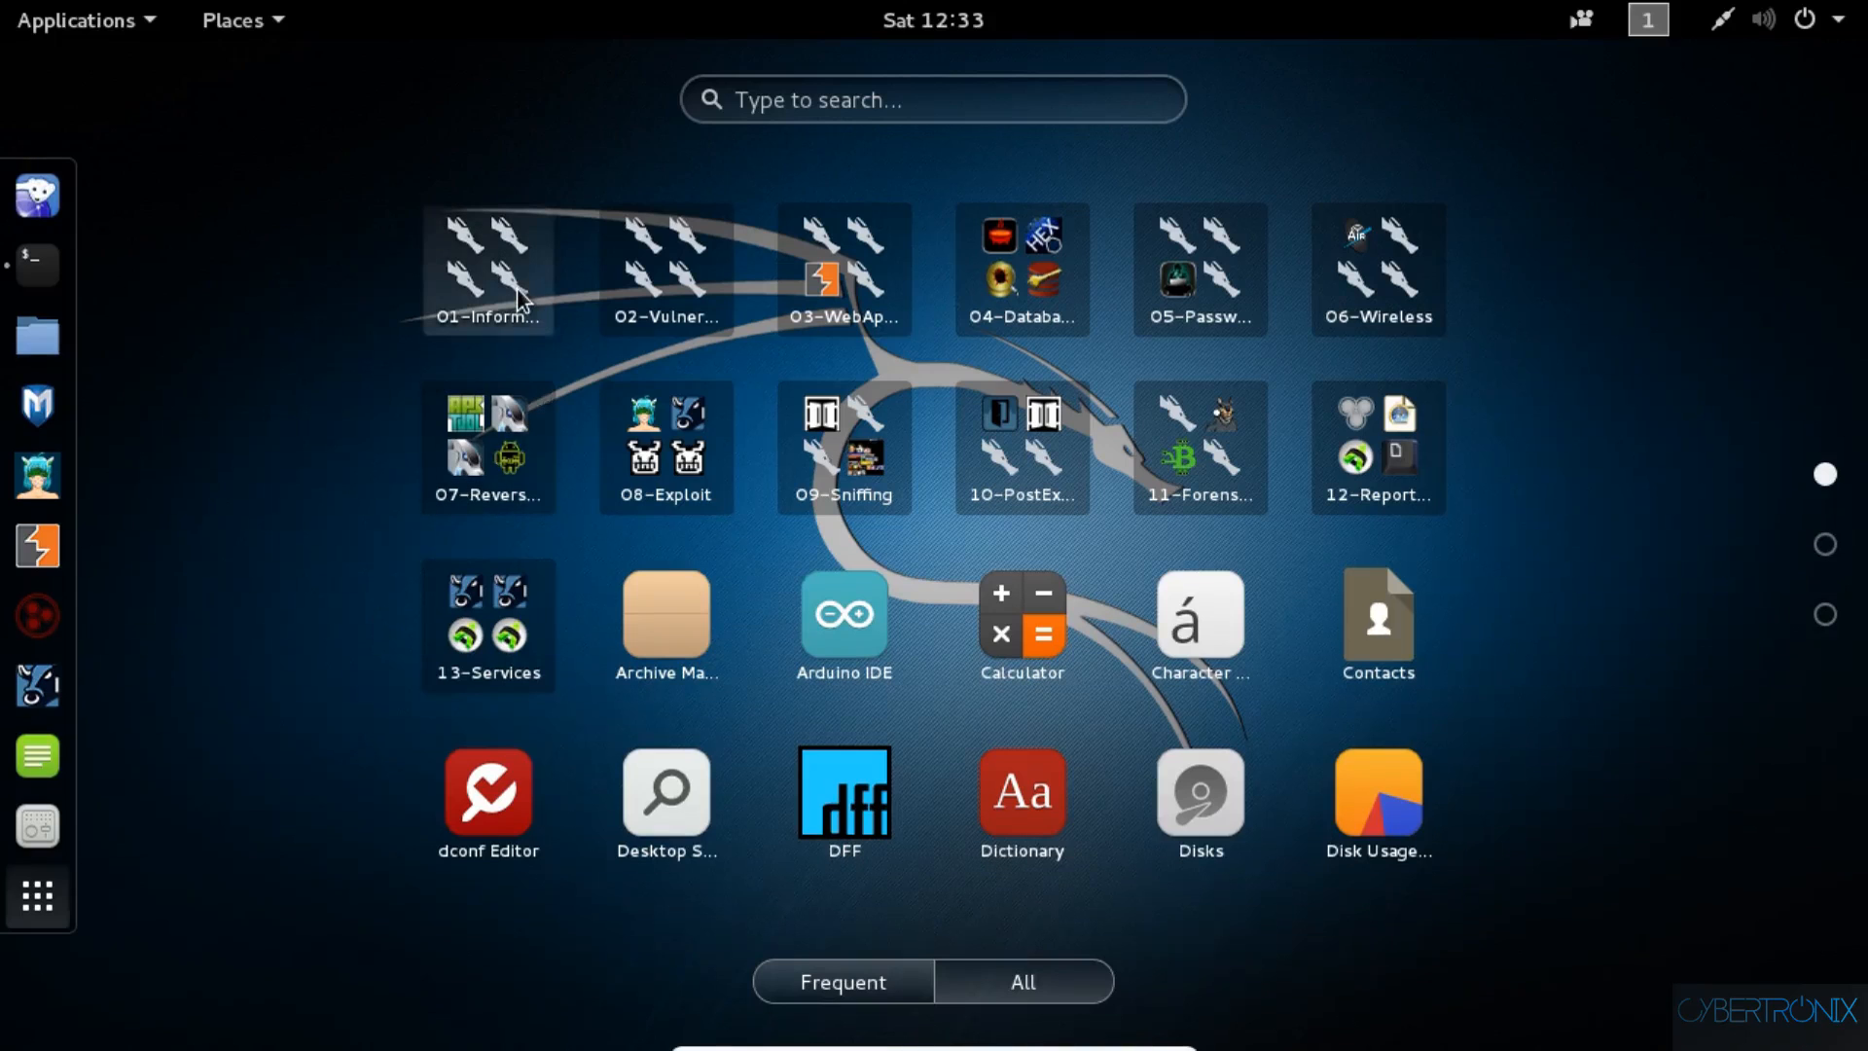
- Pin a tool from 01-Information Gathering to Favorites, then close that folder
left_click(487, 269)
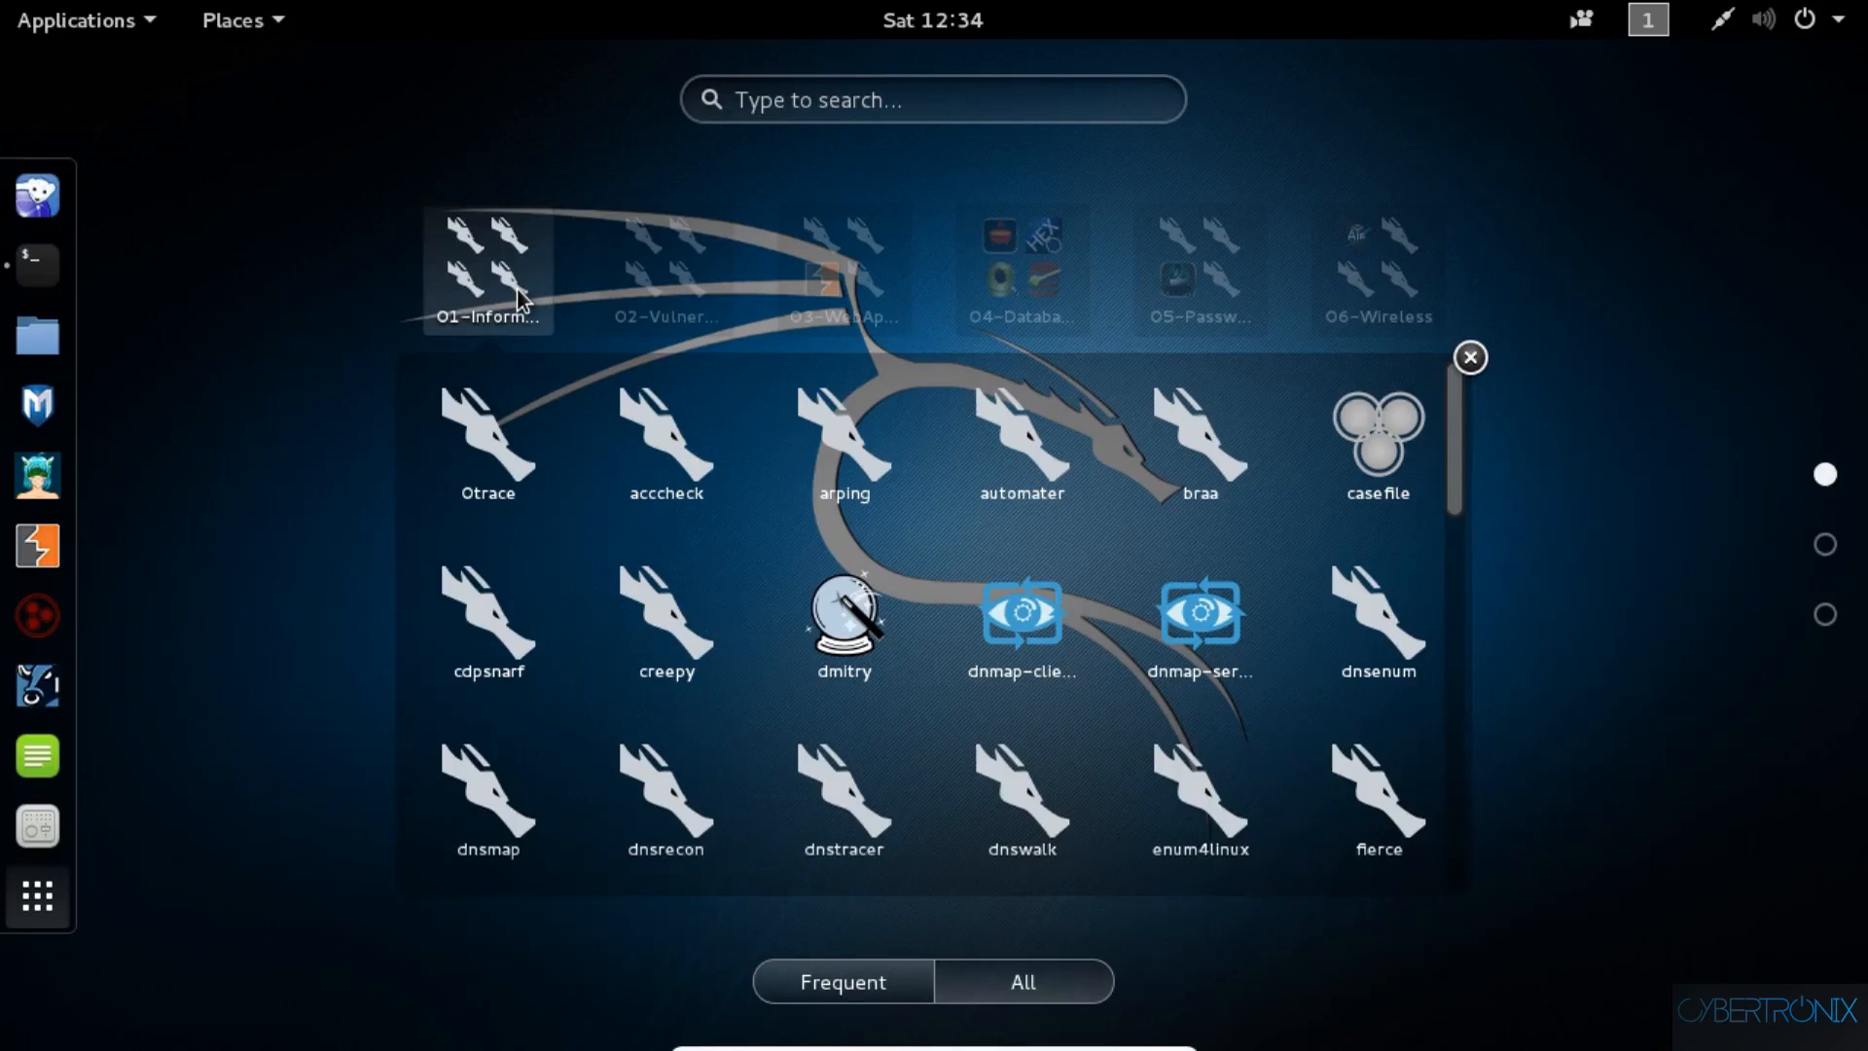
mouse_move(451, 301)
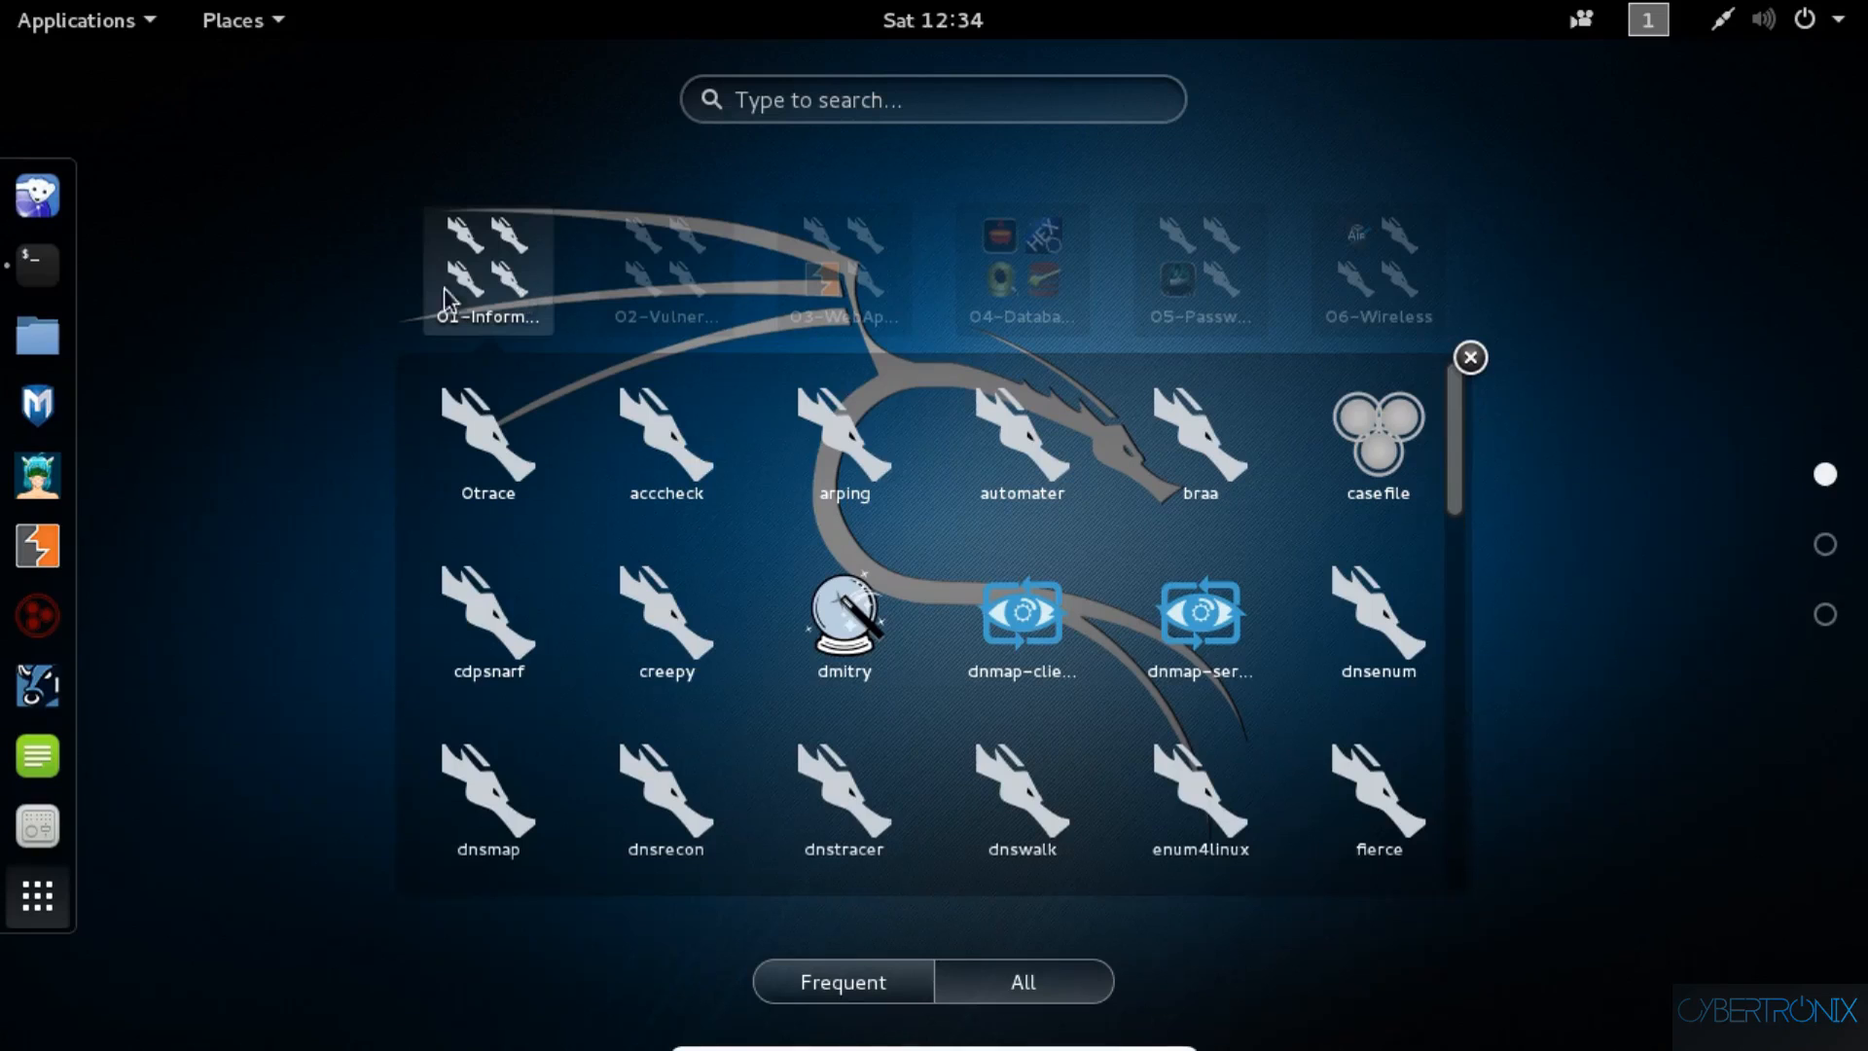
right_click(666, 798)
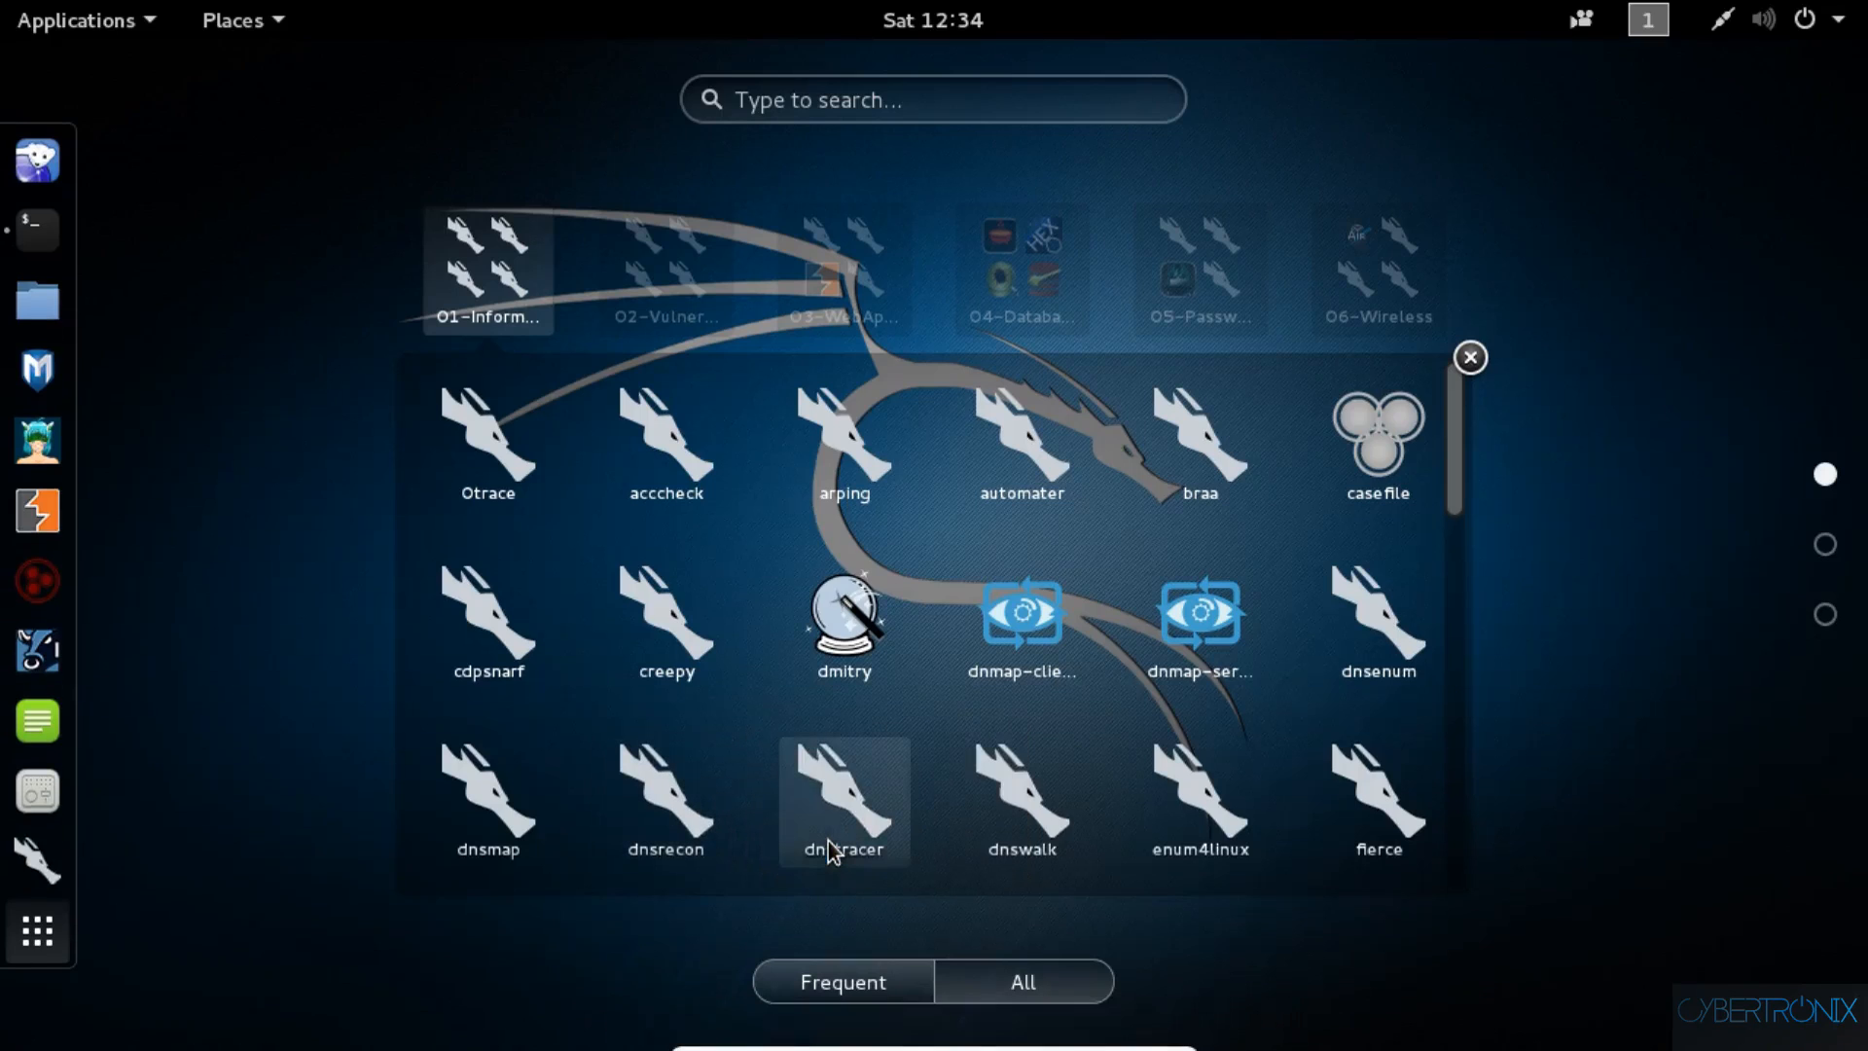
mouse_move(36, 870)
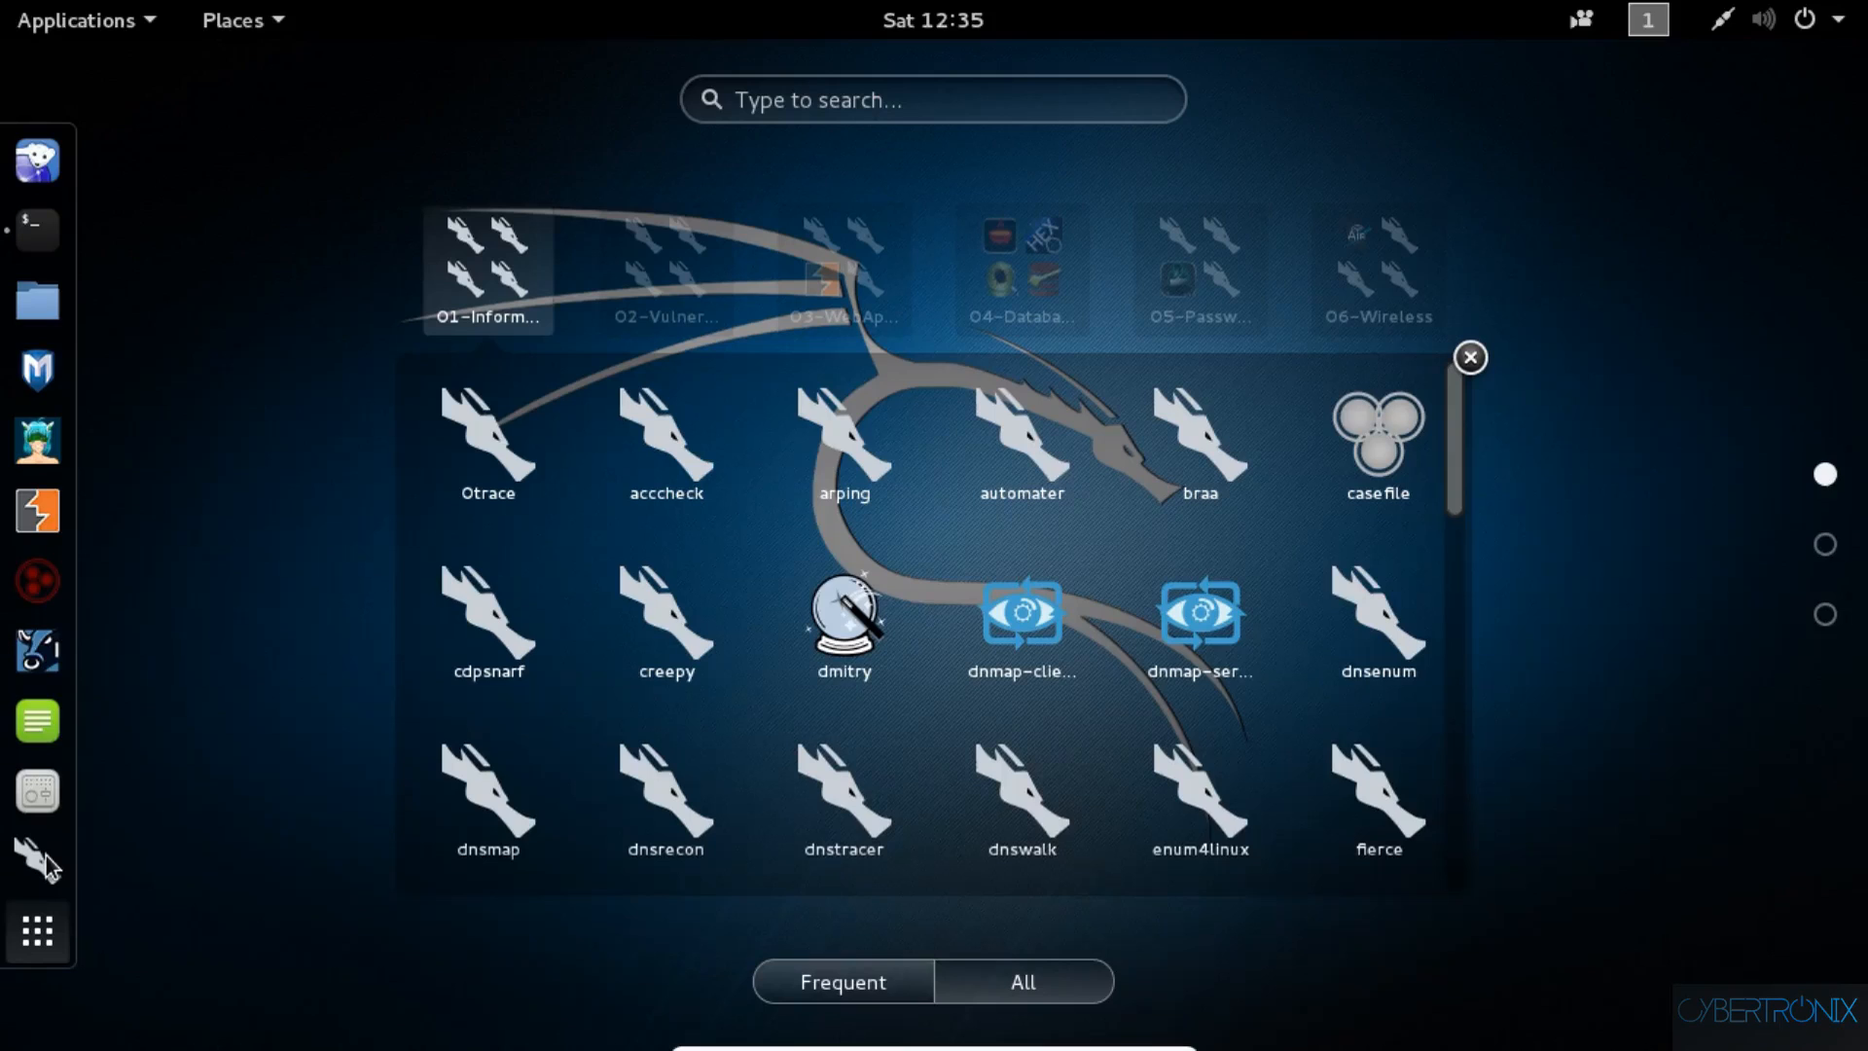
mouse_move(62, 865)
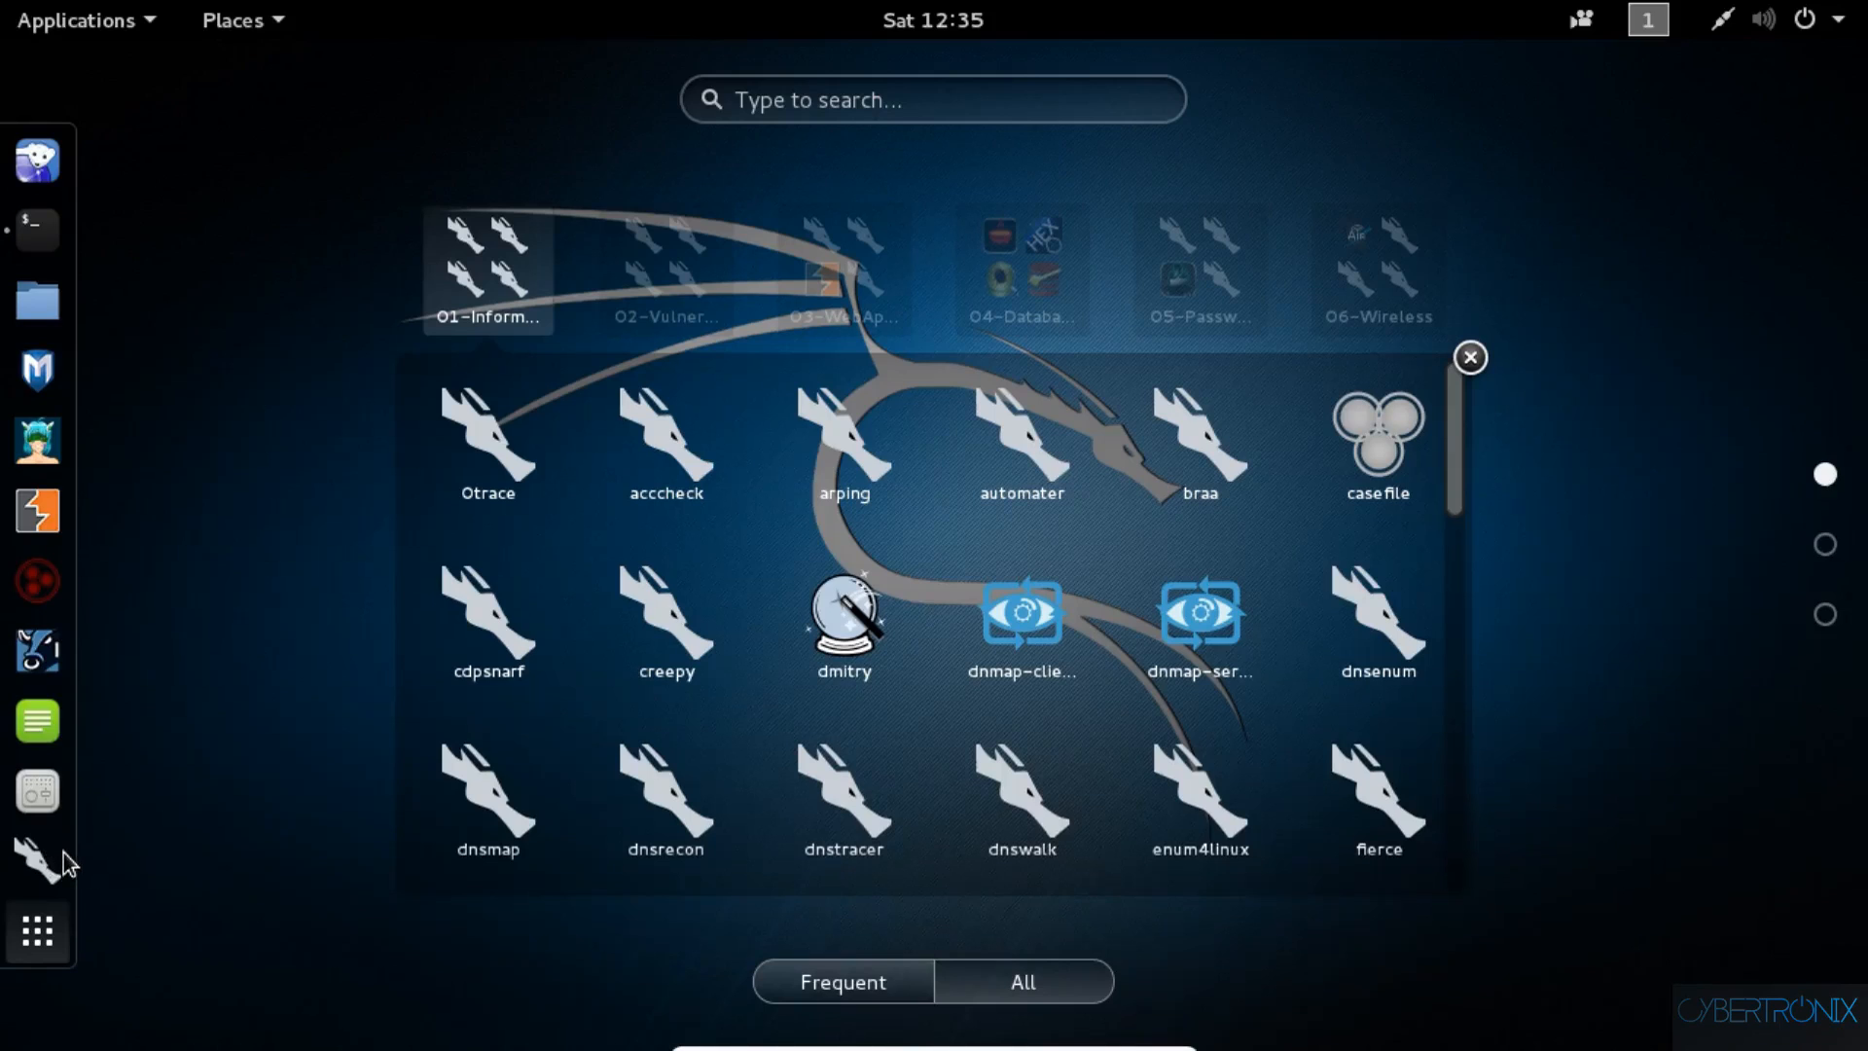
mouse_move(1480, 370)
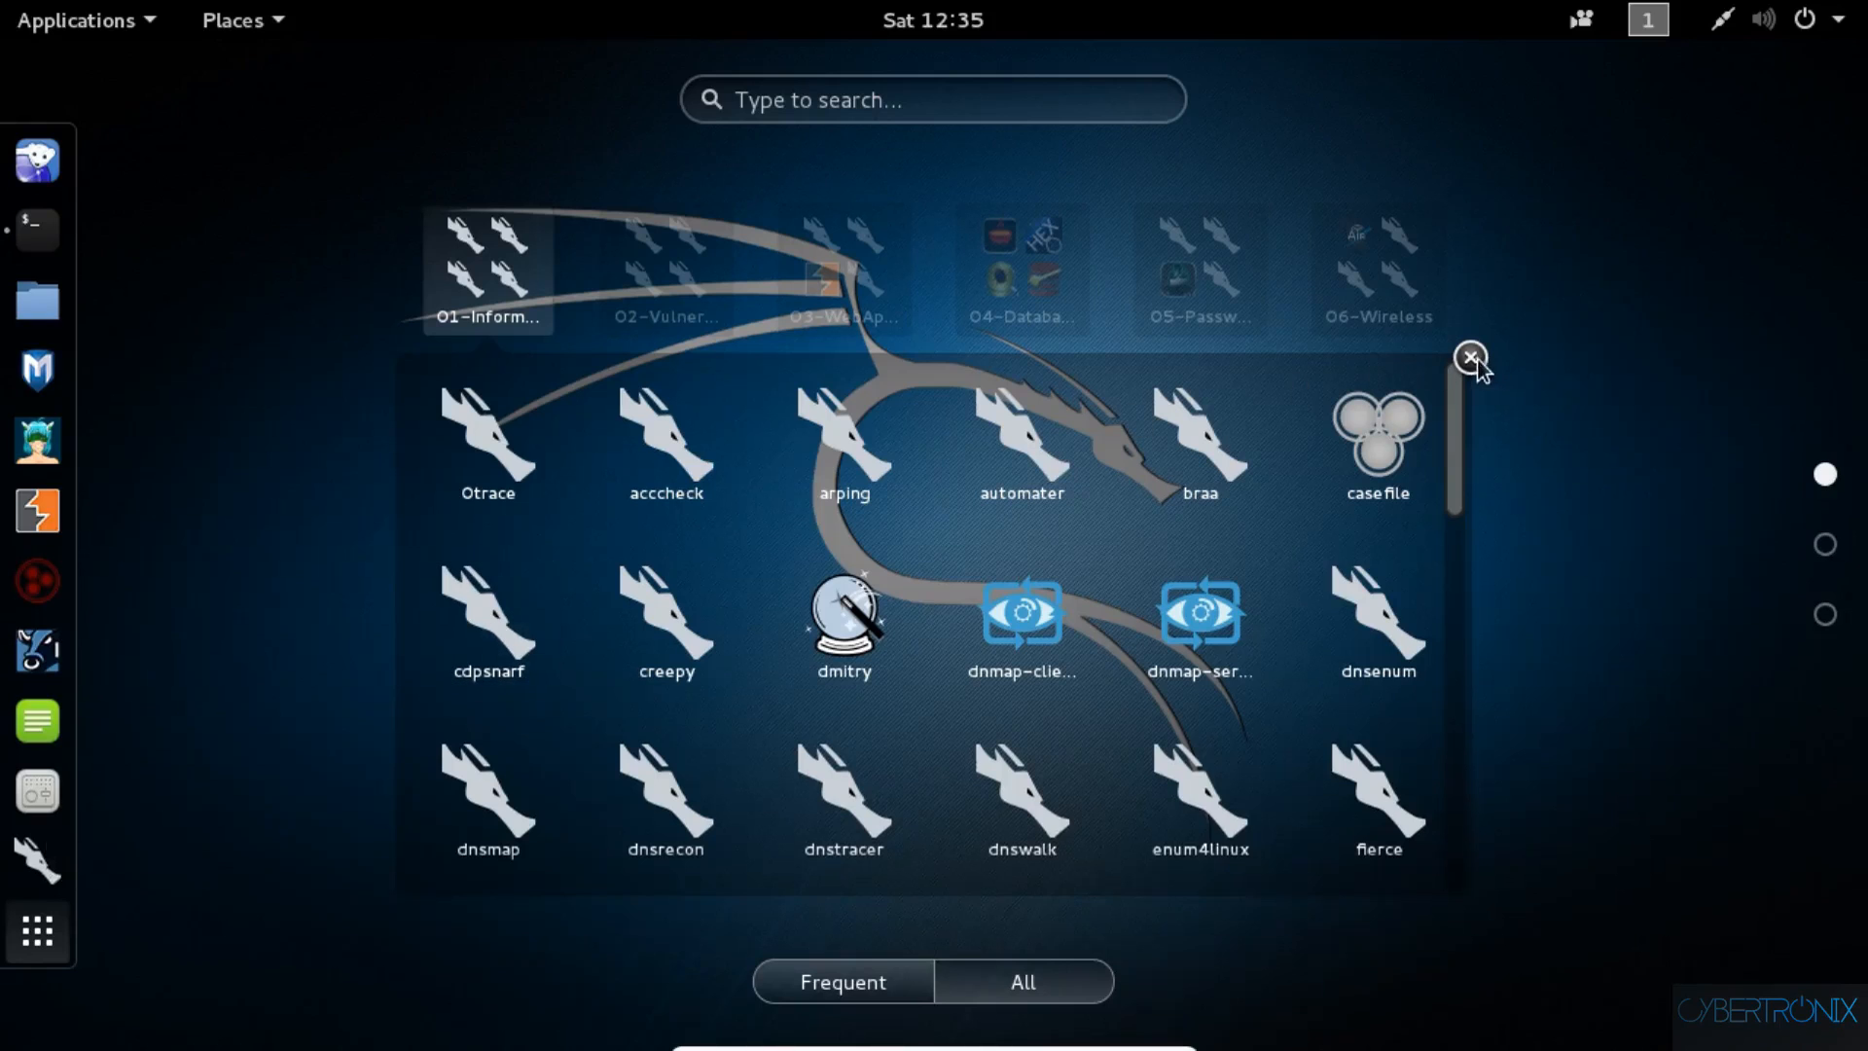
left_click(1470, 357)
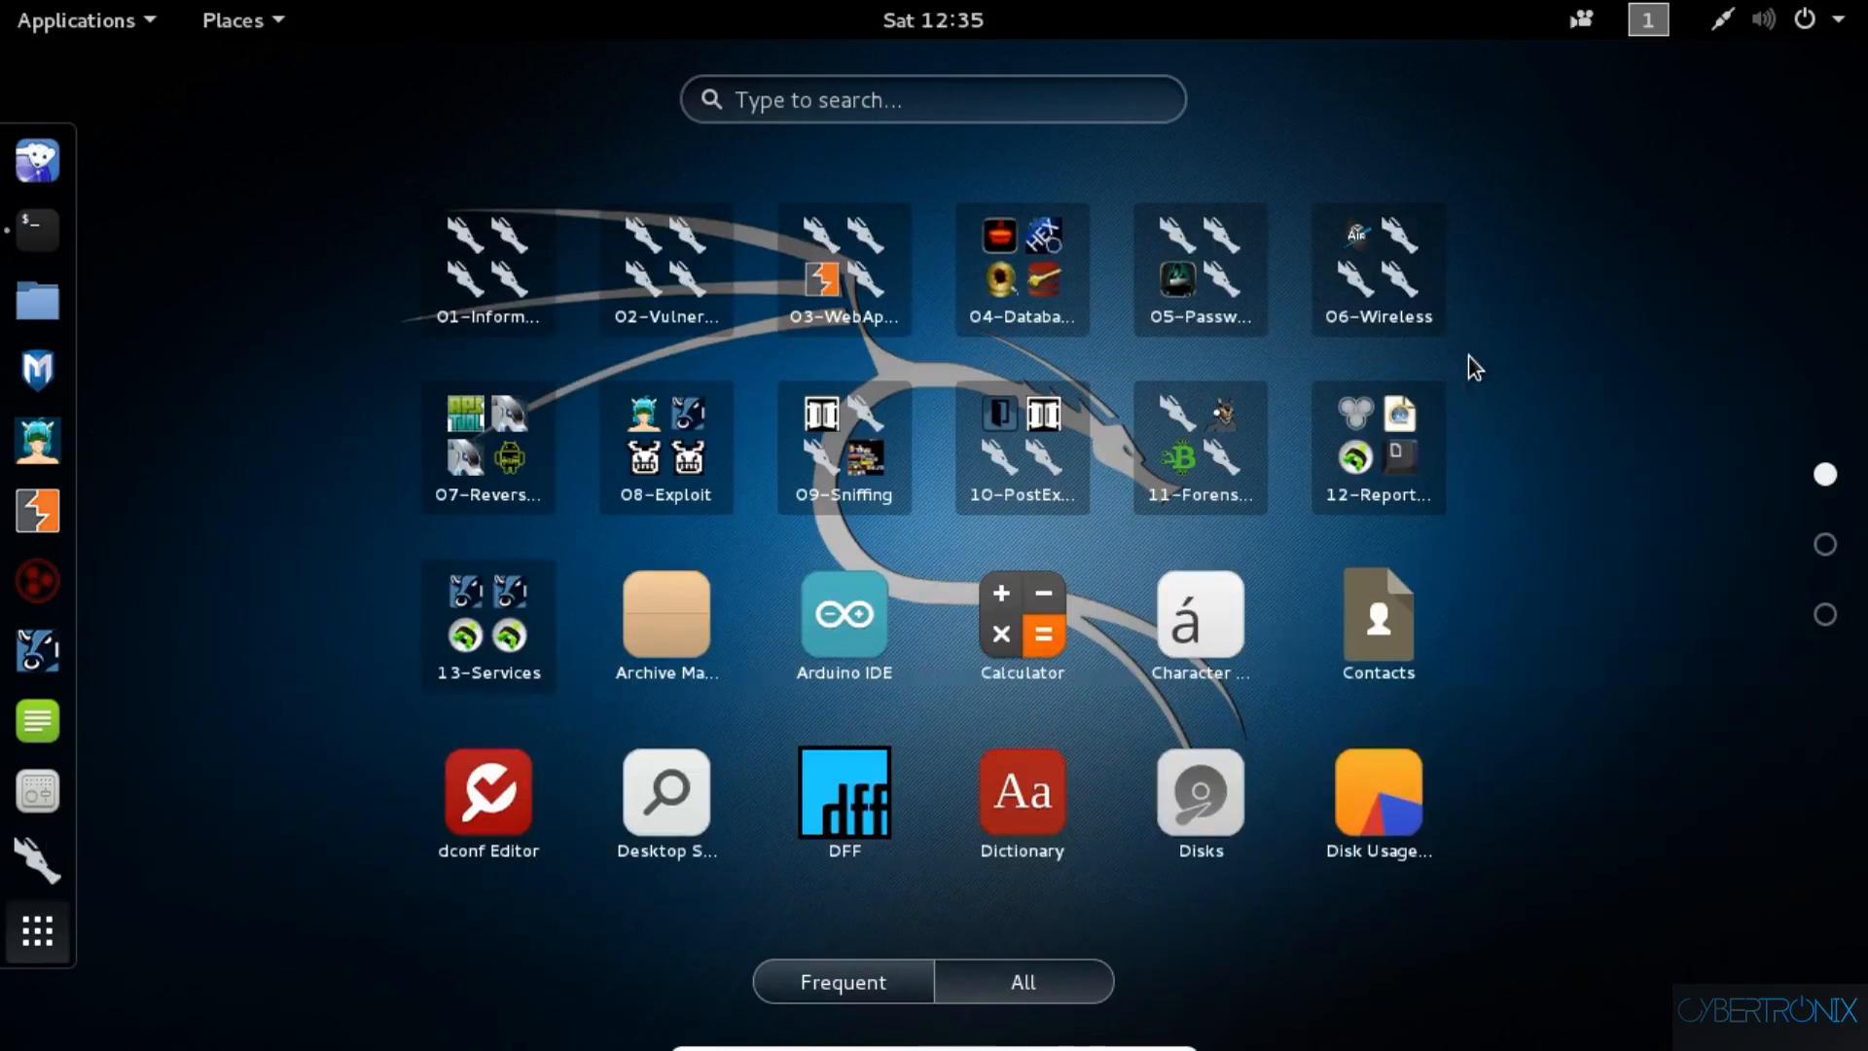